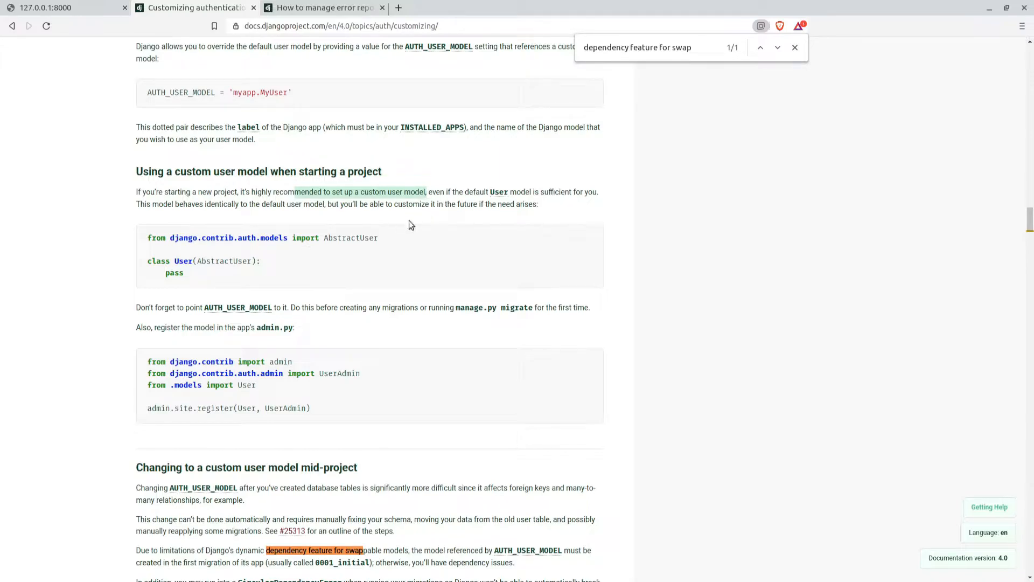
mouse_move(620, 226)
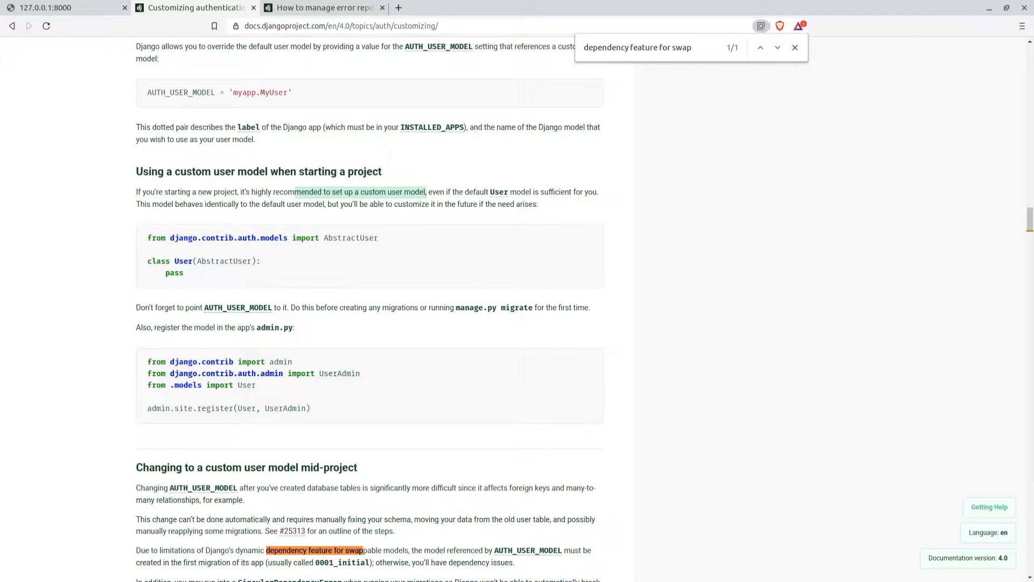
mouse_move(378, 83)
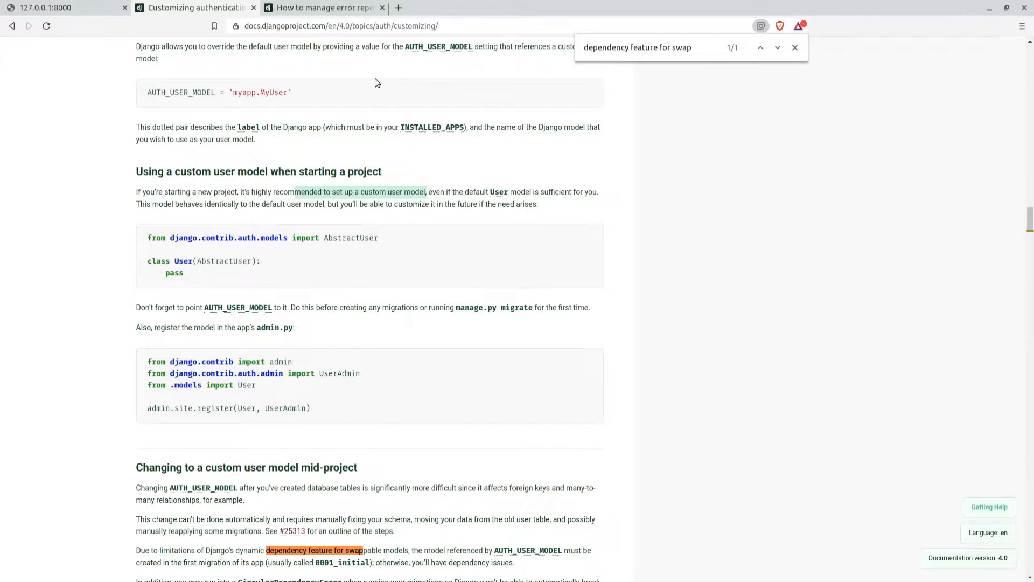
Run 'python manage.py startapp users' in the terminal to create the users app.
left_click(525, 8)
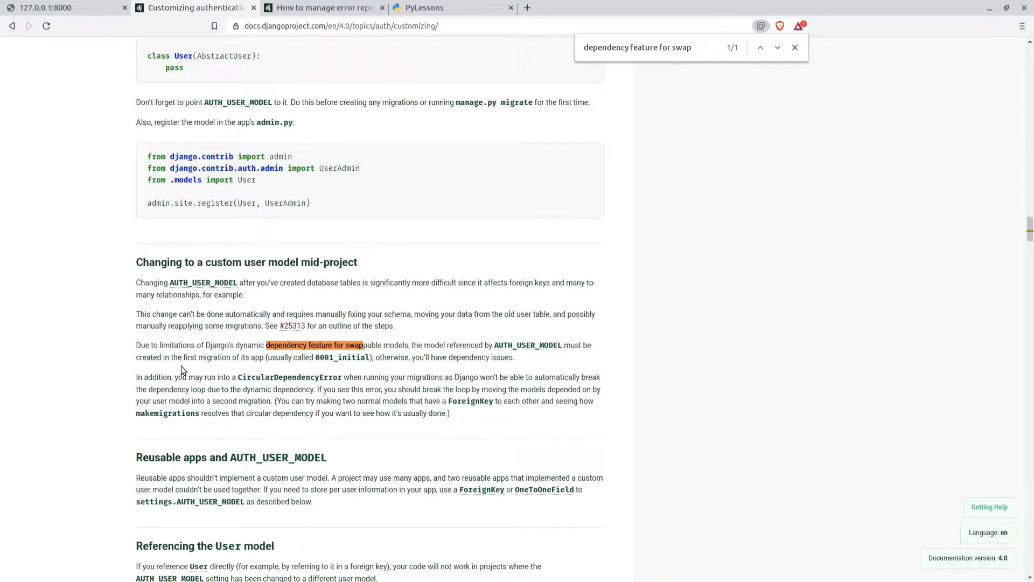
mouse_move(418, 348)
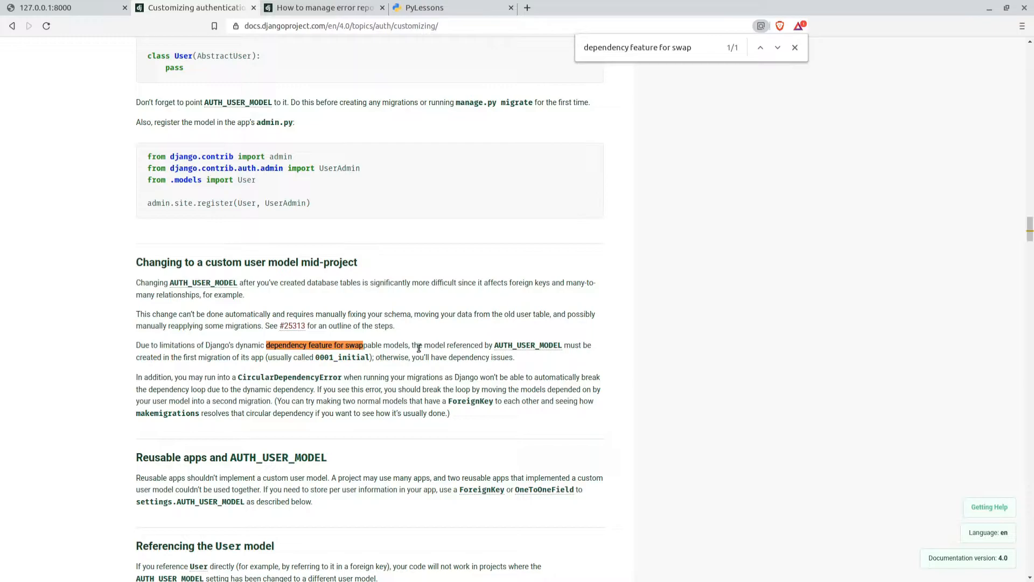
mouse_move(468, 371)
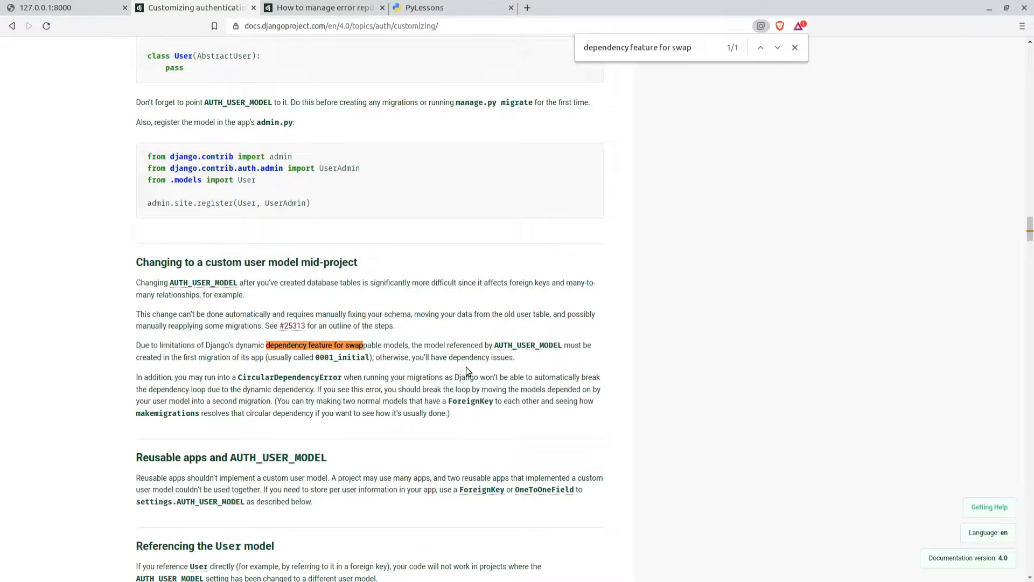
mouse_move(323, 354)
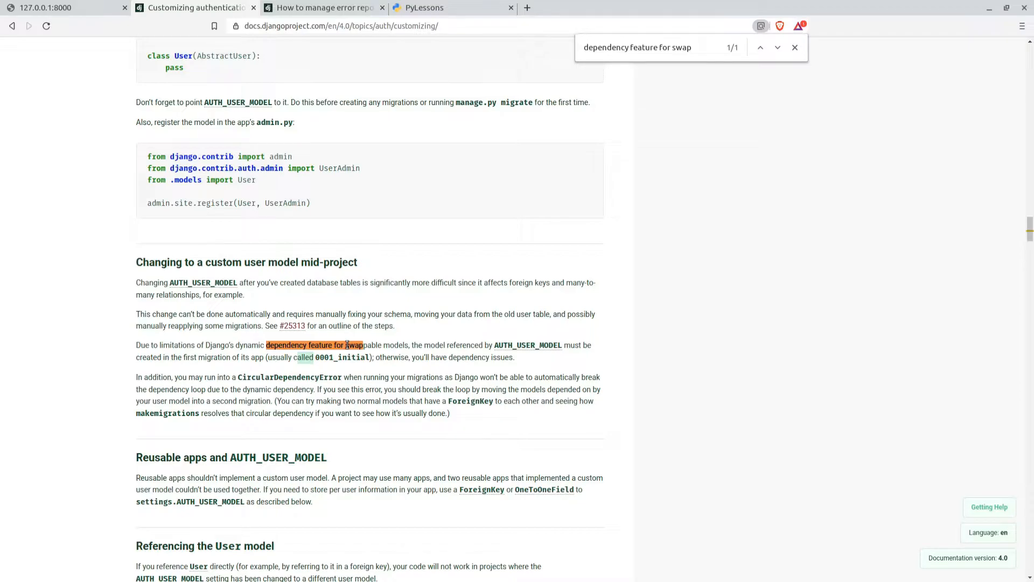
mouse_move(437, 299)
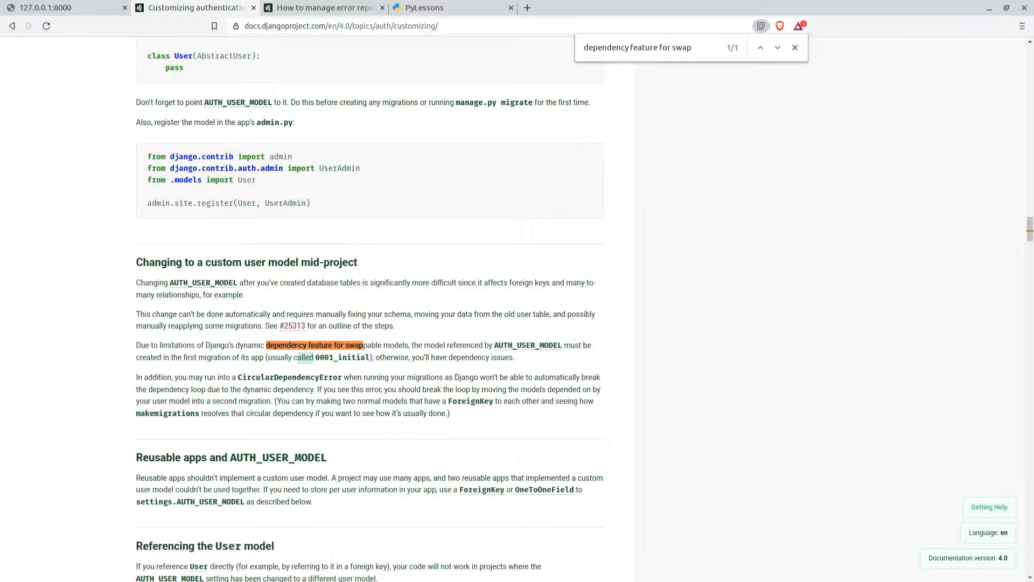
scroll("down", 3)
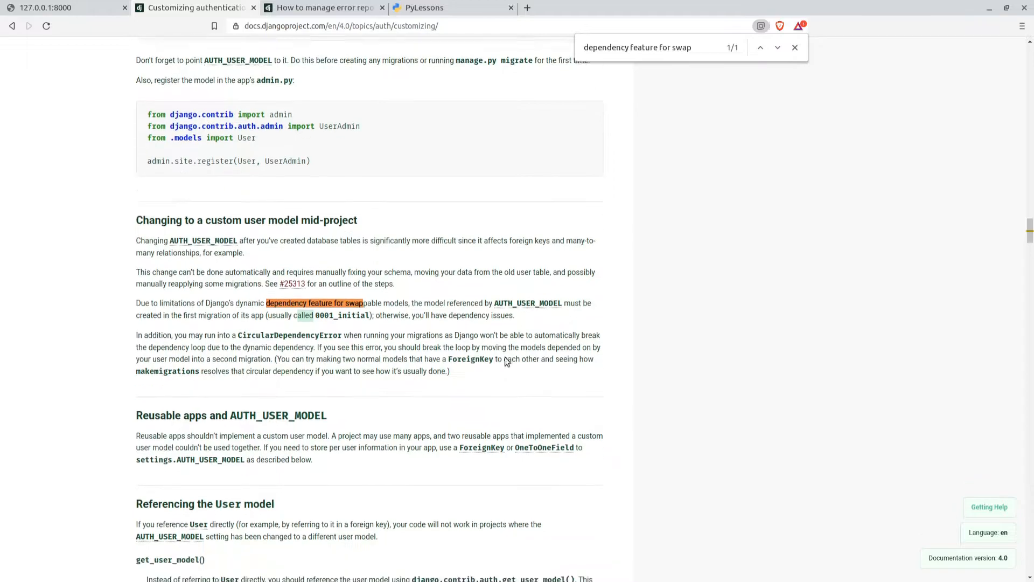
scroll("down", 3)
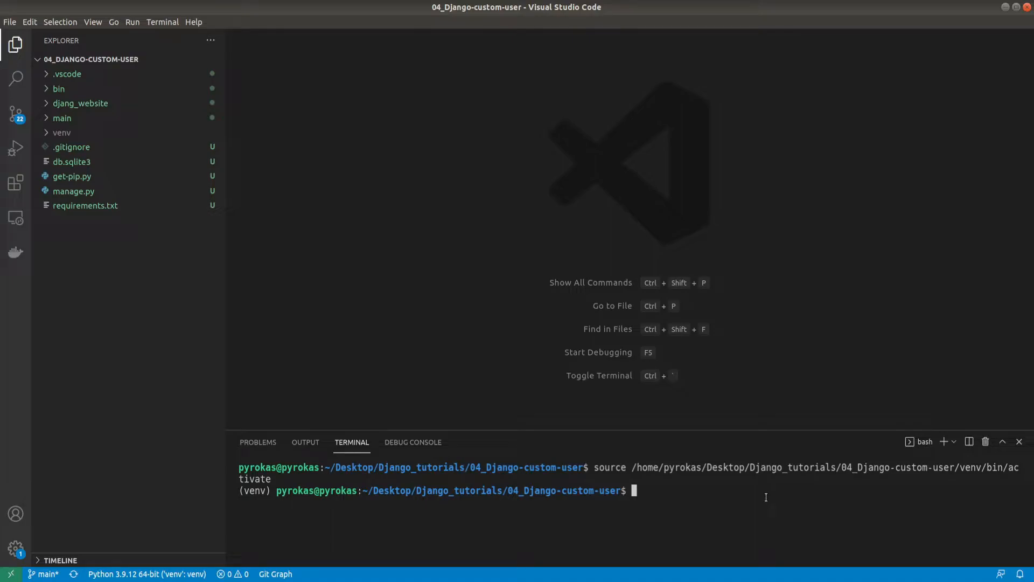
type("python aman")
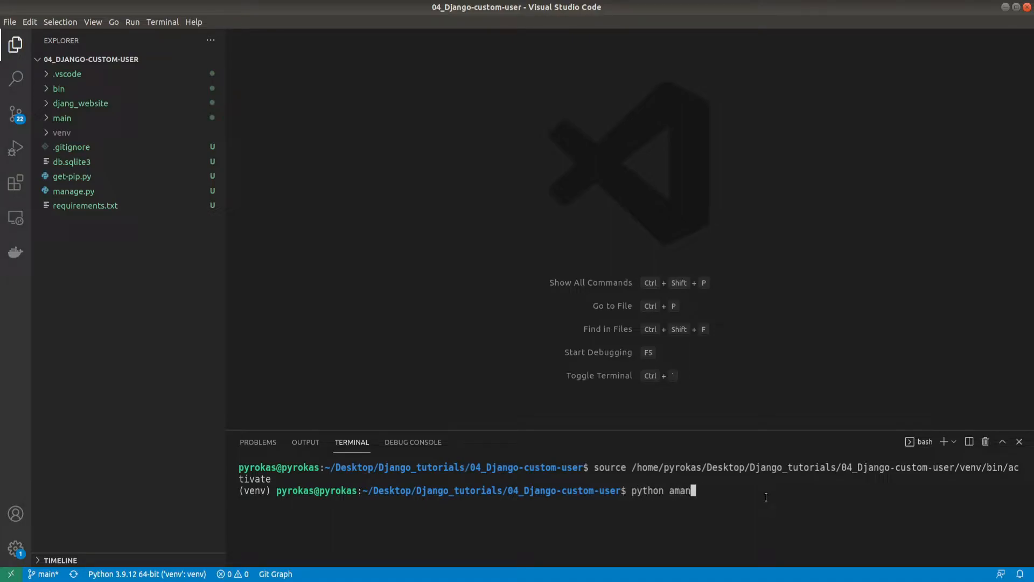
key("BackSpace")
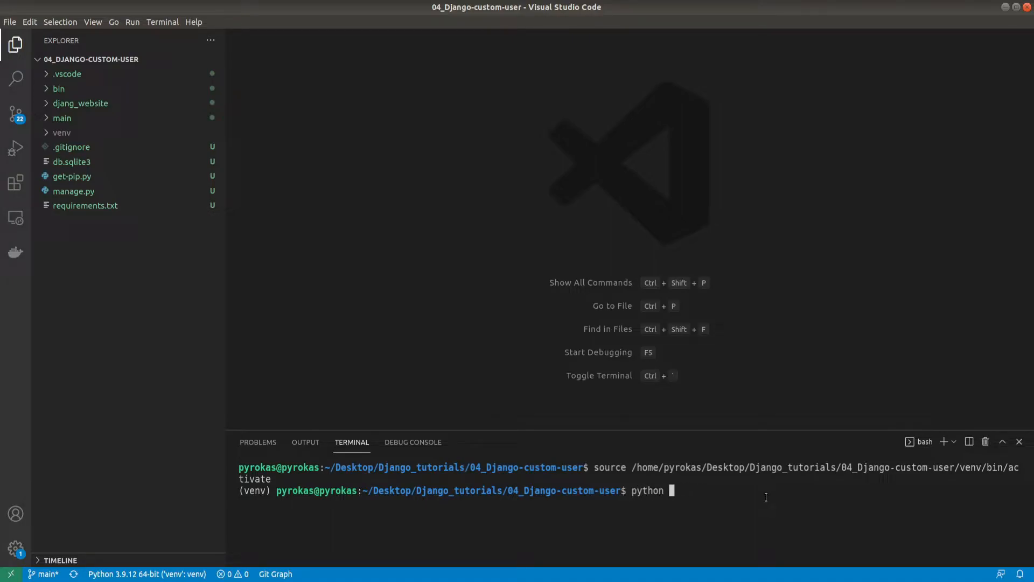
type("manage.py s")
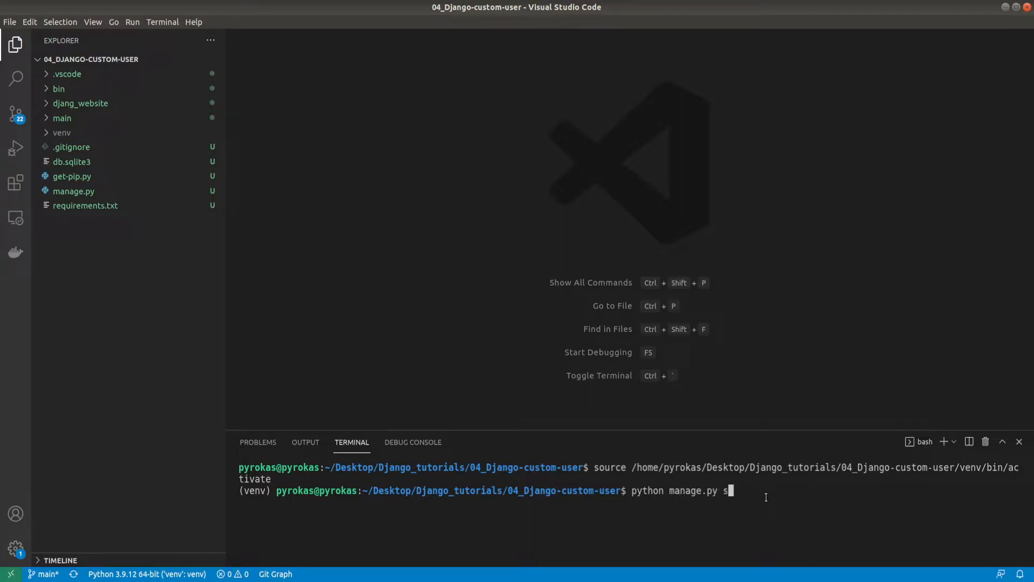
type("tartapp")
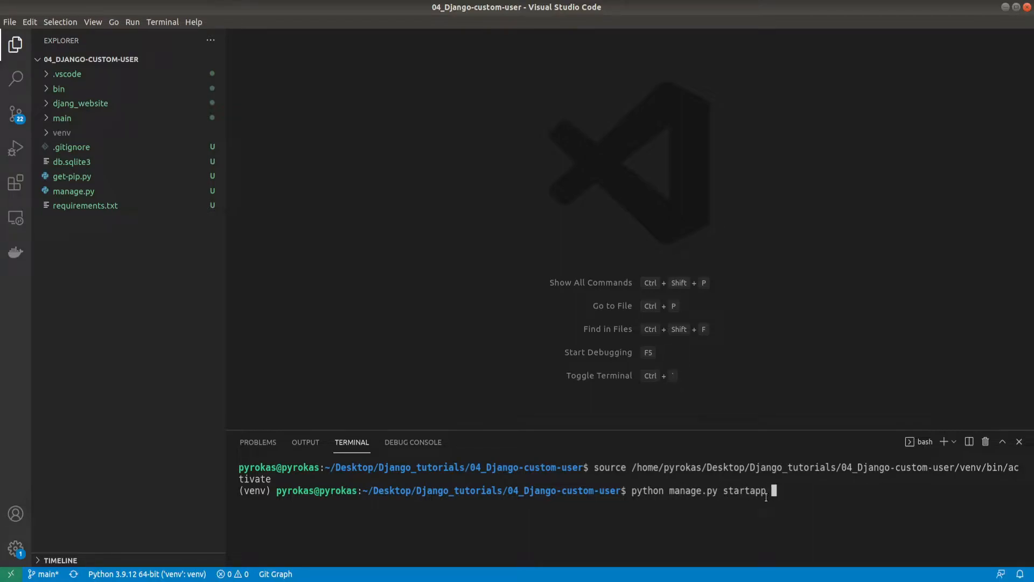
type("users")
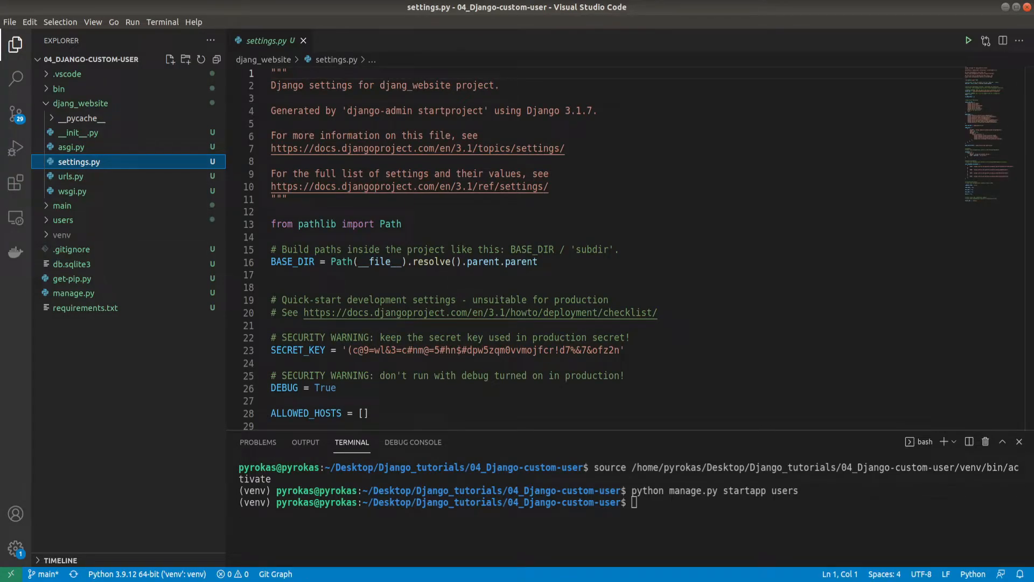
Add 'users', to INSTALLED_APPS in settings.py and save the file.
scroll("down", 3)
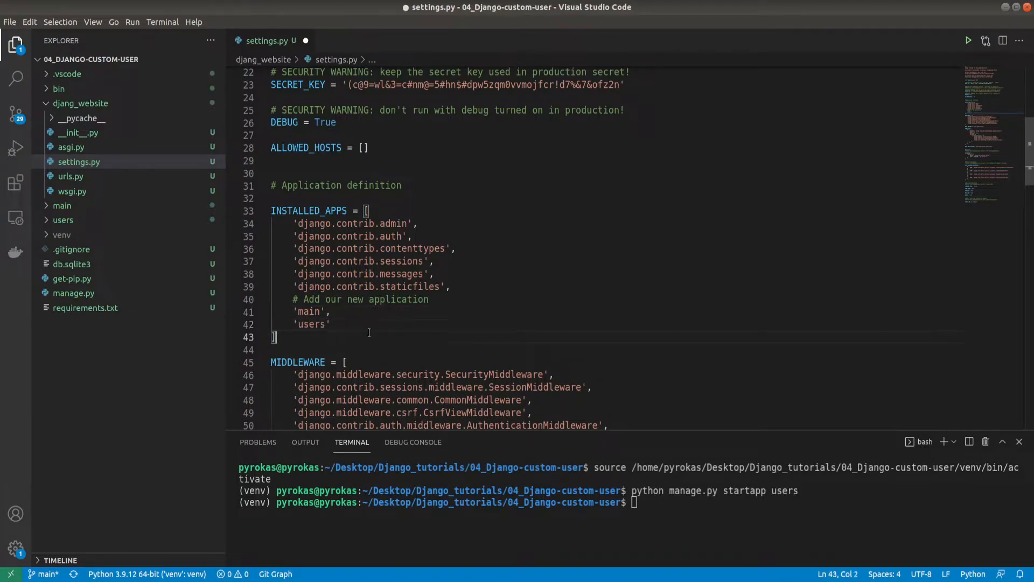
type(",")
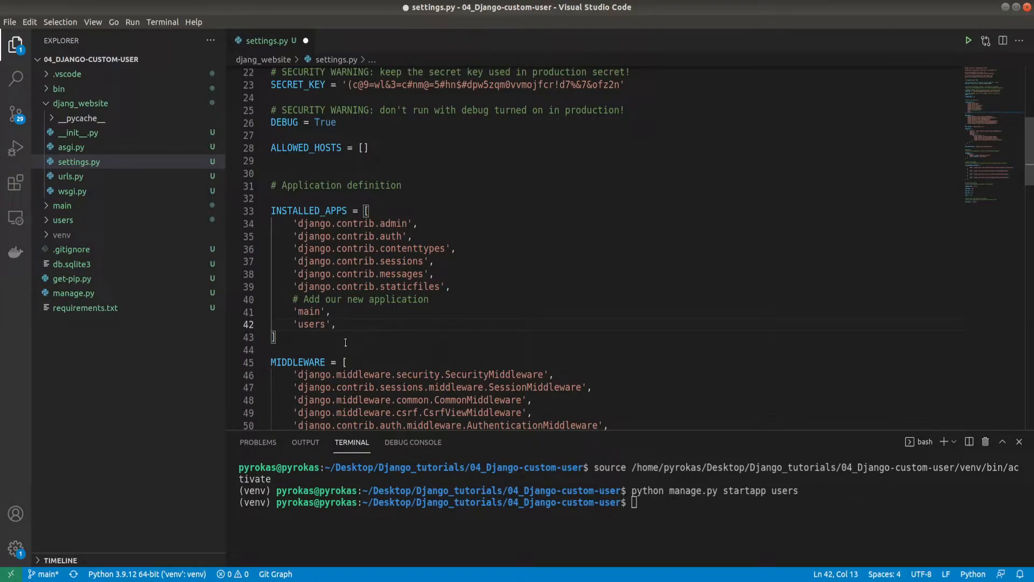
mouse_move(366, 351)
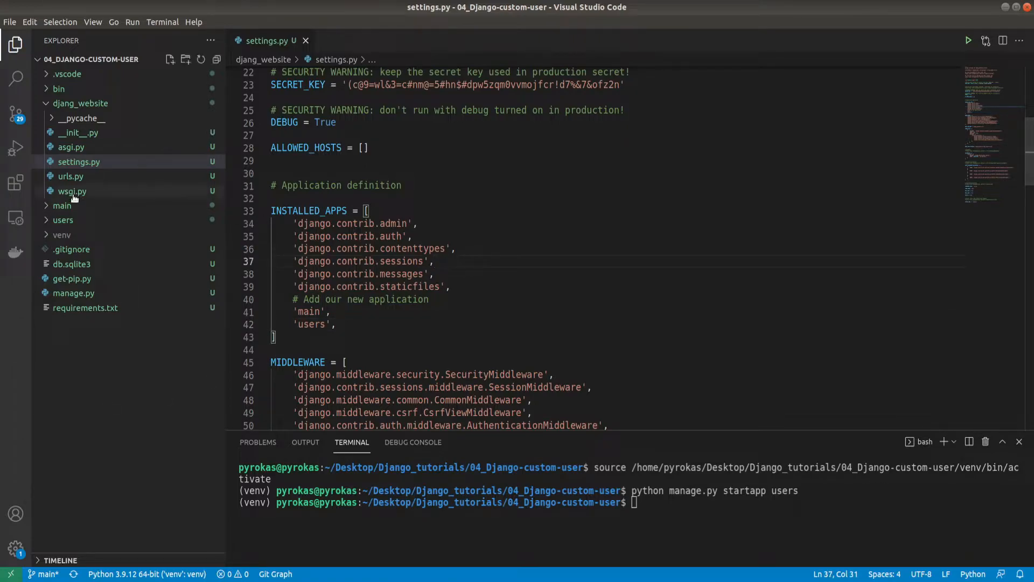
In users/models.py import AbstractUser from django.contrib.auth.models.
left_click(63, 220)
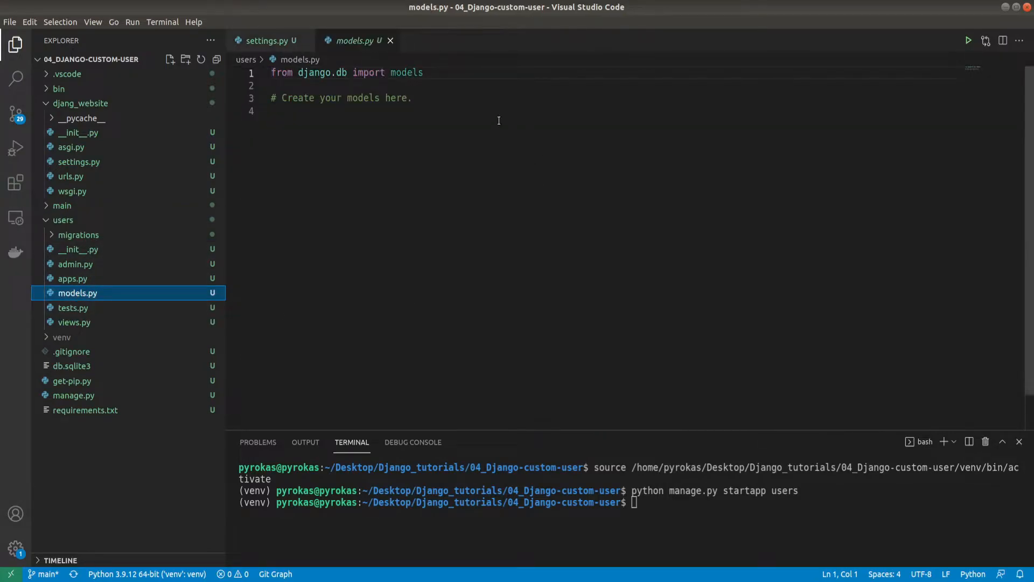
double_click(406, 72)
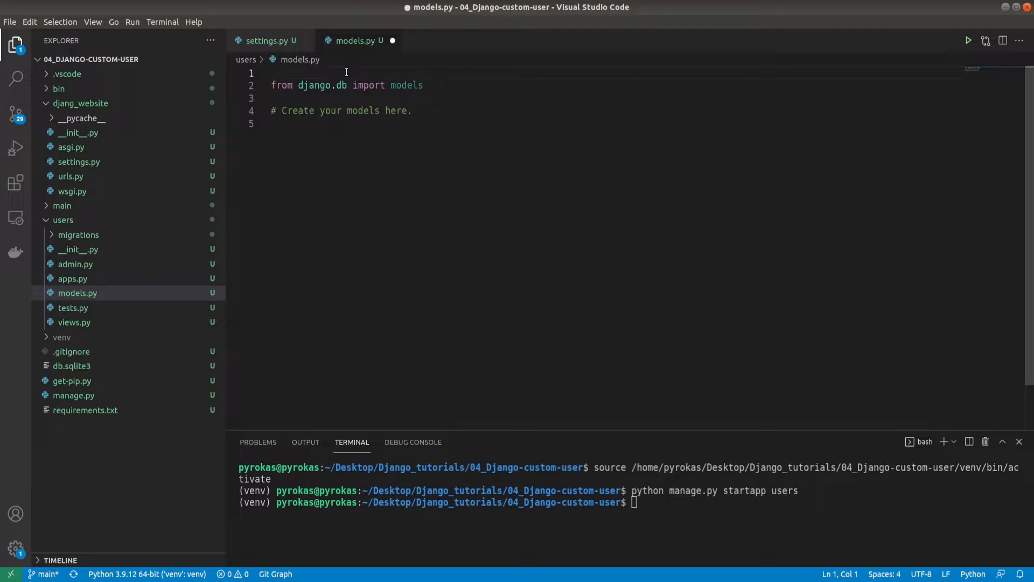
type("from d")
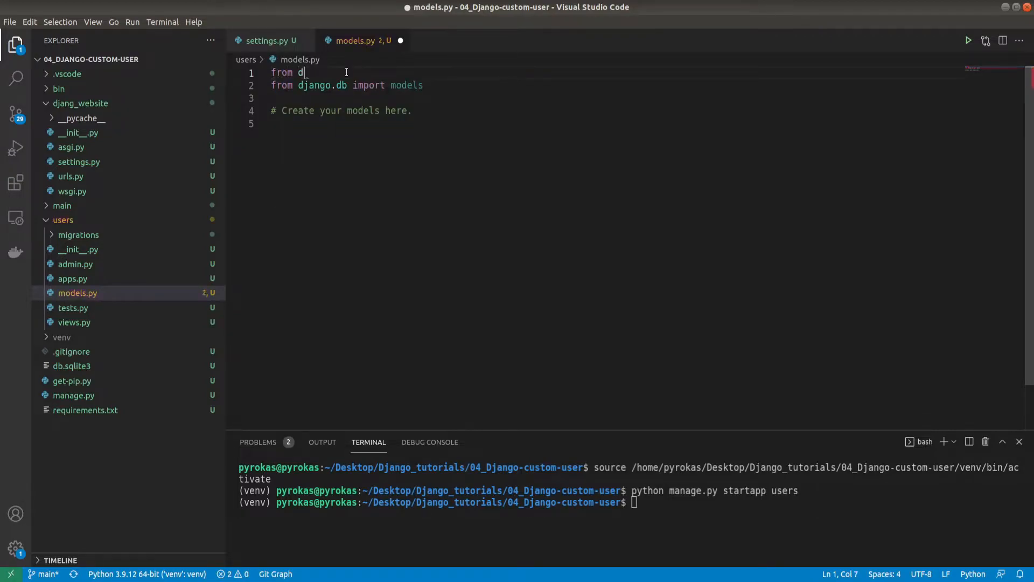
type("jango.contrib.auth")
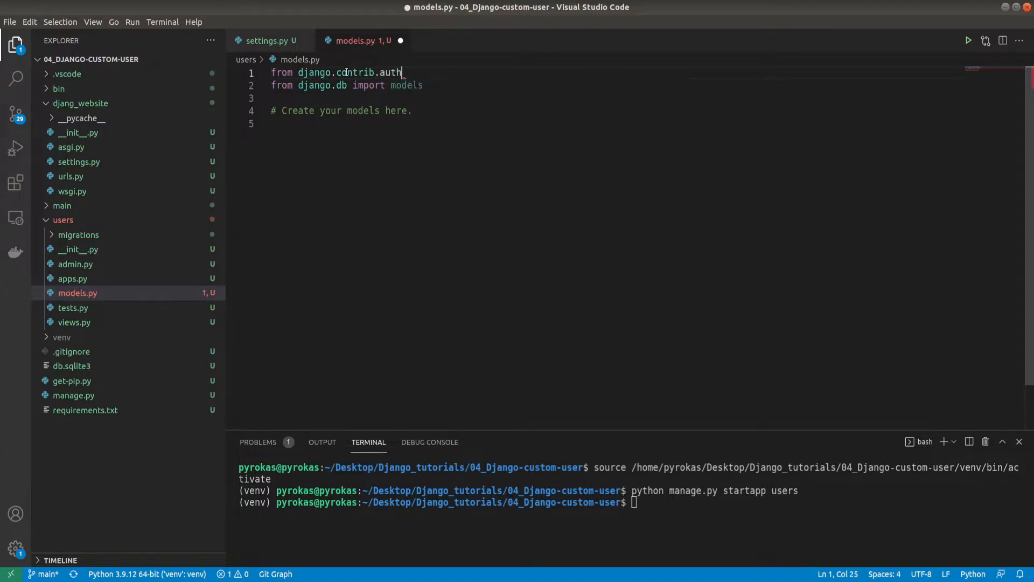
type(".models")
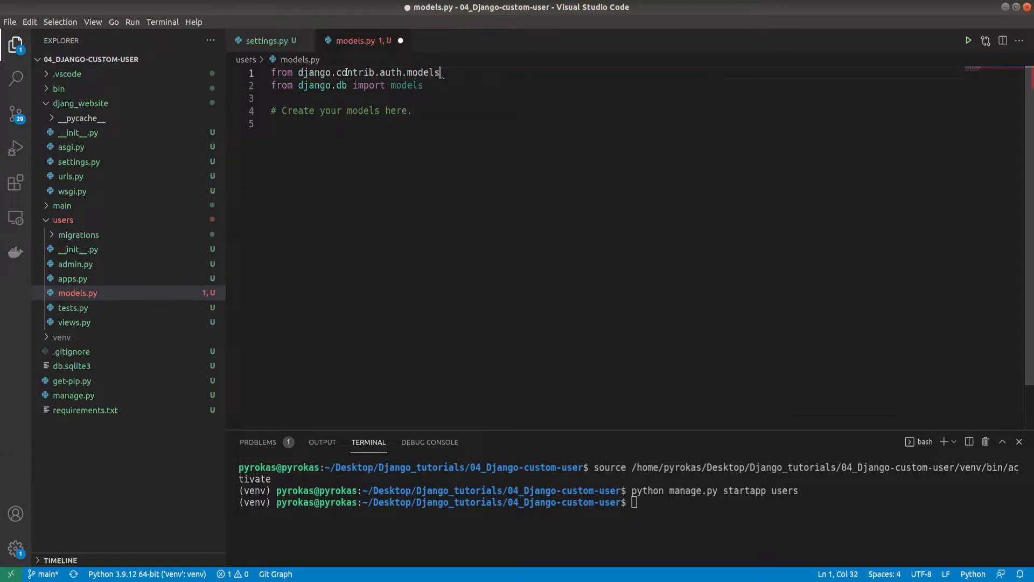
type("import AbstractUser")
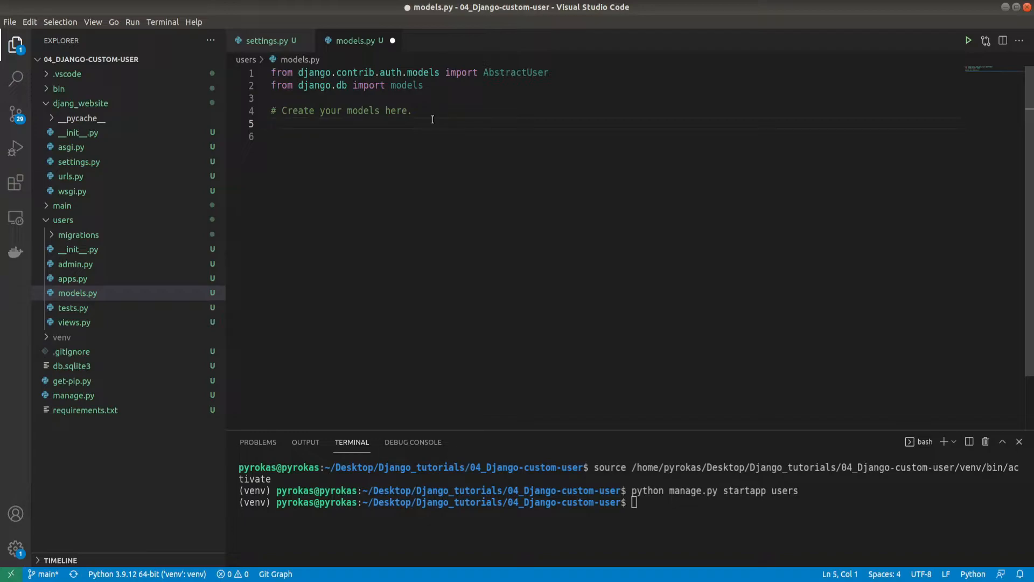
Declare class CustomUser subclassing AbstractUser.
type("class")
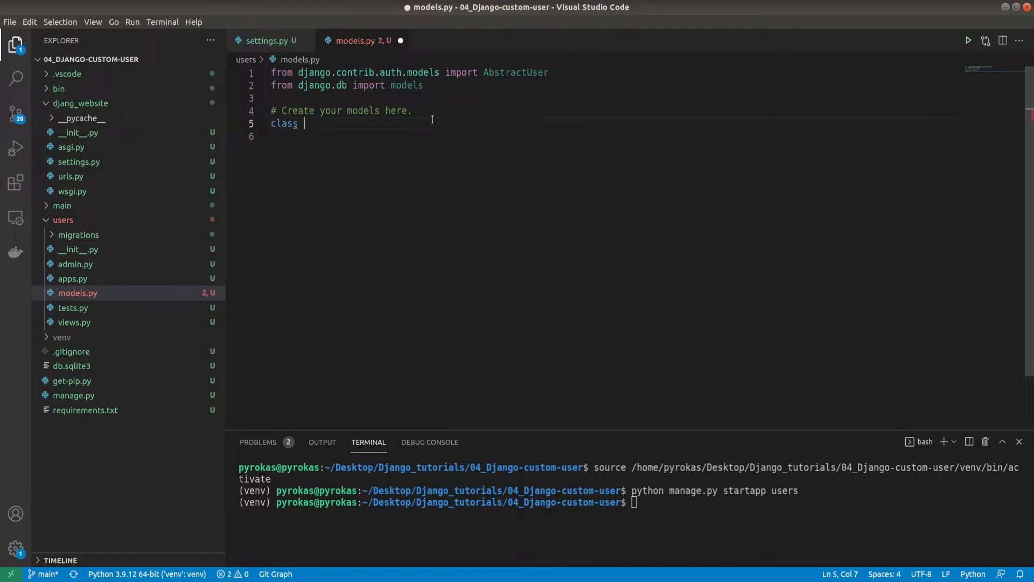
type("CustomUser()")
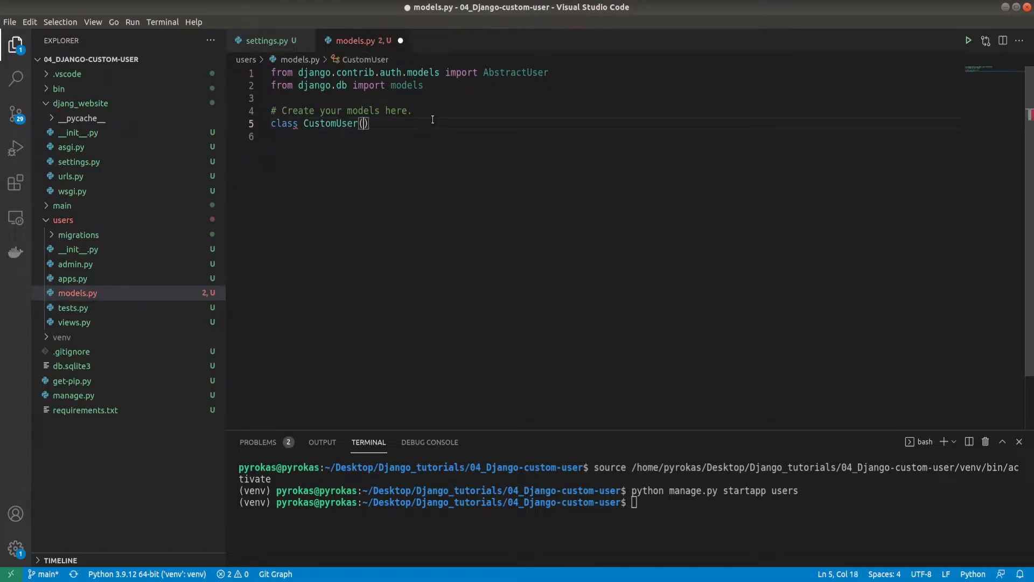
type("AbstractUser")
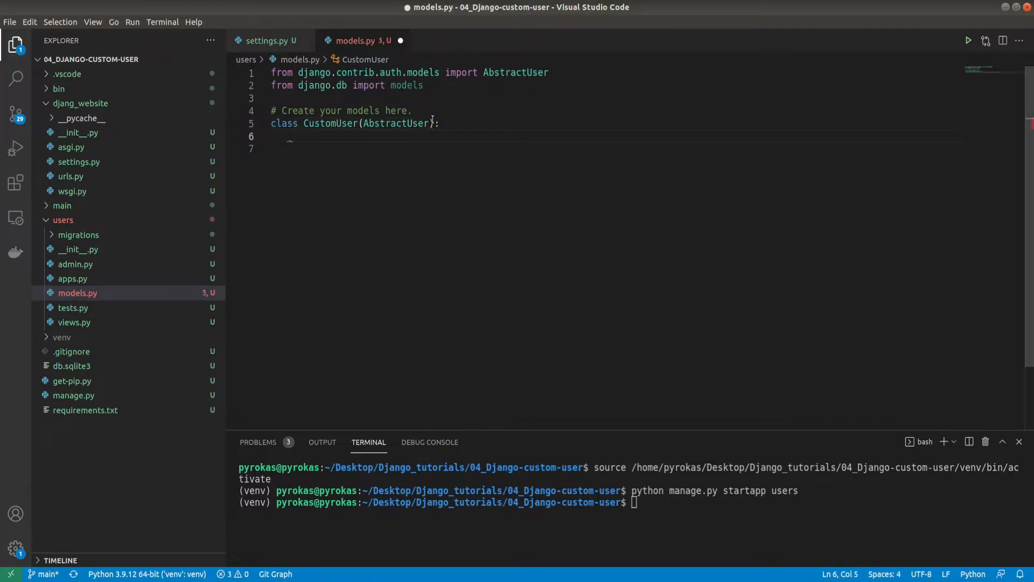
Define a STATUS tuple with choices regular, subscriber and moderator.
type("STATUS")
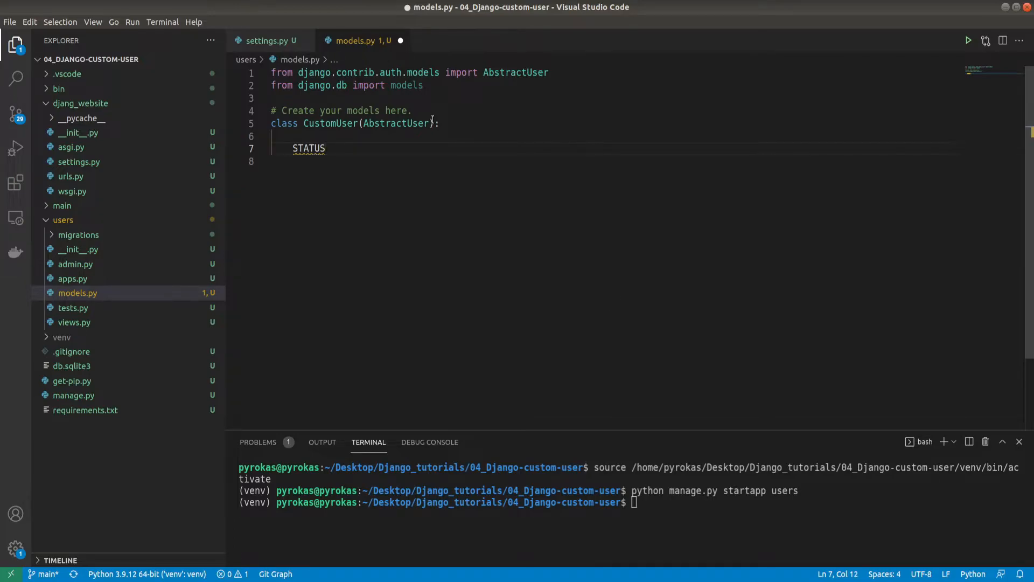
type("=")
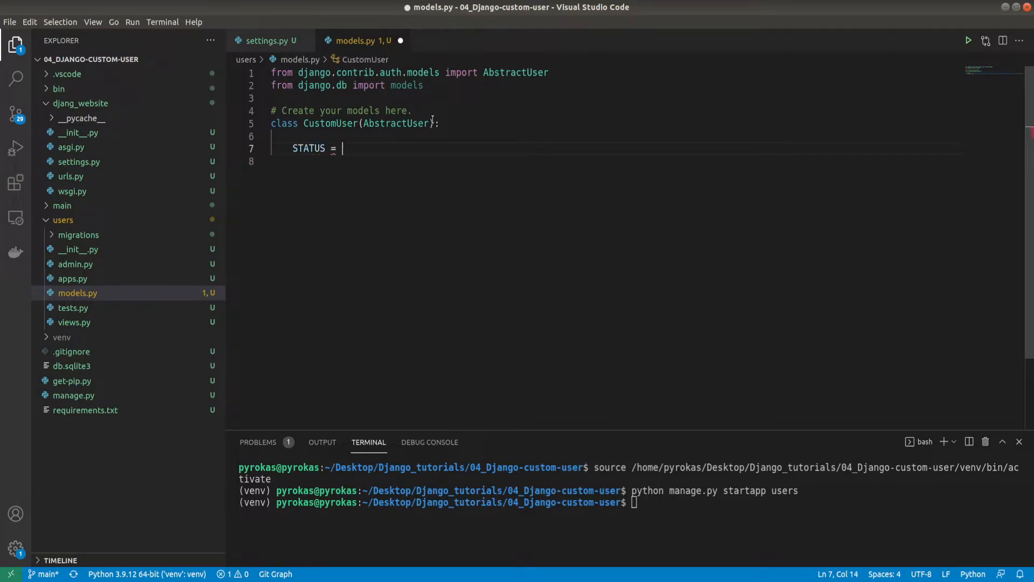
type("(")
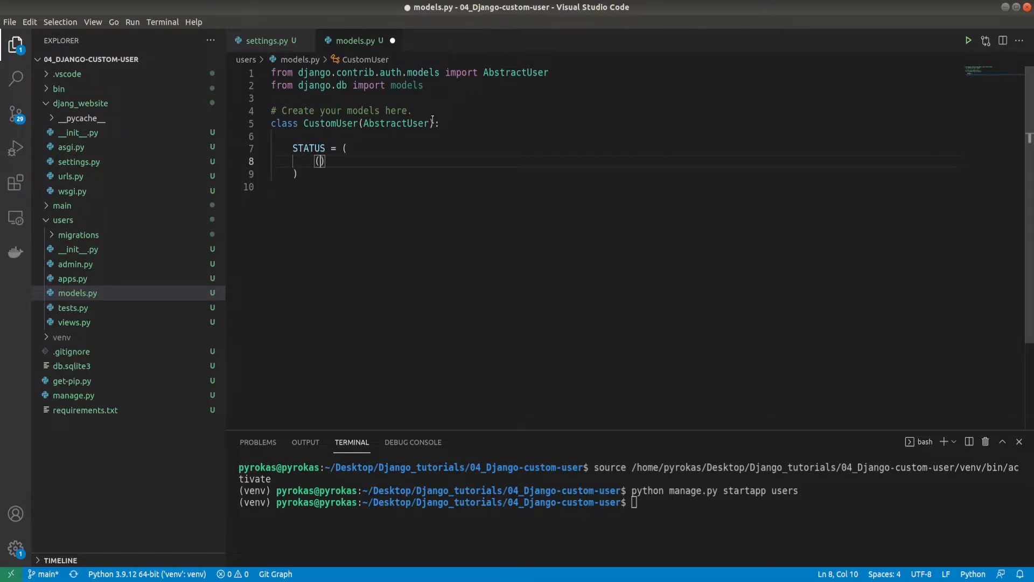
type("'")
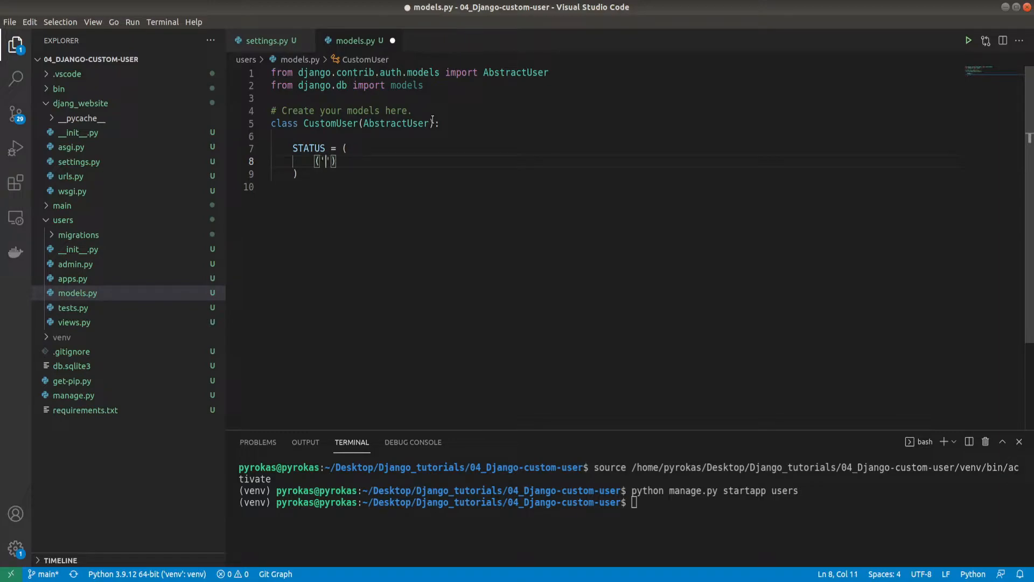
type("regular")
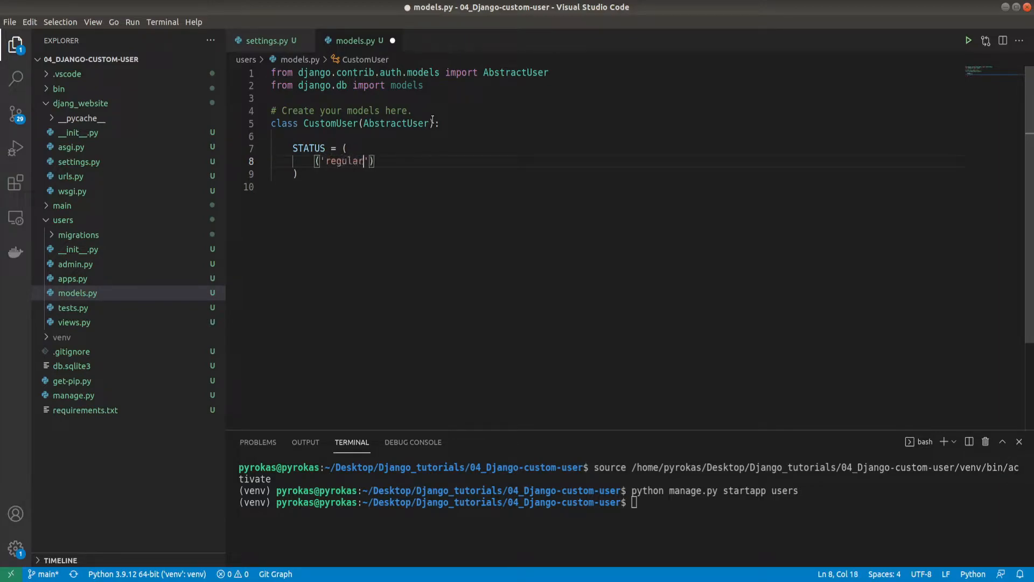
type(", 'regula'")
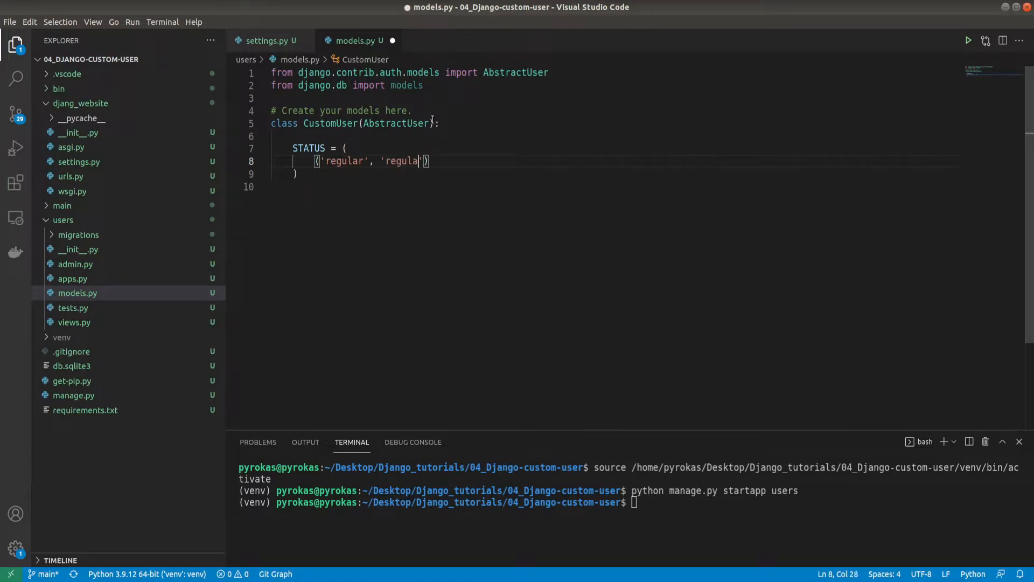
type("r")
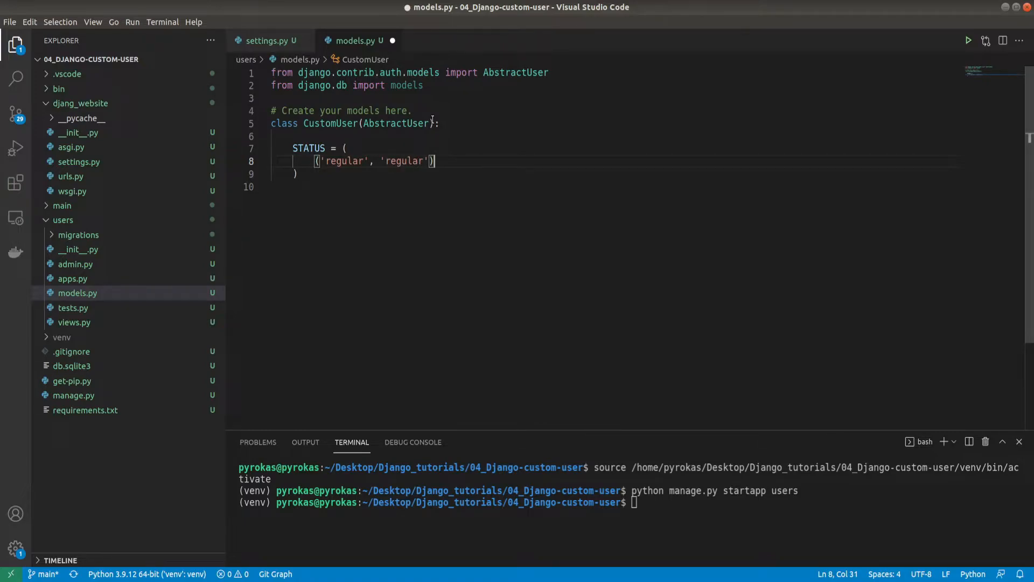
type(",")
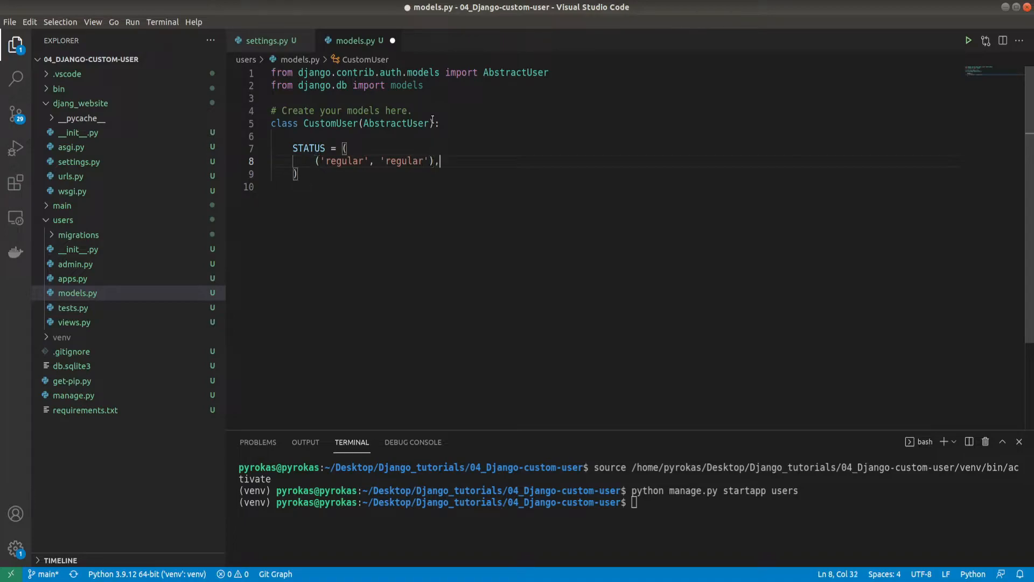
type("90")
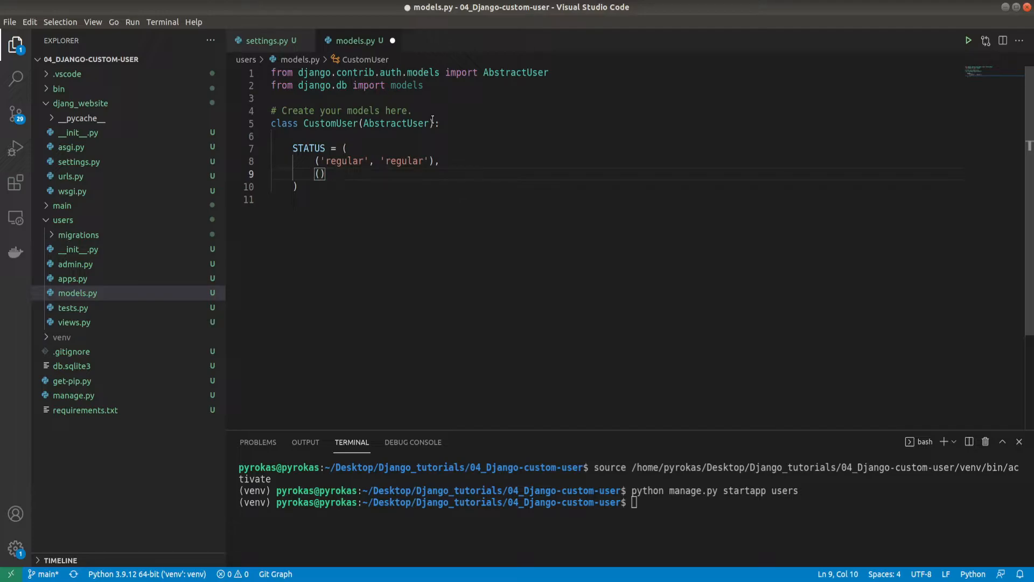
type(",'subscriber'")
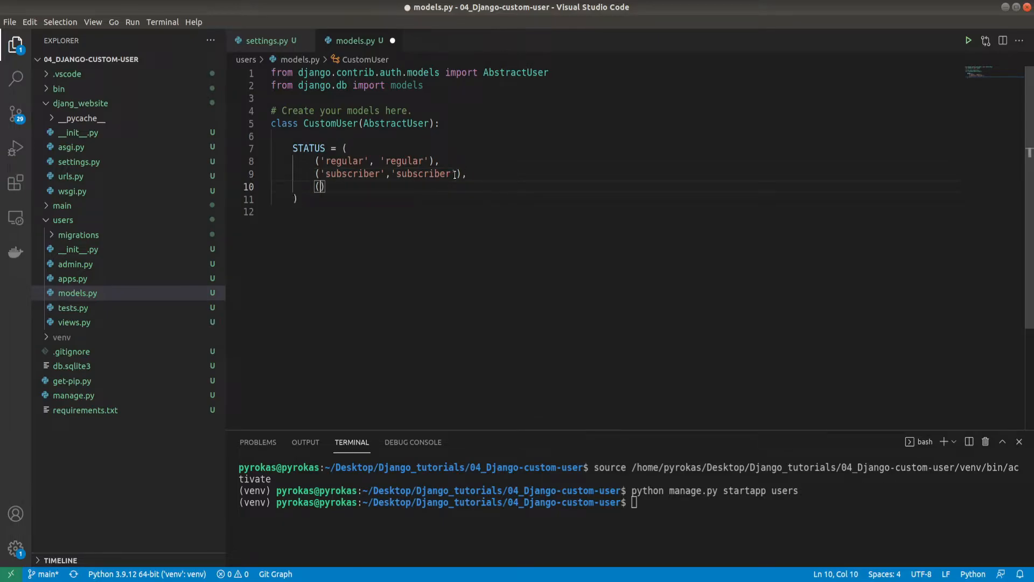
type(",")
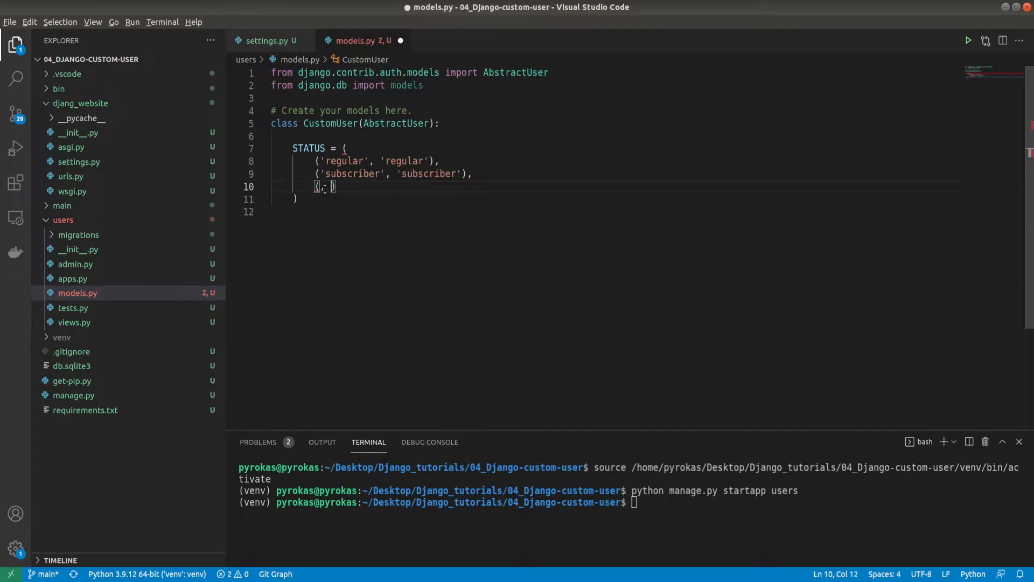
type("m")
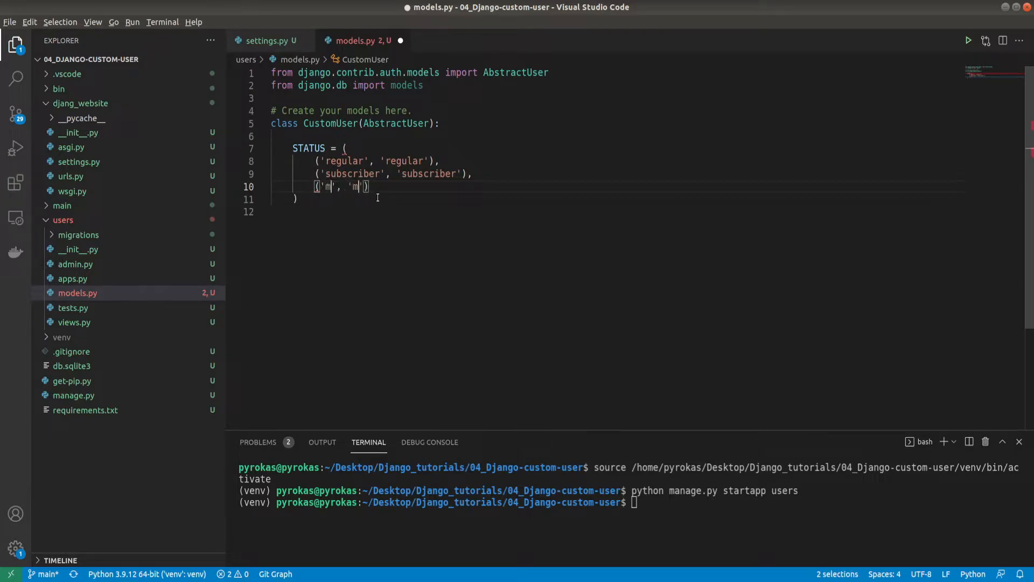
type("oderator")
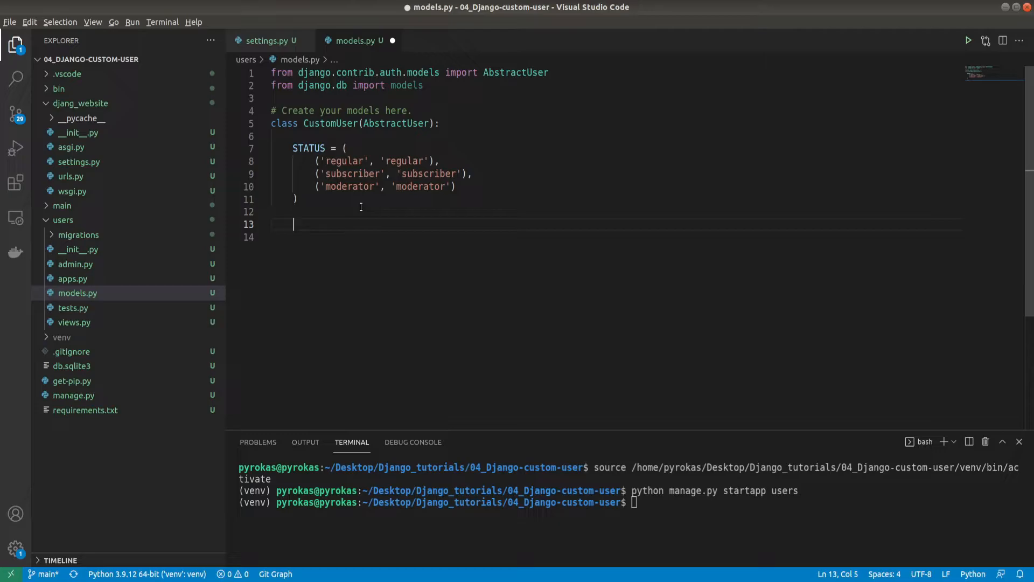
Add an email EmailField with unique=True to CustomUser.
type("email =")
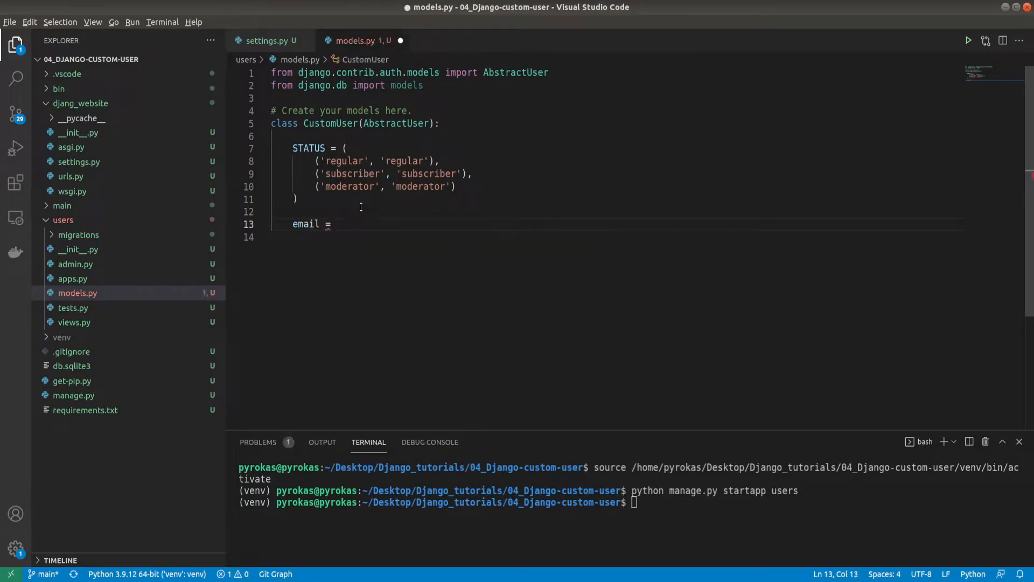
type("models.EmailField(")
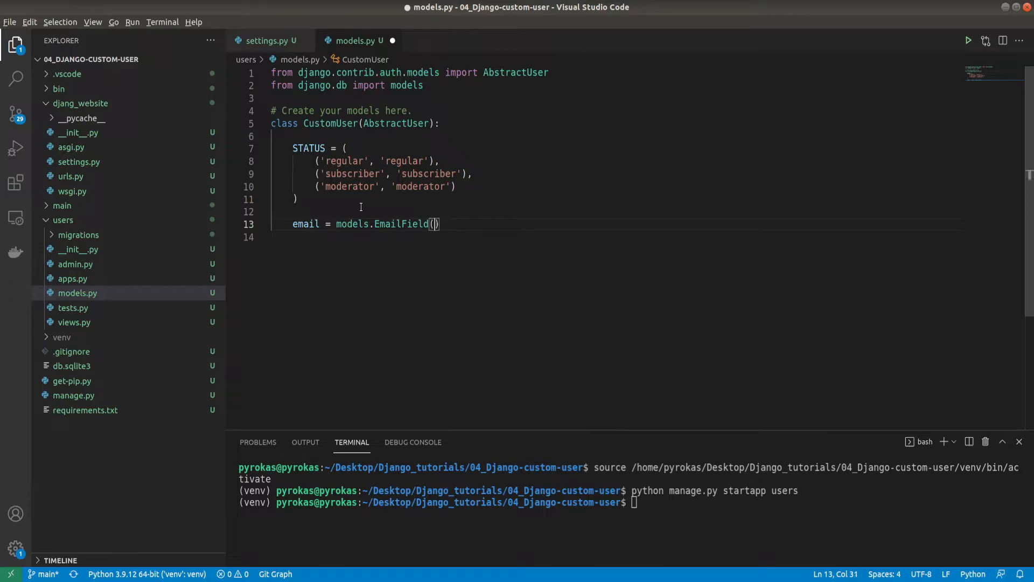
type("unit")
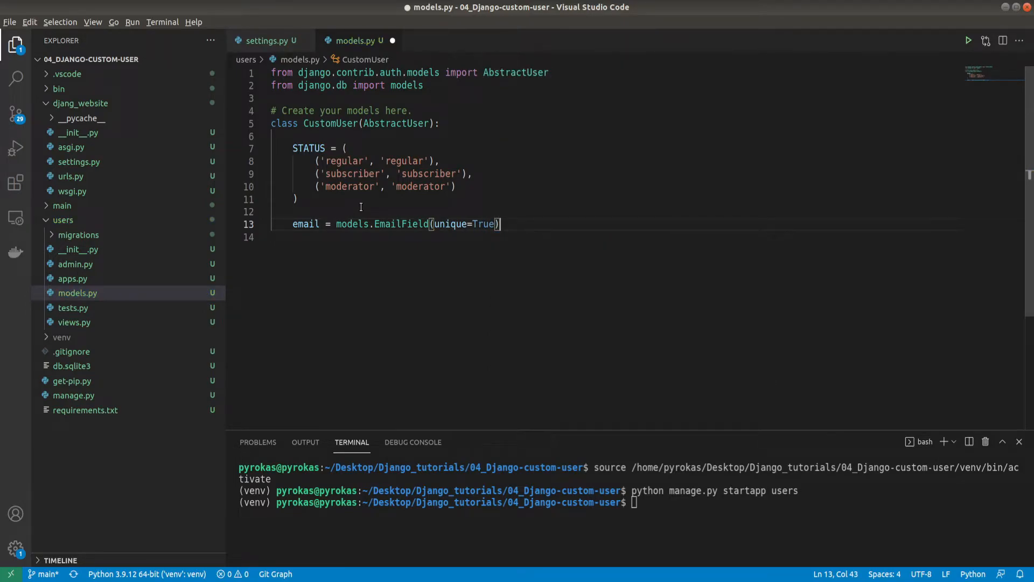
Add status CharField with max_length=100, choices=STATUS and default 'regular'.
type("stat")
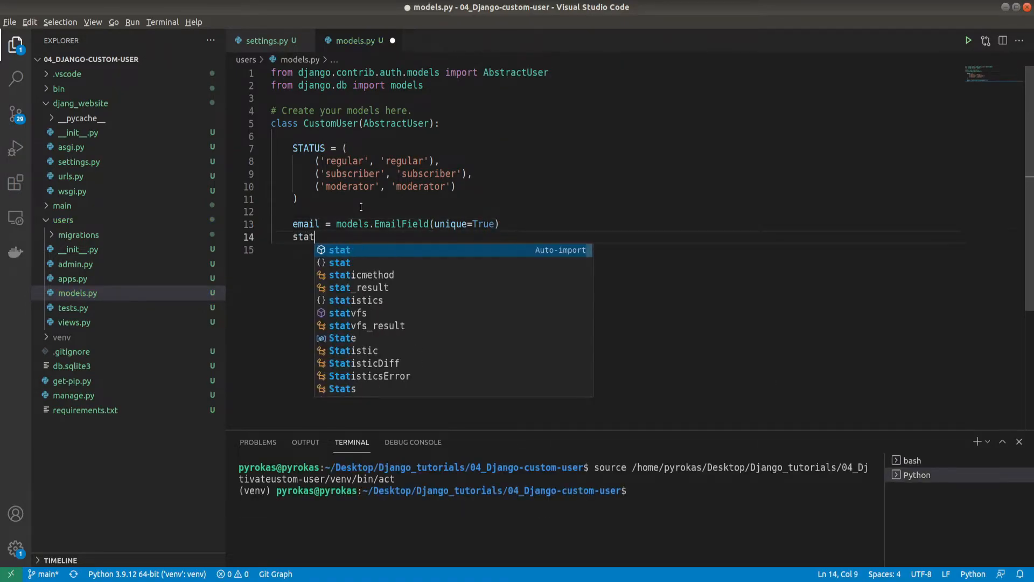
type("us")
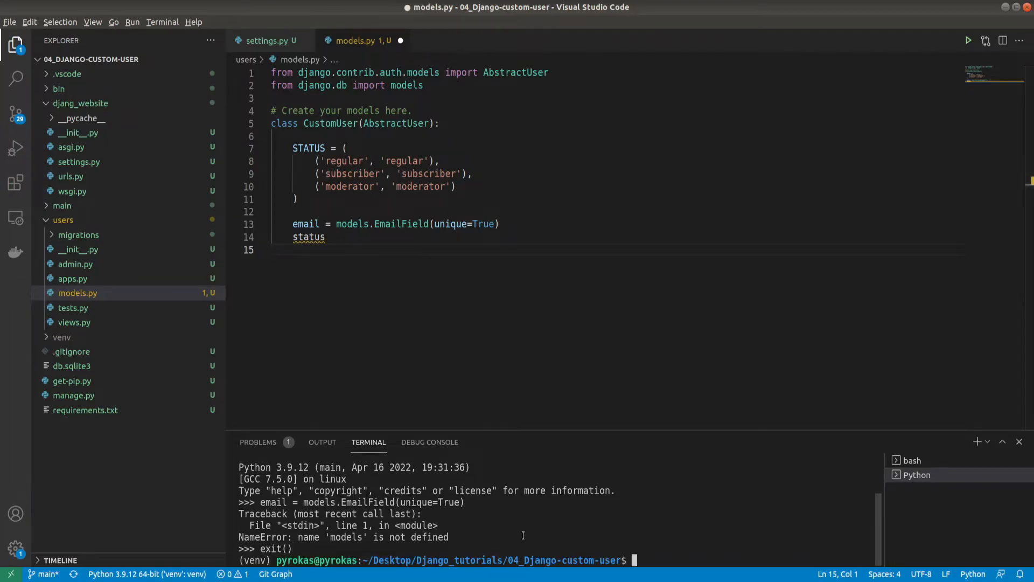
left_click(415, 237)
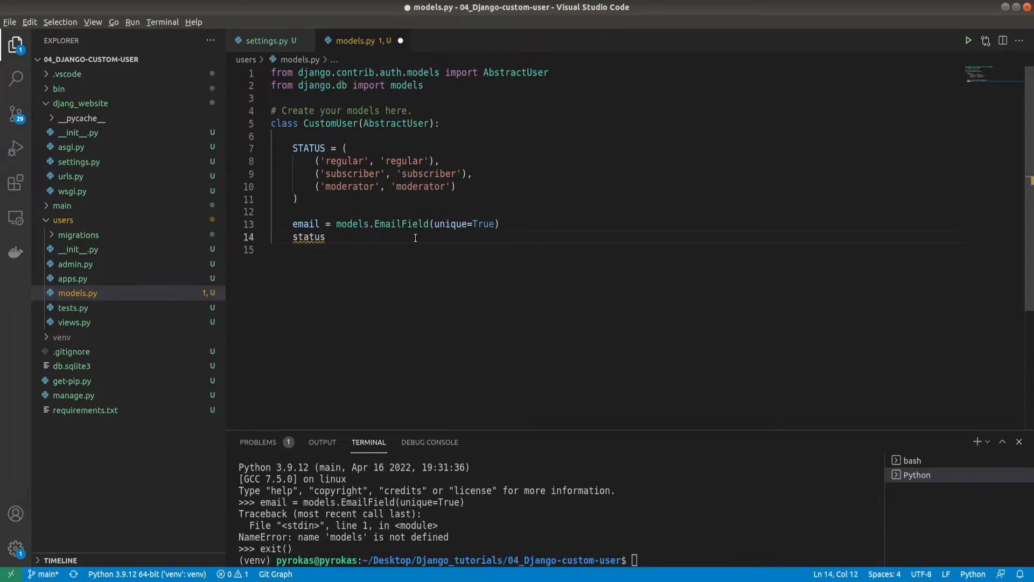
type("=")
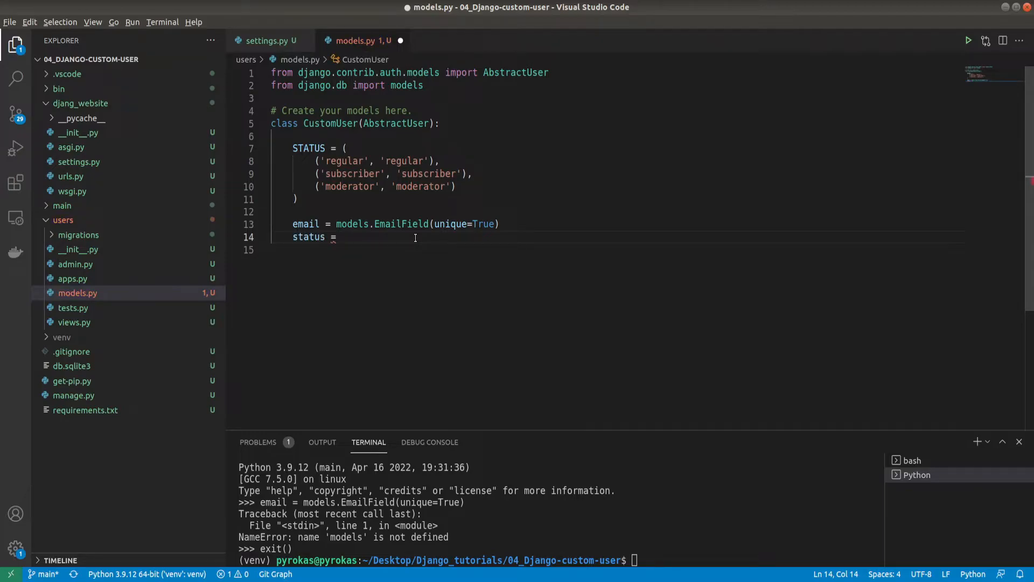
type("models.")
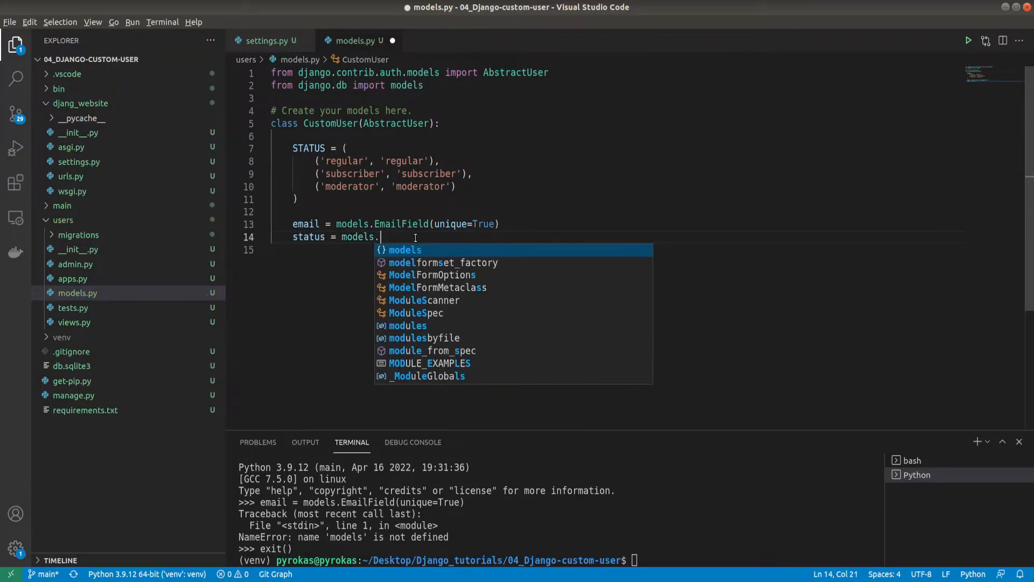
type("CharField")
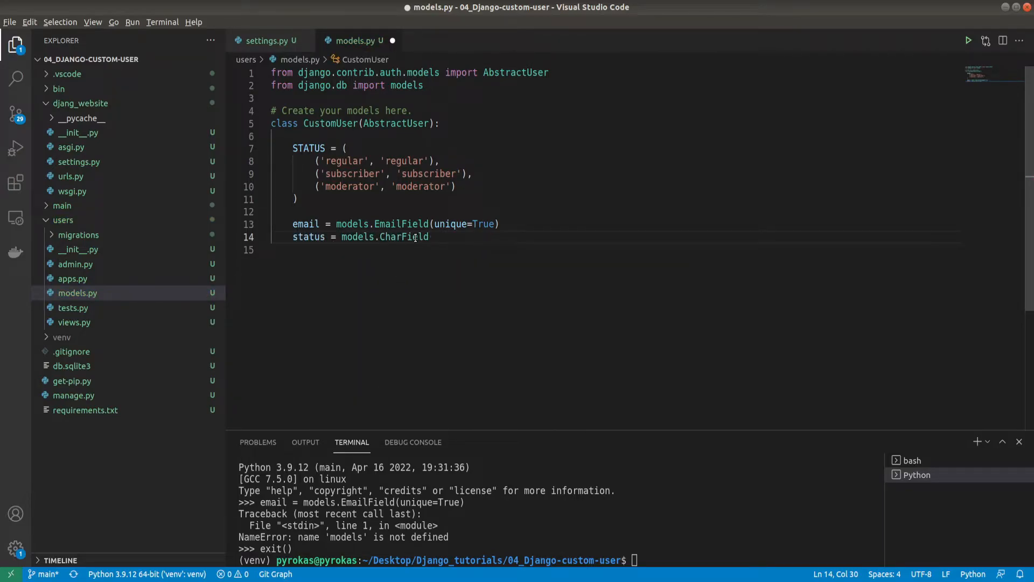
type("(max_length=")
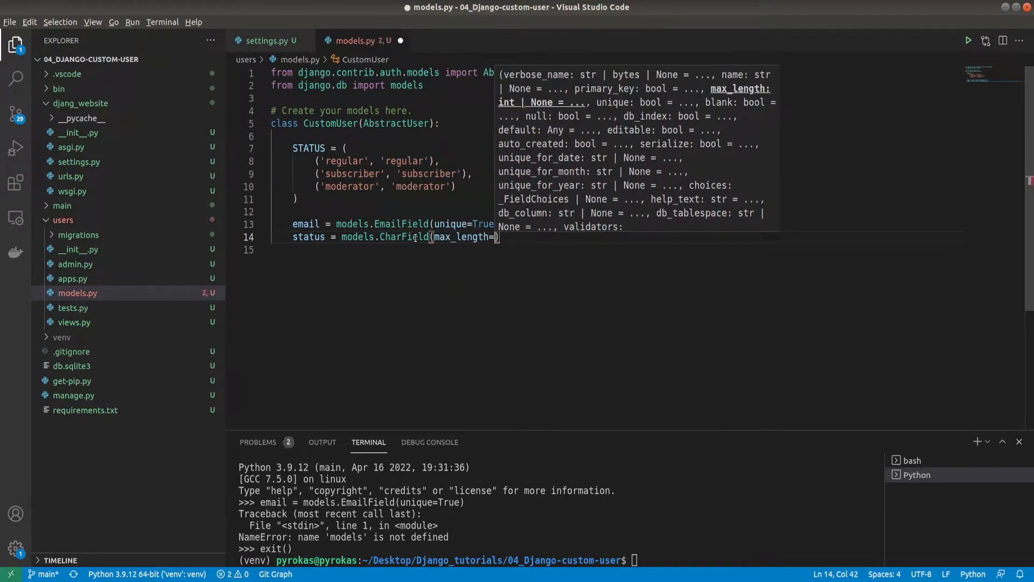
type("100")
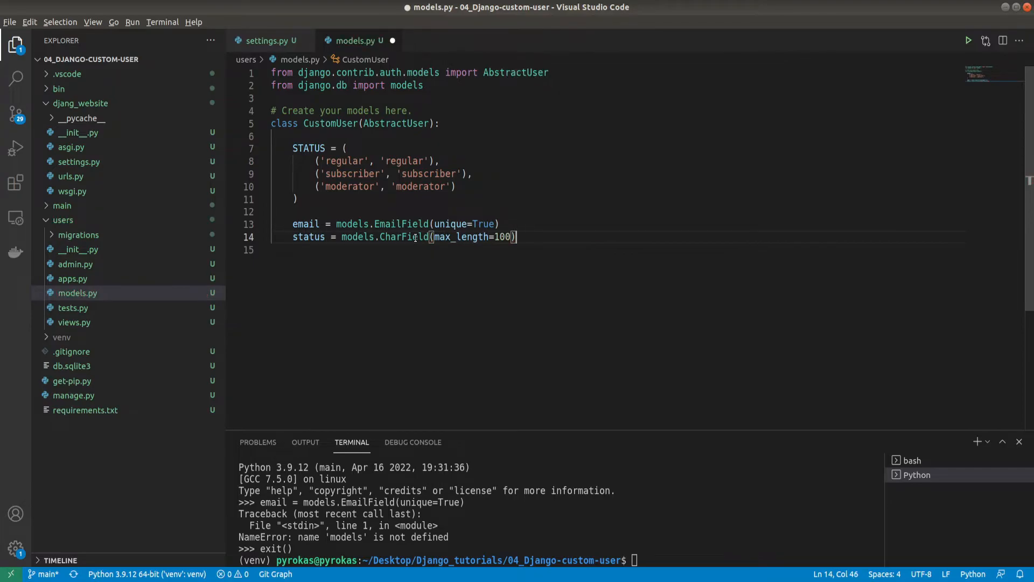
type(", STAT")
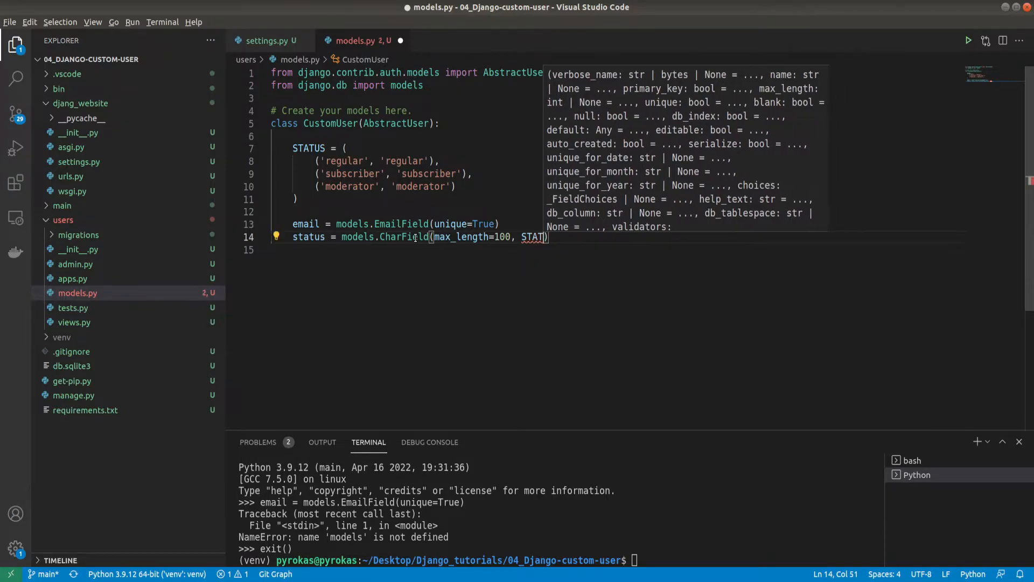
type("US")
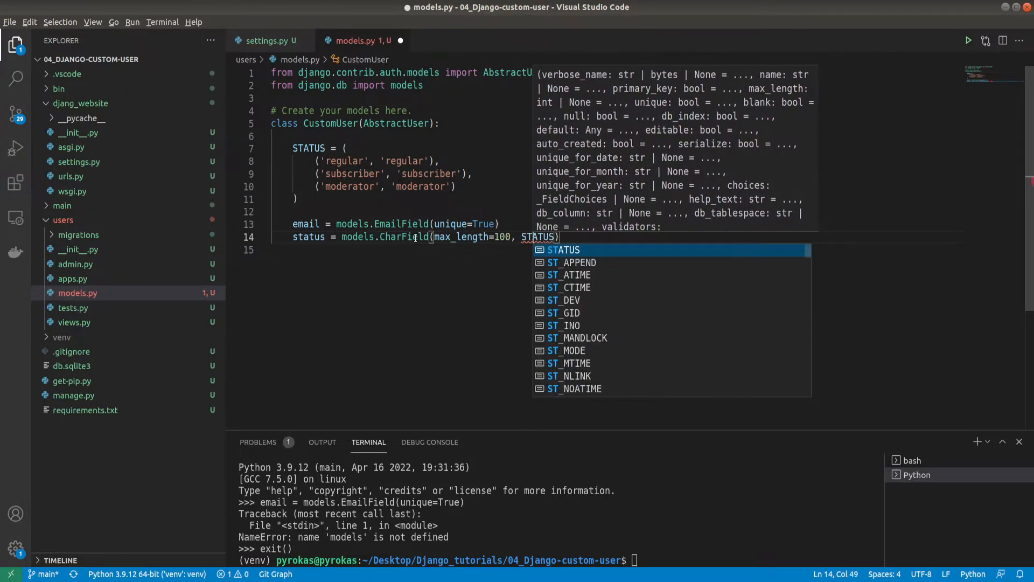
type("choice")
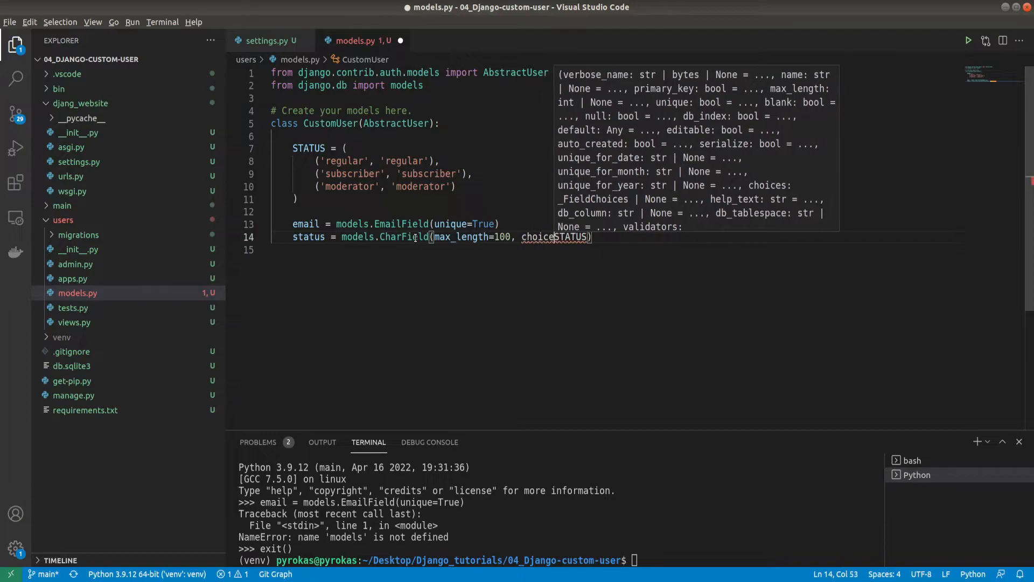
type("s=")
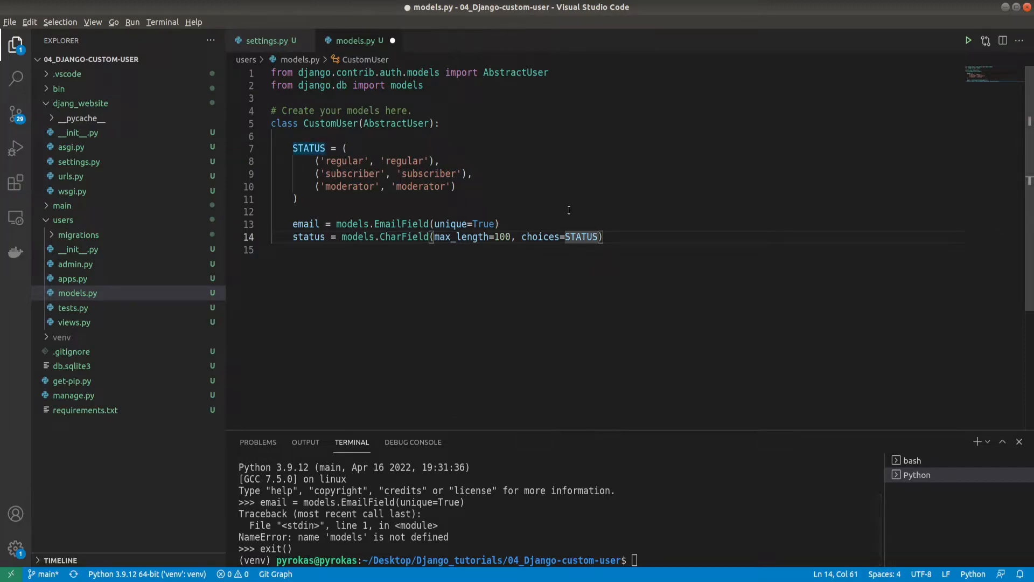
type(", def")
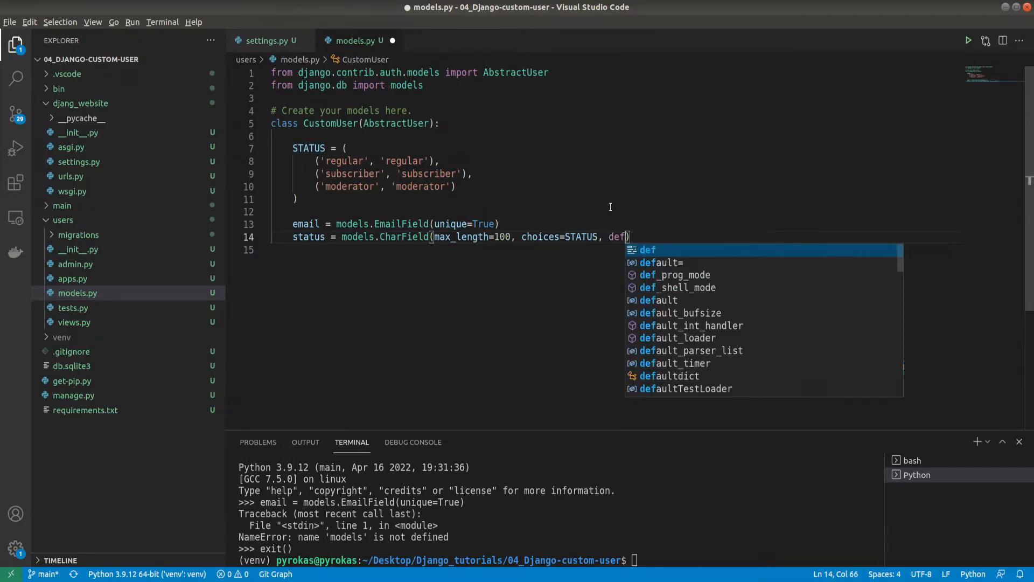
type("ault=")
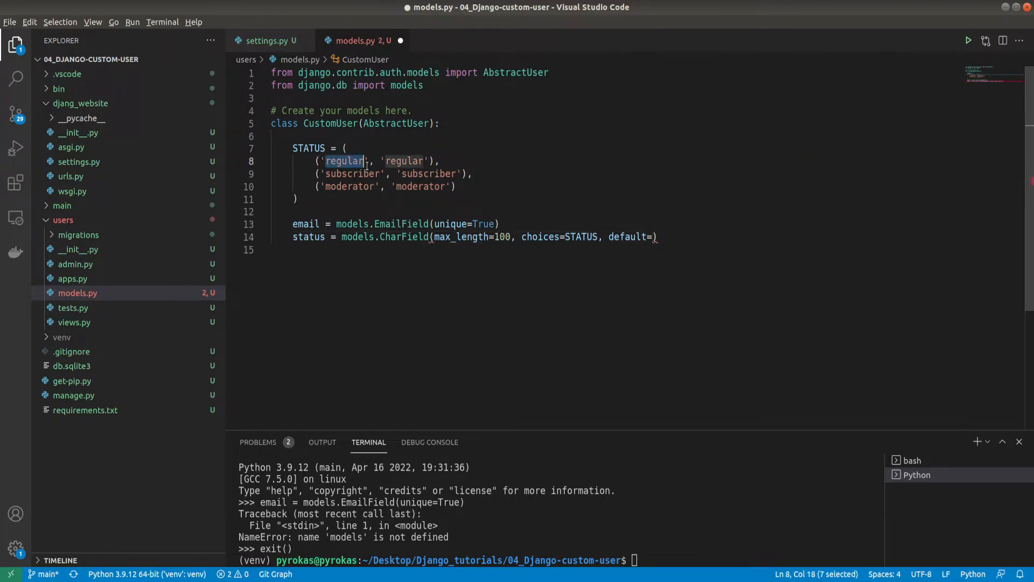
type("'regular'")
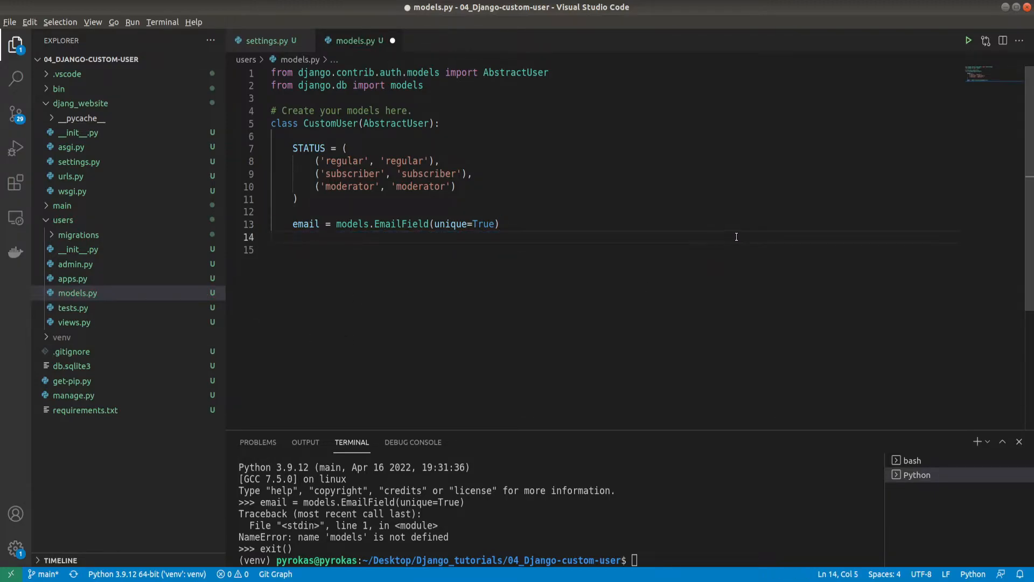
Restore the status CharField line and begin a description TextField.
type("status = models.CharField(max_length=100, choices=STATUS, default='regular')")
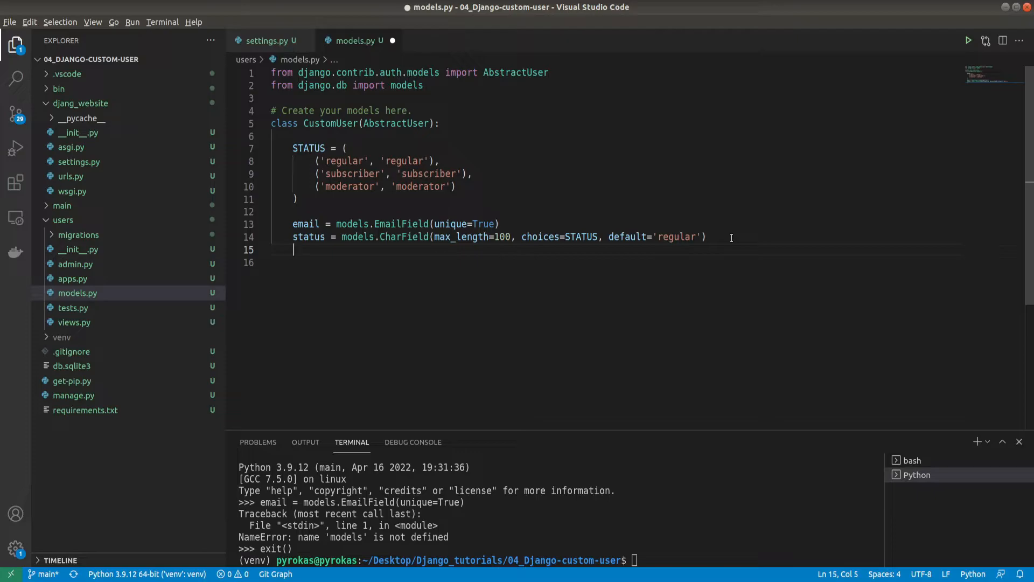
type("description")
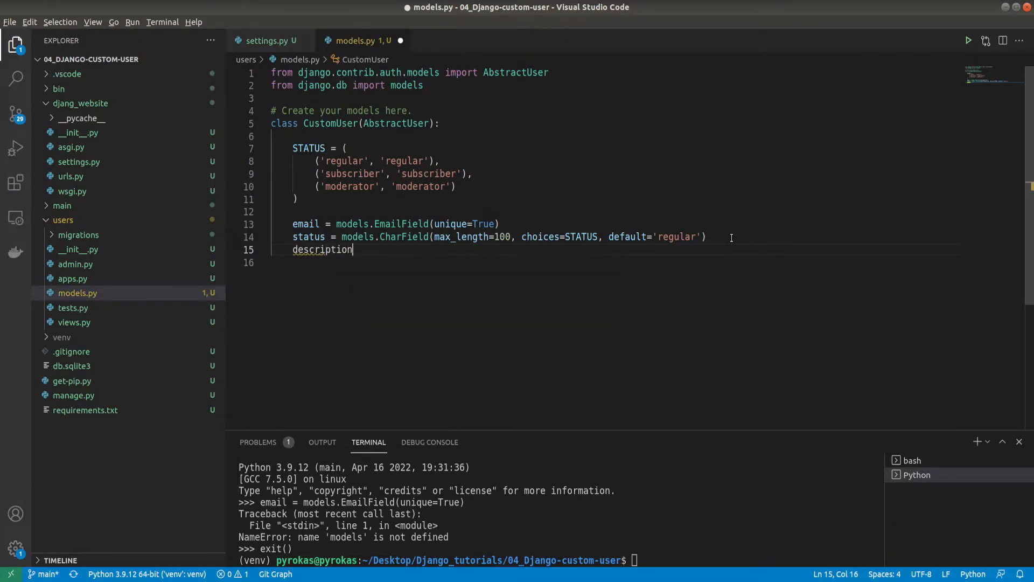
type("=")
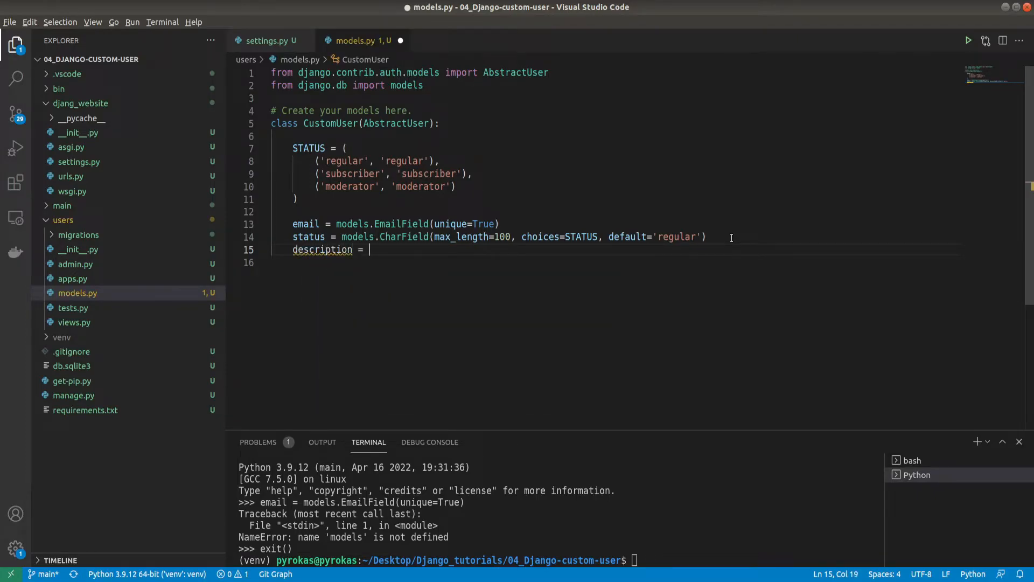
type("models.Te")
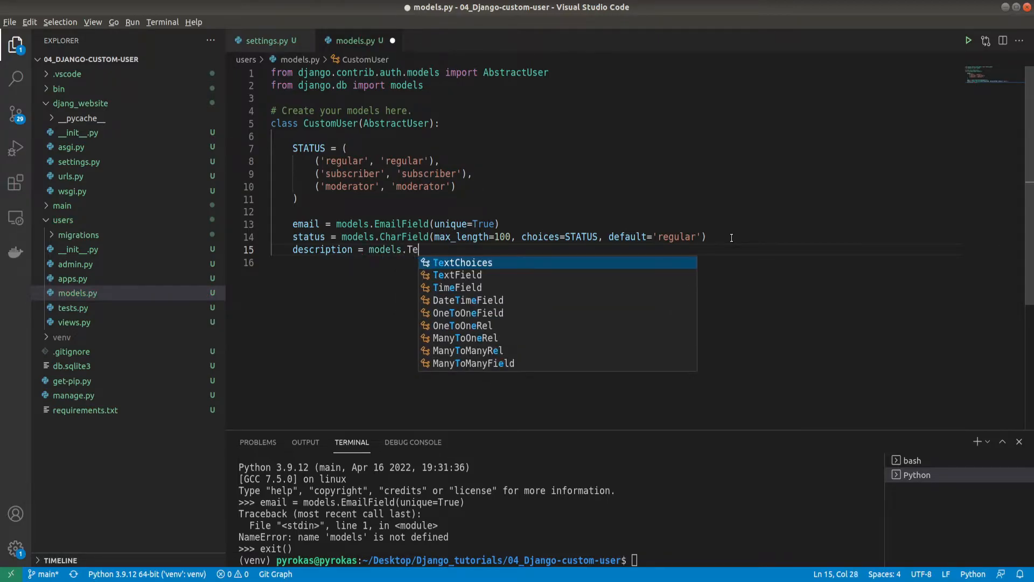
type("xtF")
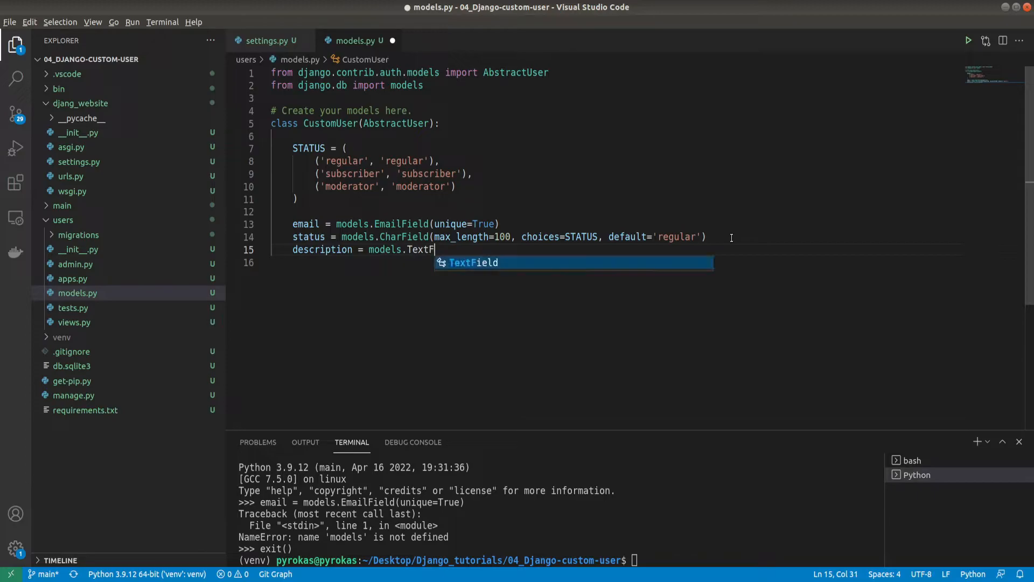
key("Tab")
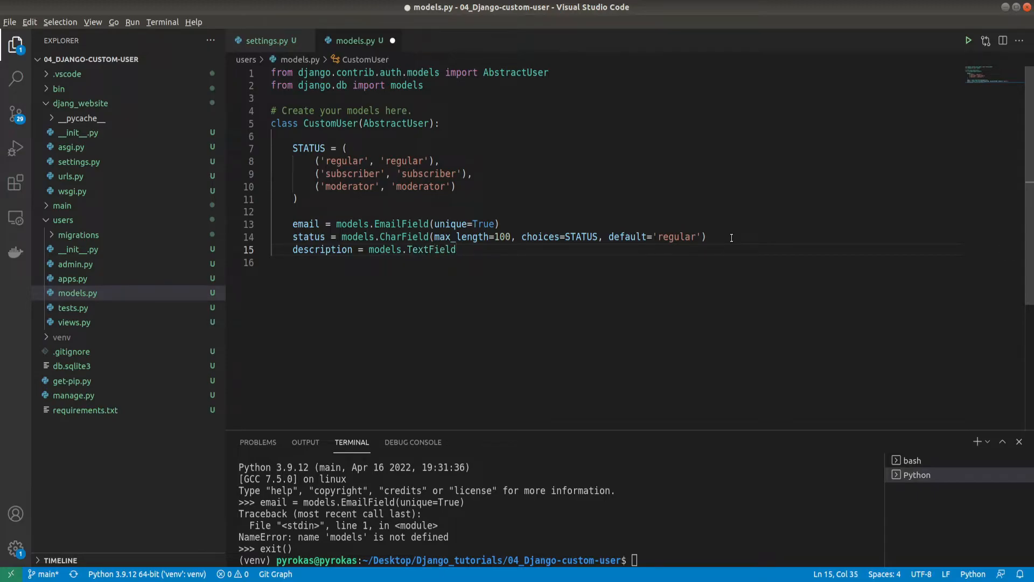
Give description the label 'Description', max_length=600, default '' and blank=True.
type("('Description")
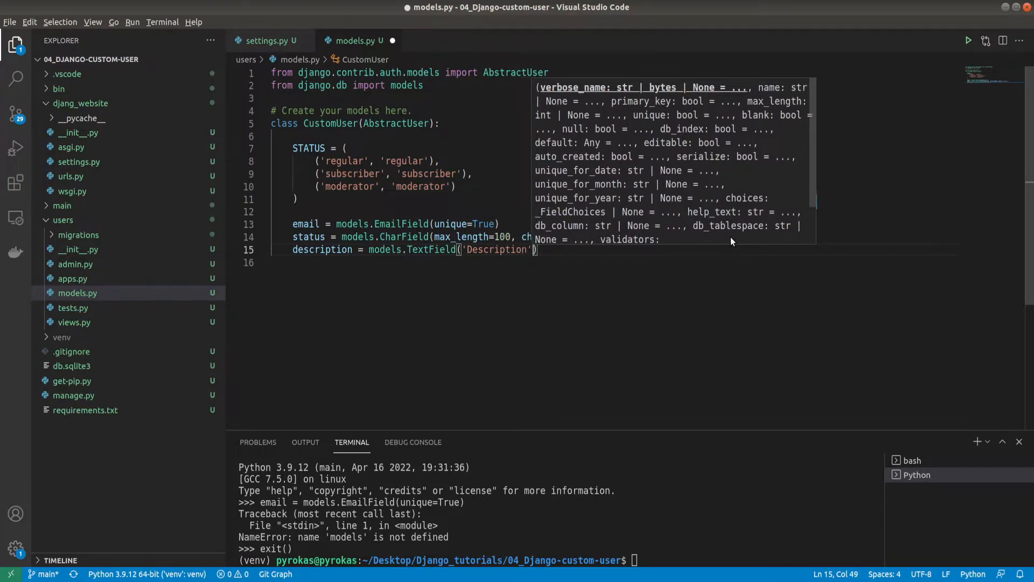
type(", max")
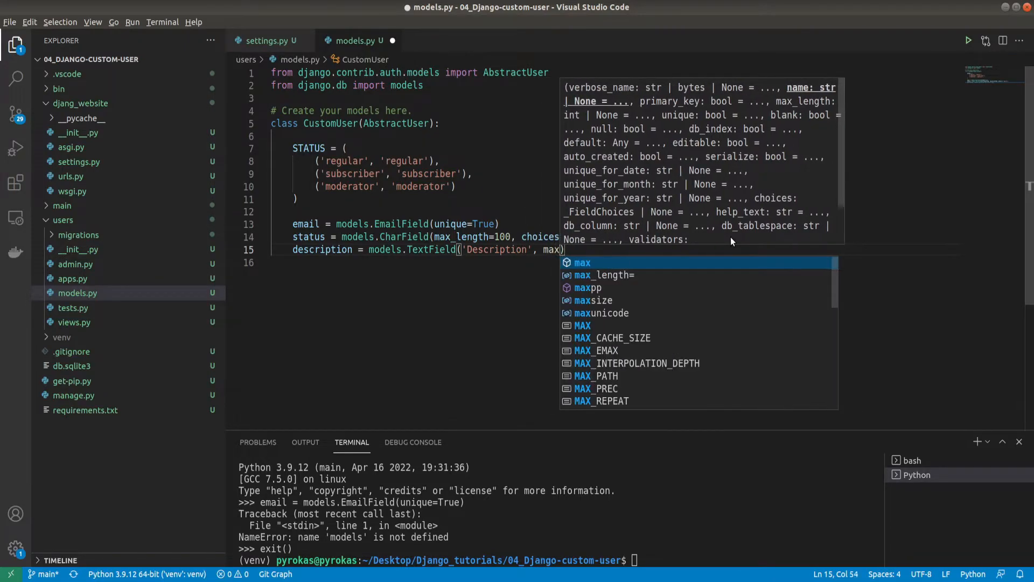
type("max_length=")
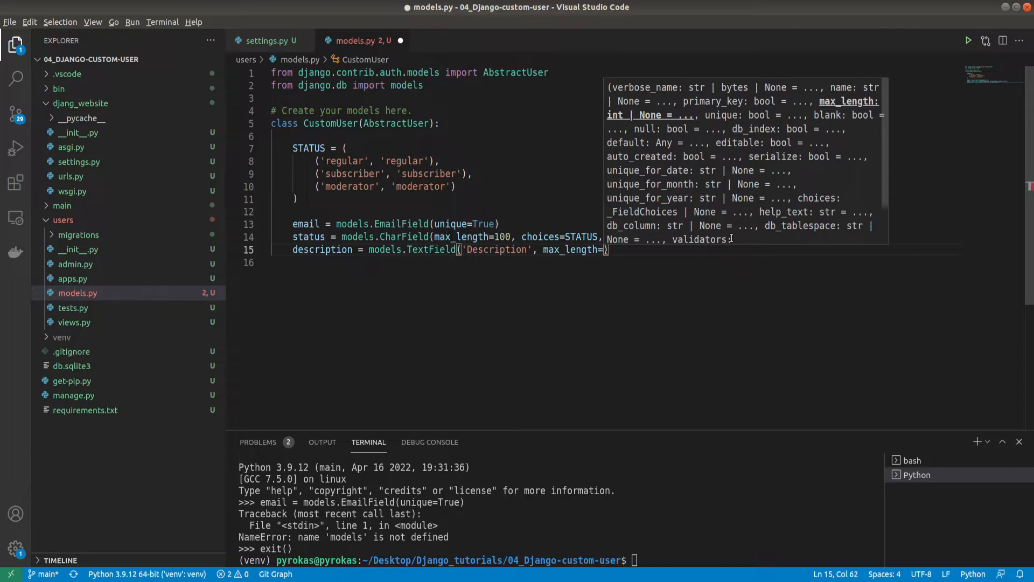
type("600,")
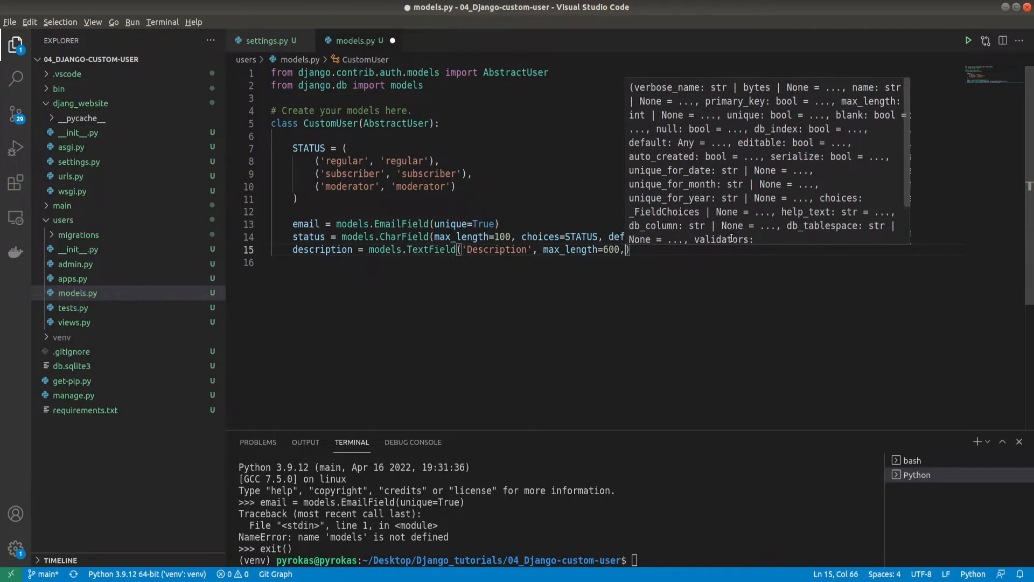
type("\" \"")
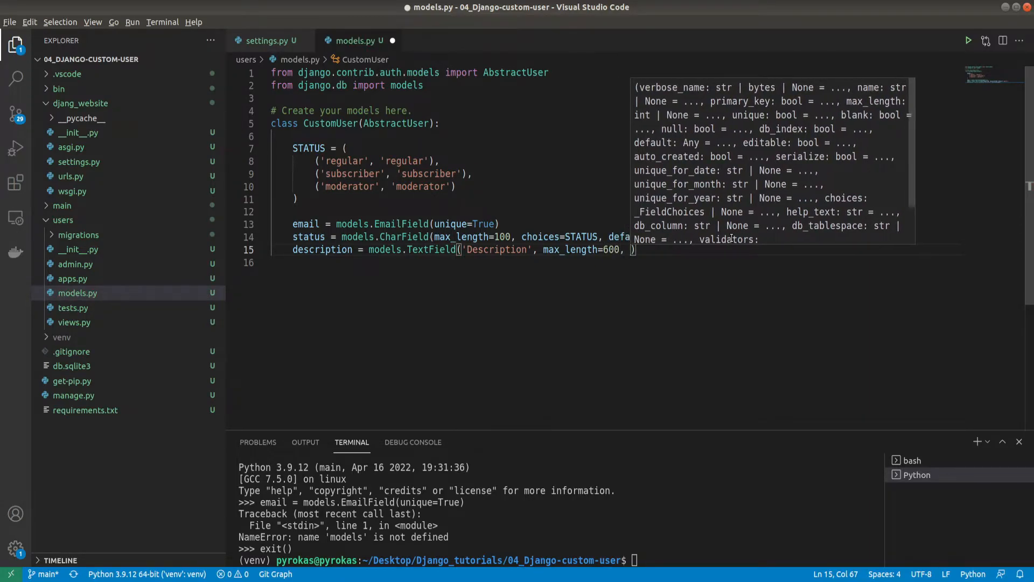
type("default=")
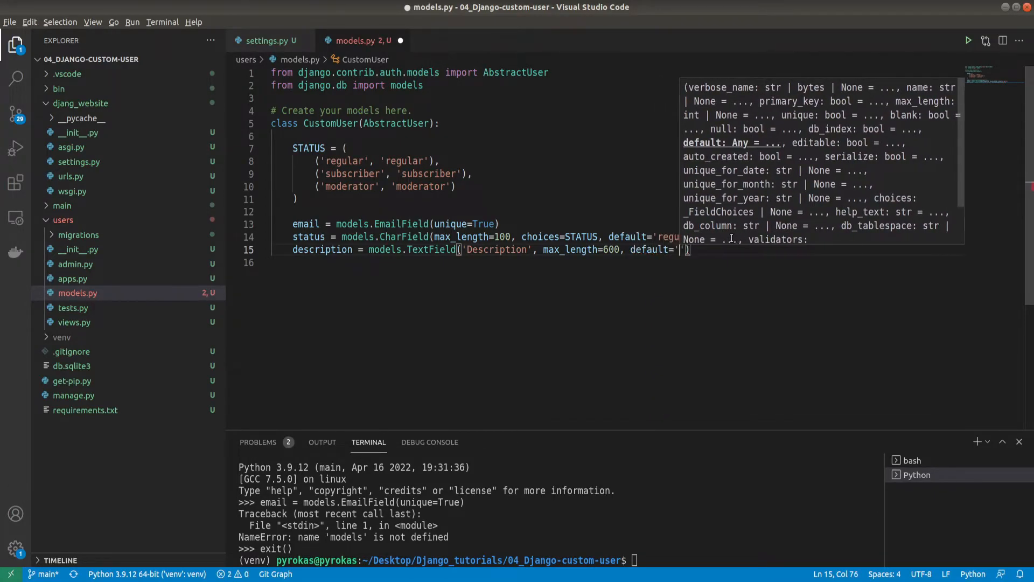
type("',")
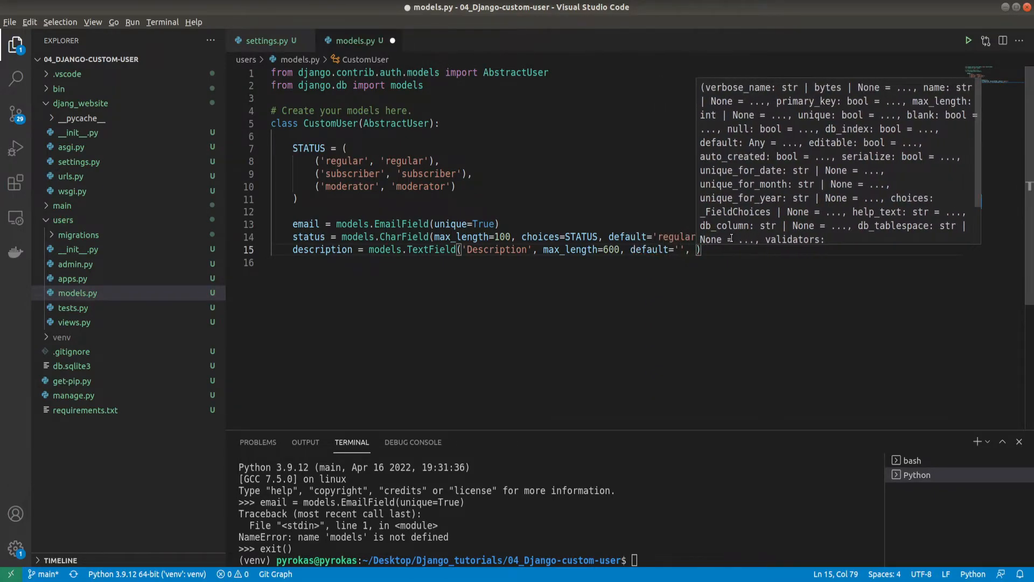
type("blank=True")
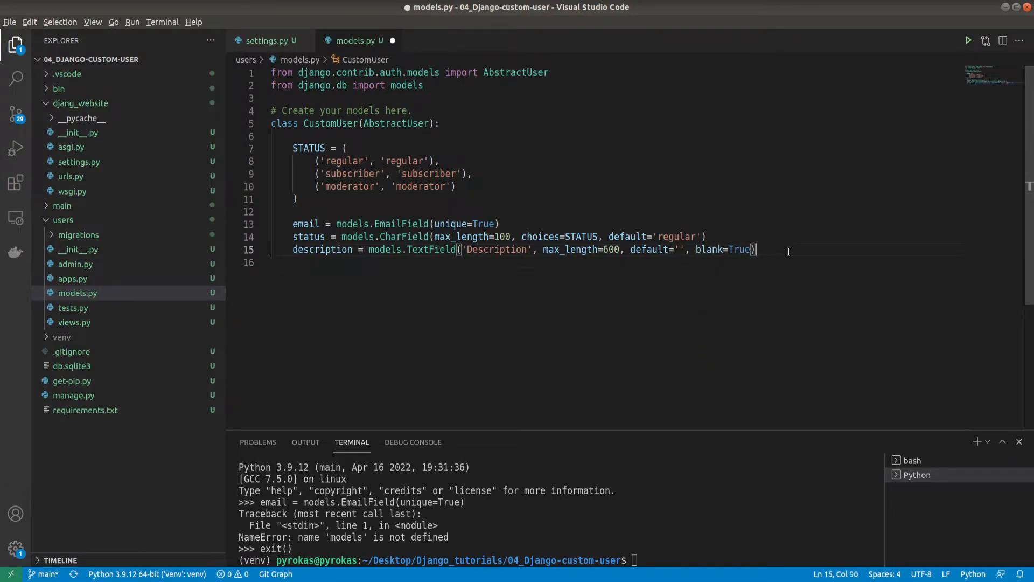
Add a __str__ method returning self.username and save models.py.
key("Enter")
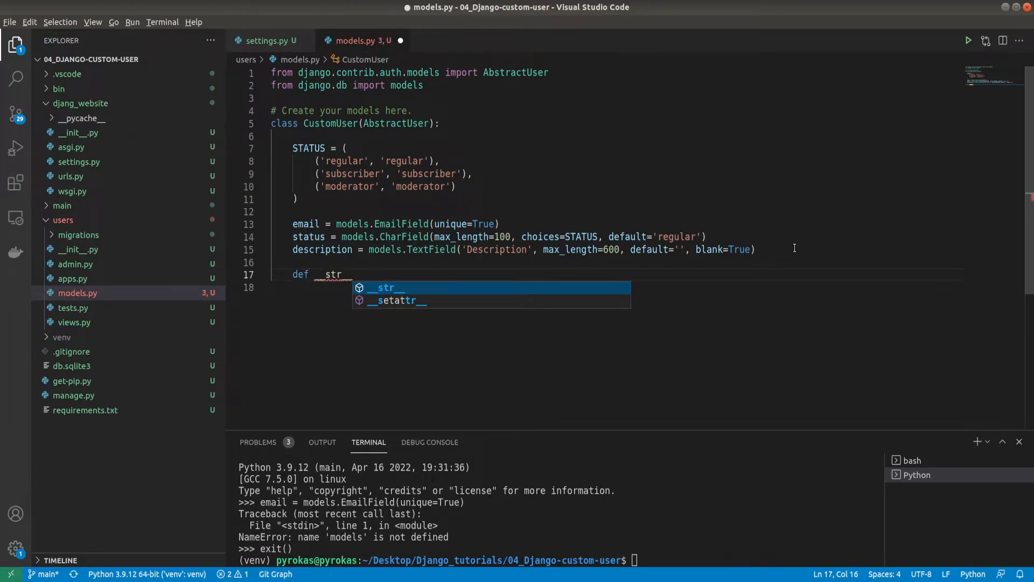
key("Tab")
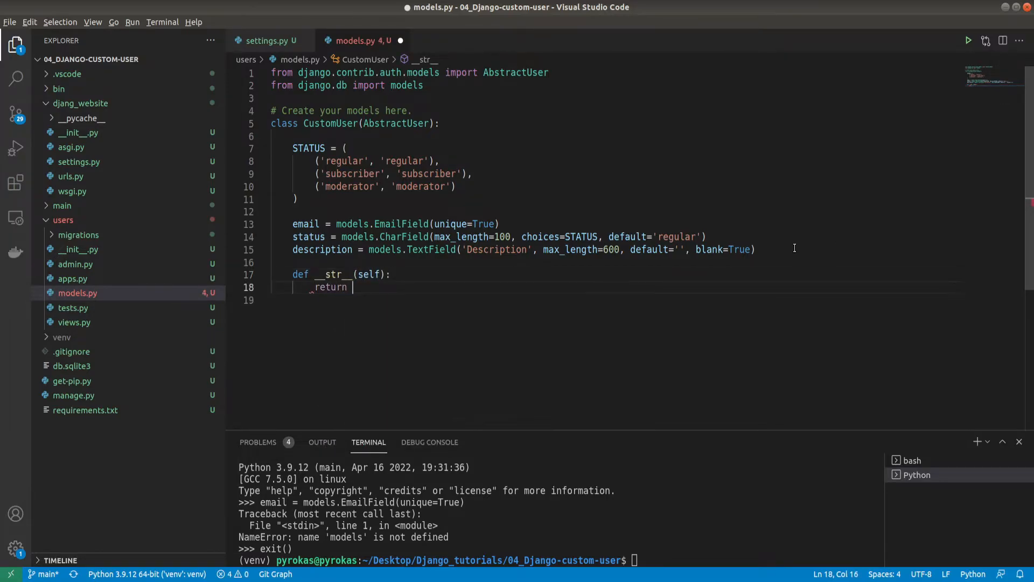
type("self.username")
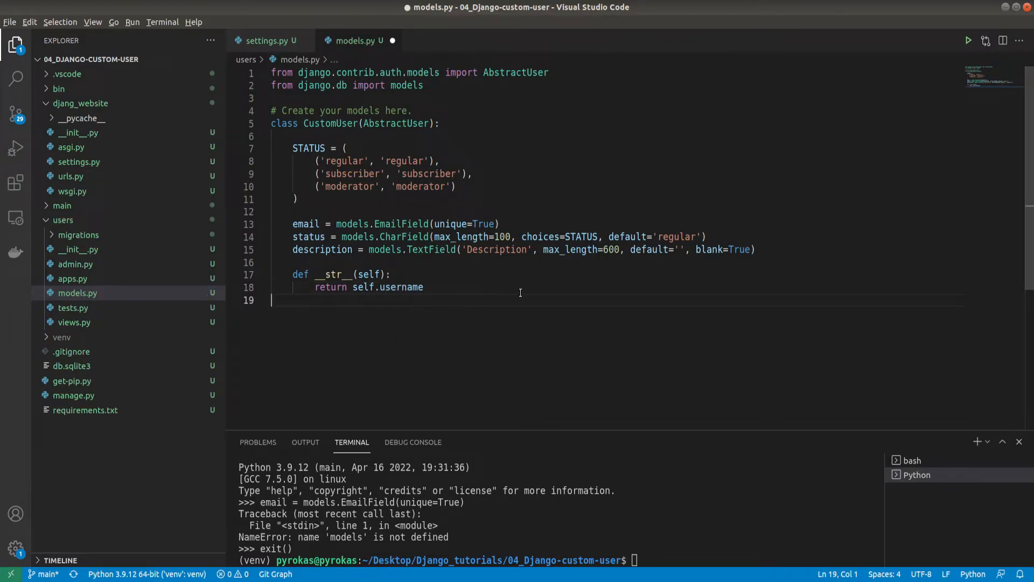
mouse_move(510, 323)
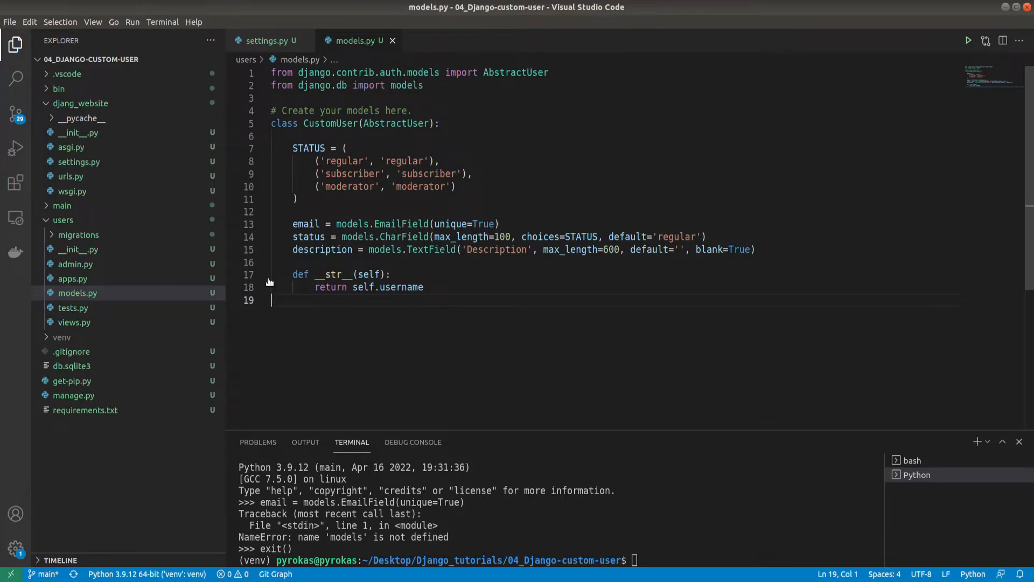
left_click(75, 264)
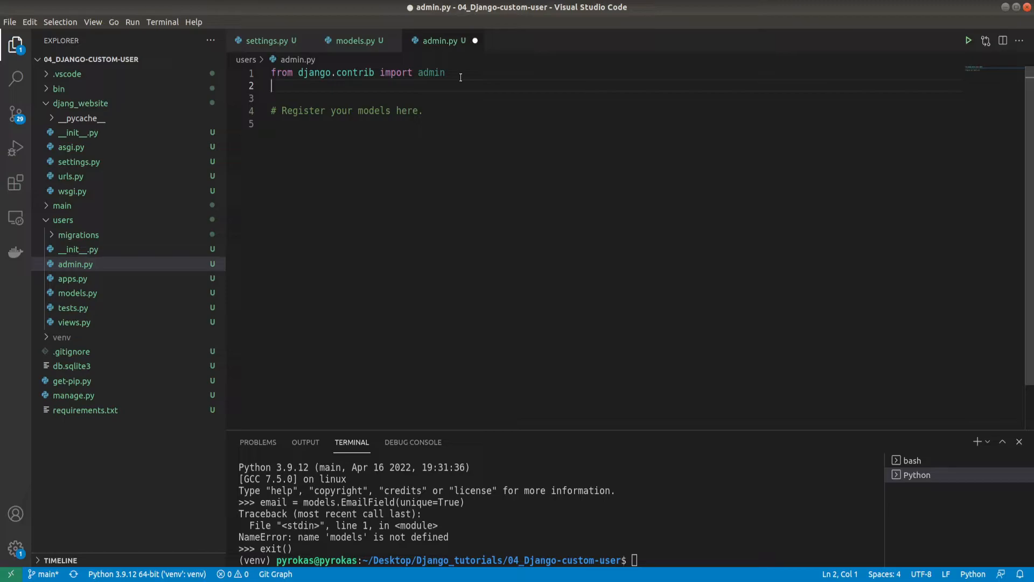
In users/admin.py import CustomUser from .models and register it with admin.site.
type("from .model")
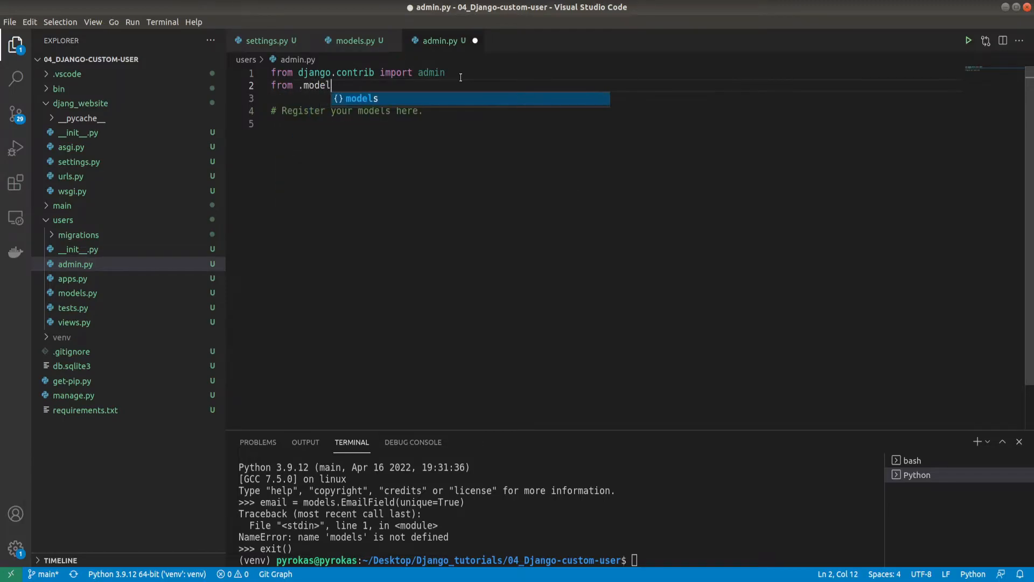
type("s import CustomUser")
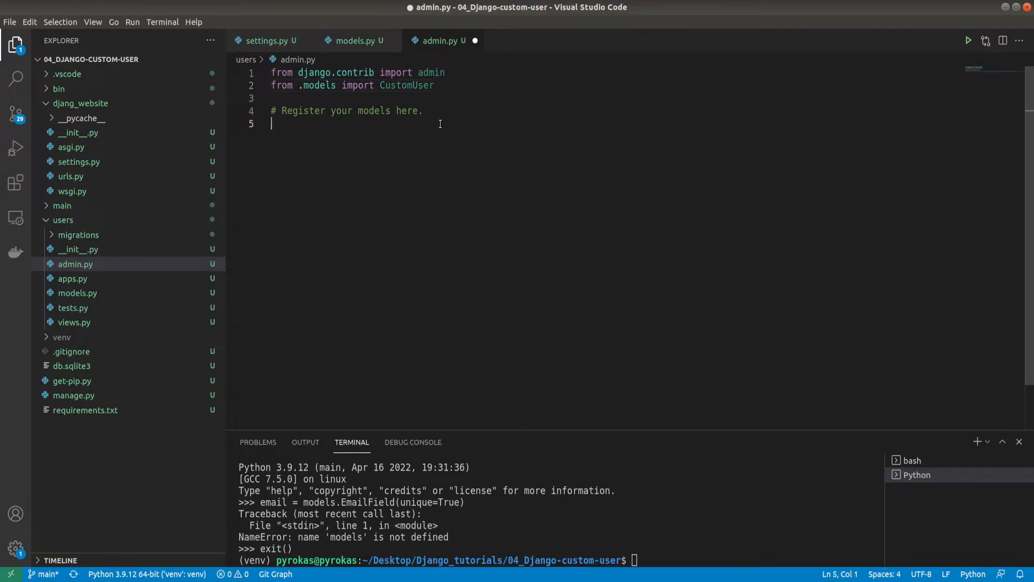
type("admin")
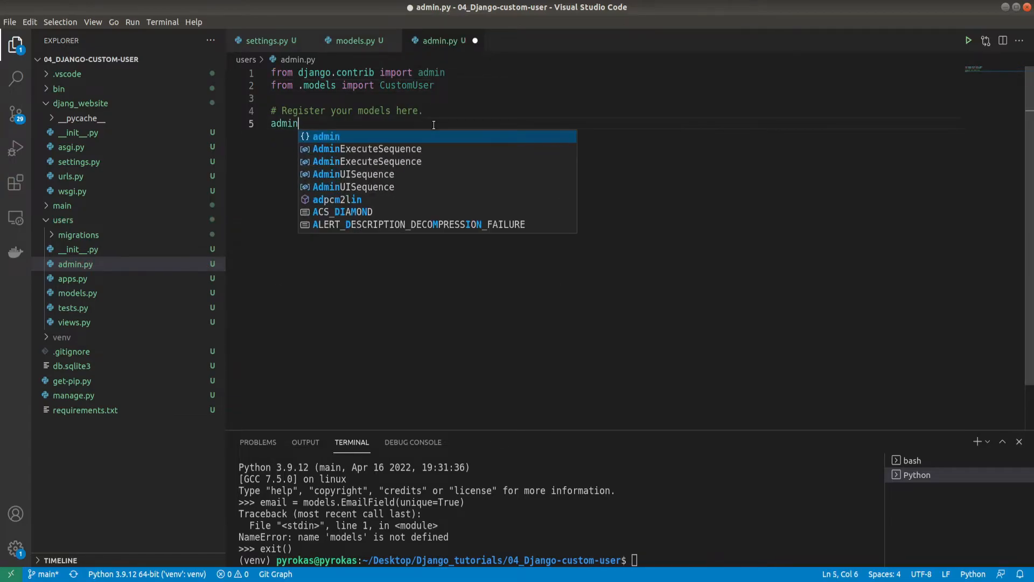
type(".site.register(CustomUser")
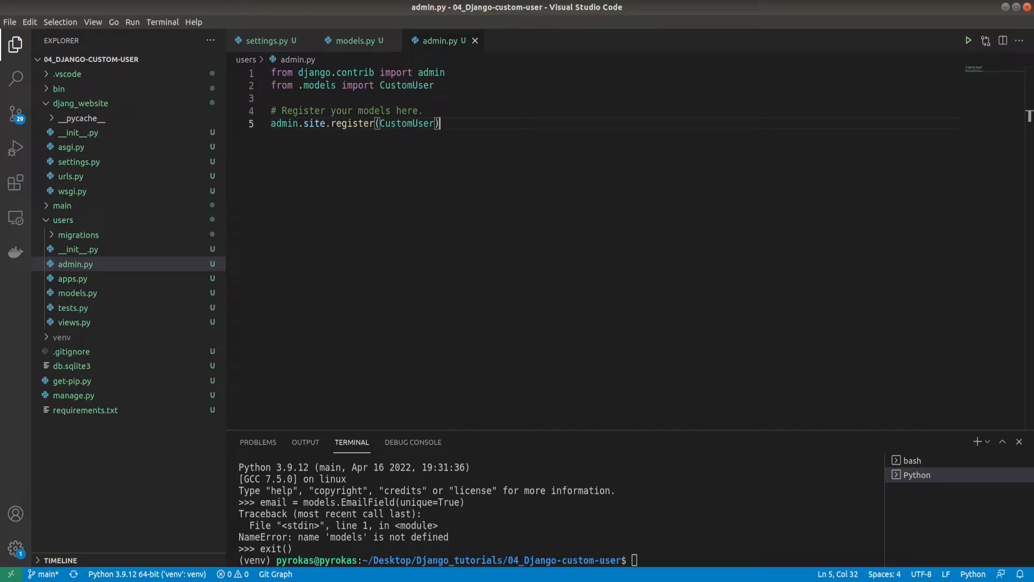
left_click(267, 40)
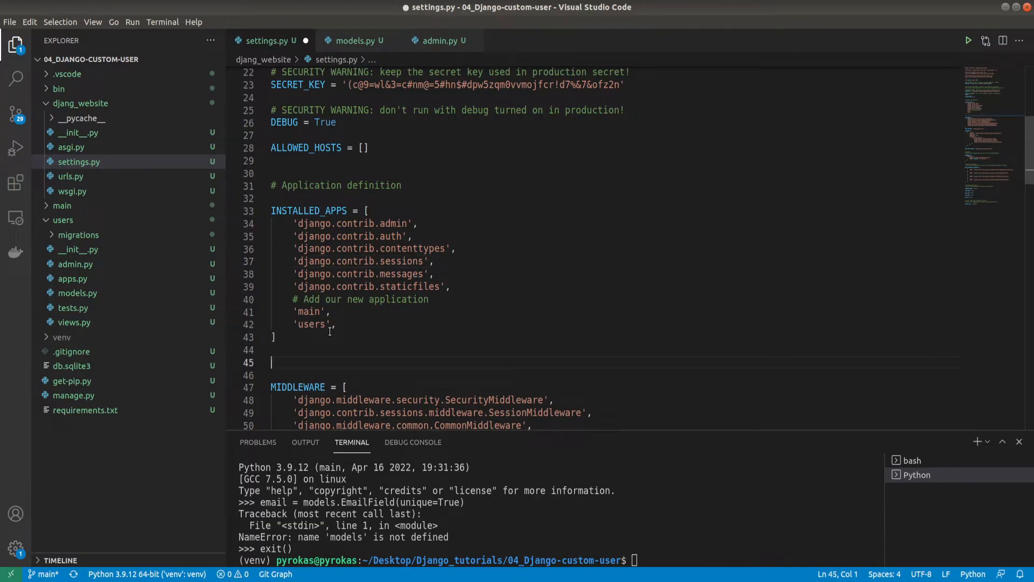
Add AUTH_USER_MODEL = 'users.CustomUser' to settings.py.
type("AUTH")
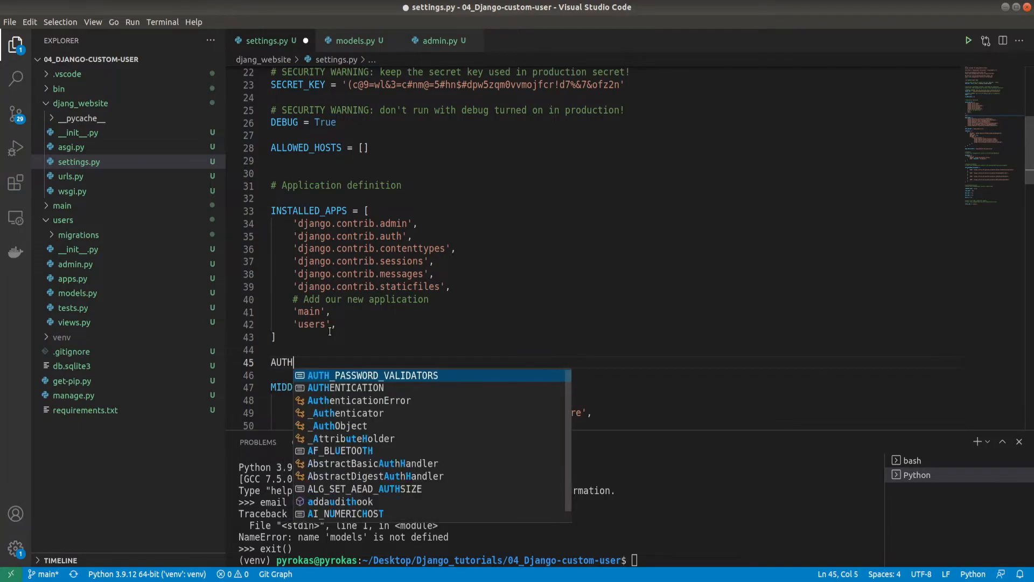
type("ER")
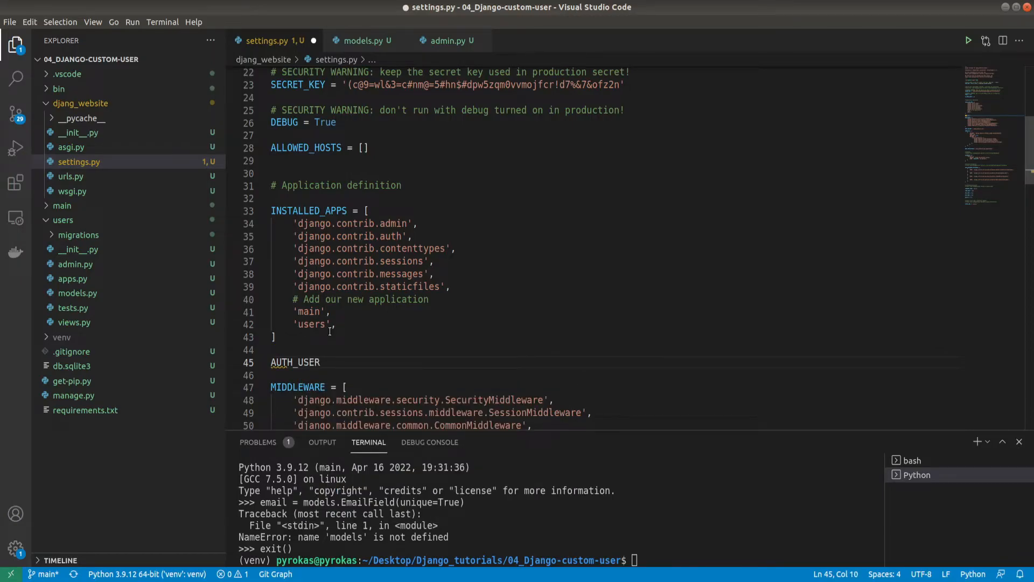
type("_MODEL =")
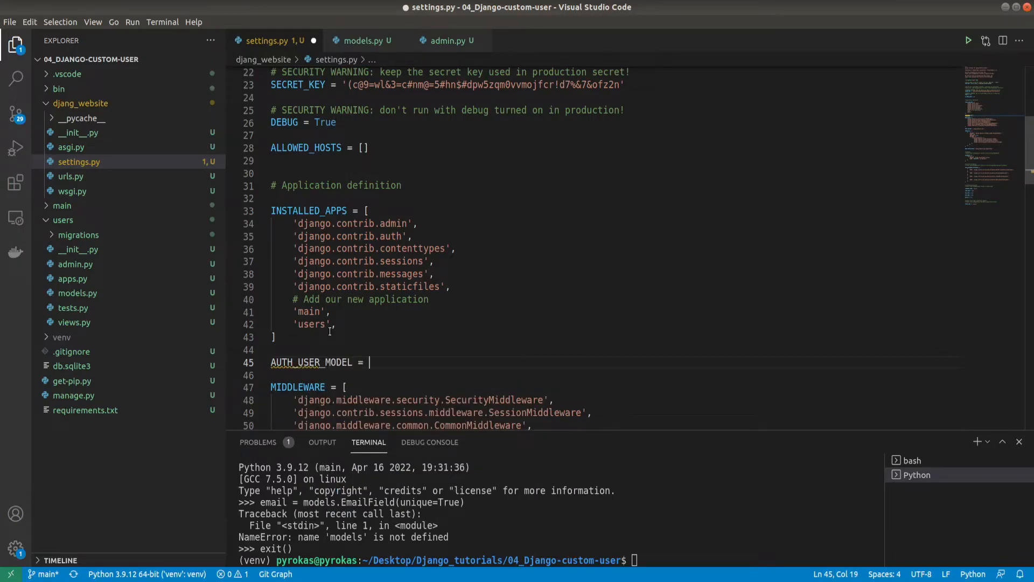
type("''")
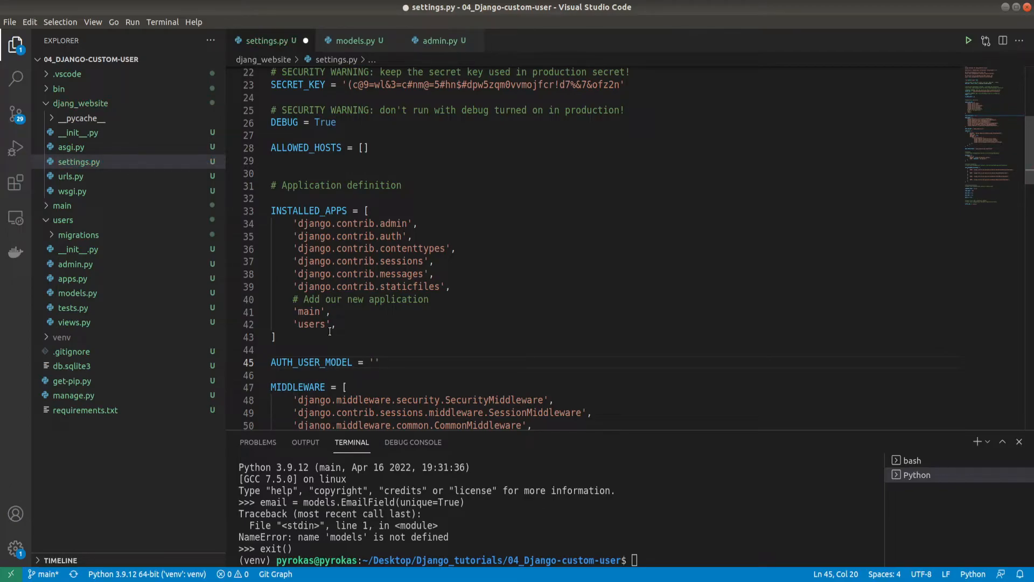
type("users.")
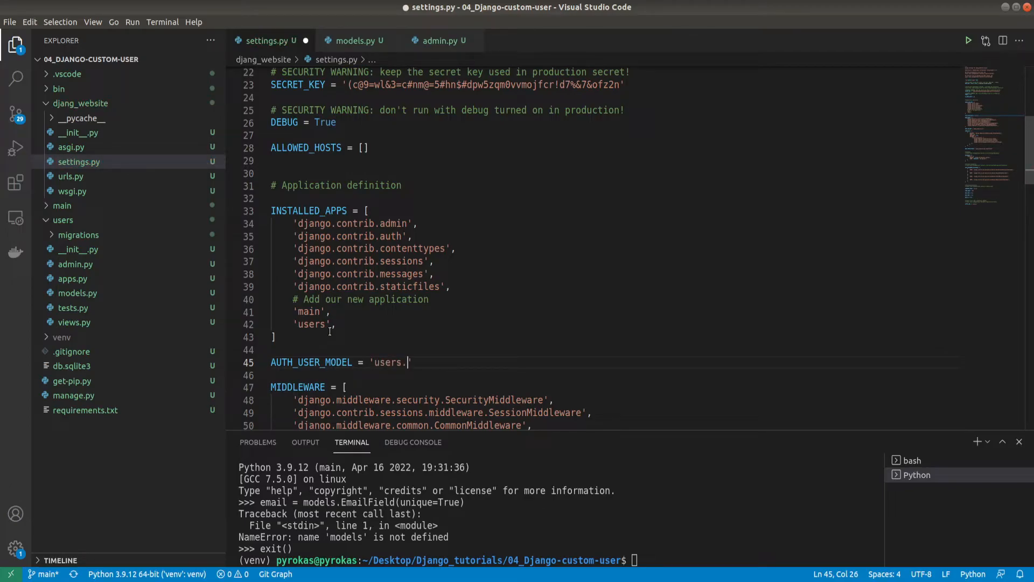
type("CustomUser")
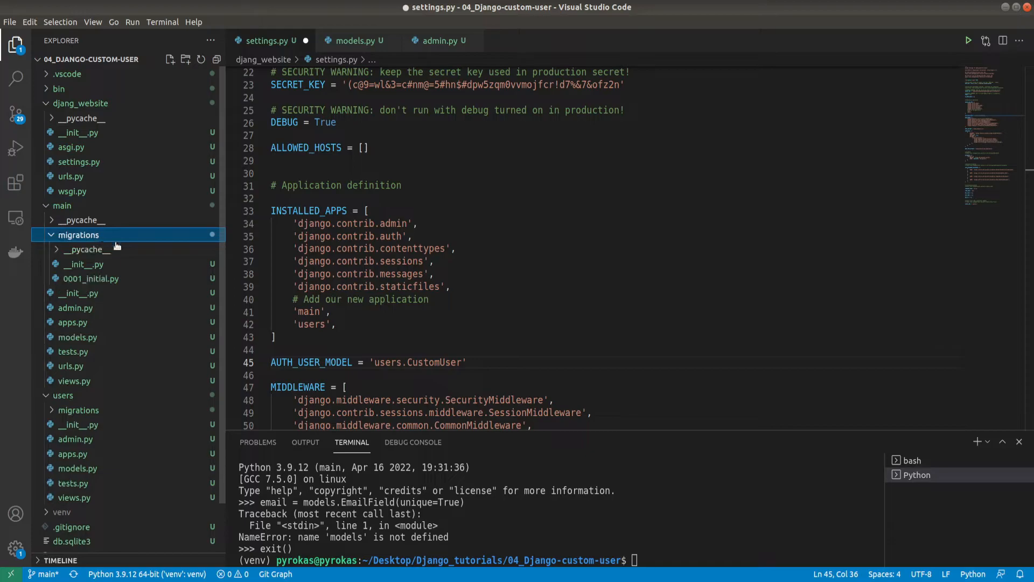
Delete main's 0001_initial.py migration and move db.sqlite3 to trash.
right_click(90, 278)
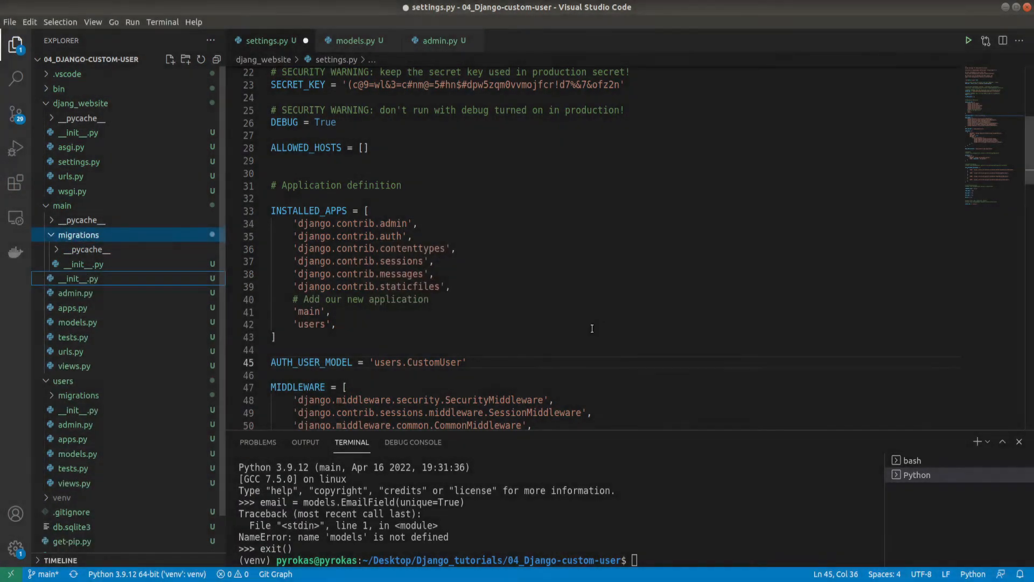
mouse_move(74, 293)
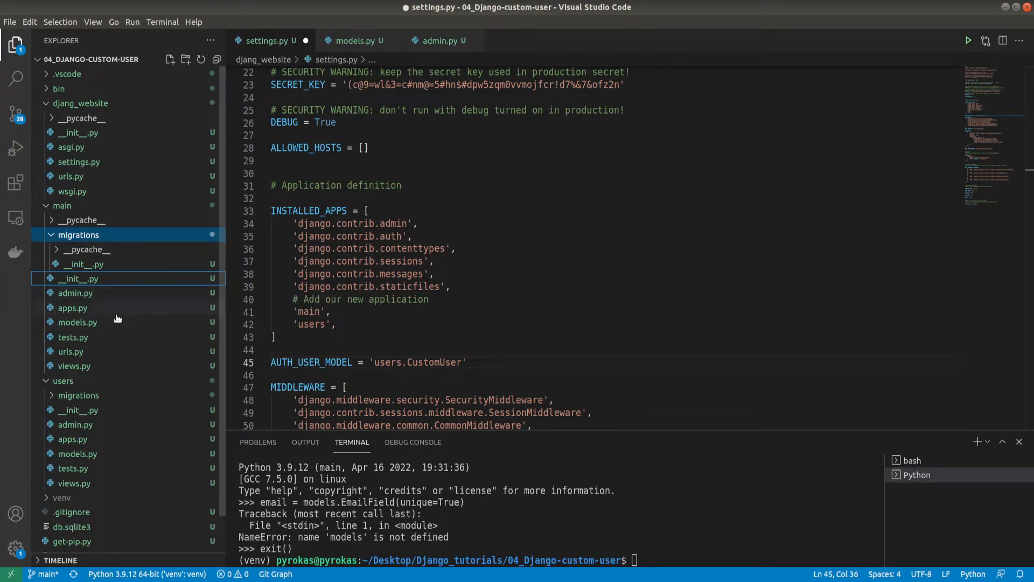
scroll("down", 3)
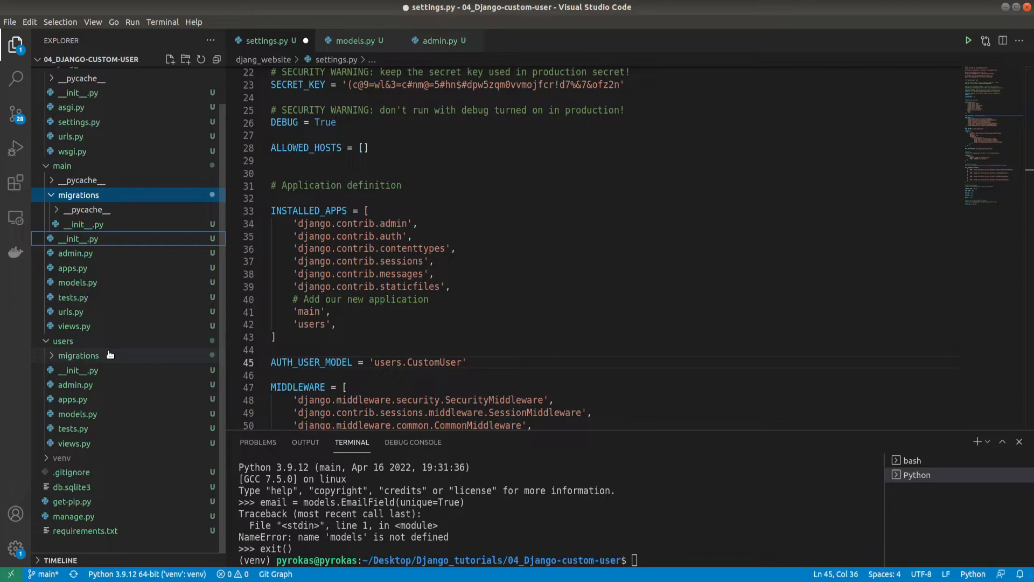
mouse_move(78, 355)
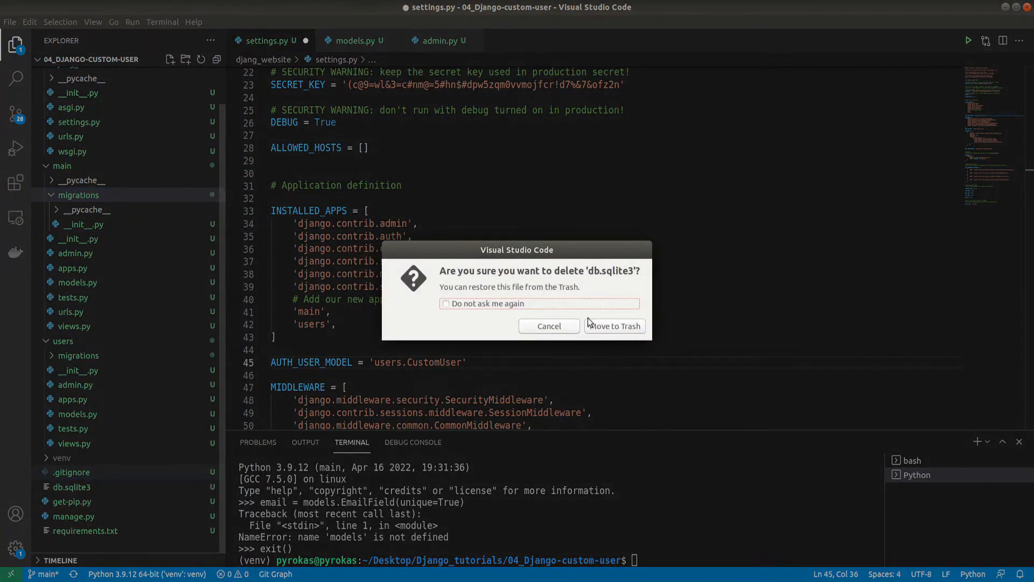
left_click(613, 326)
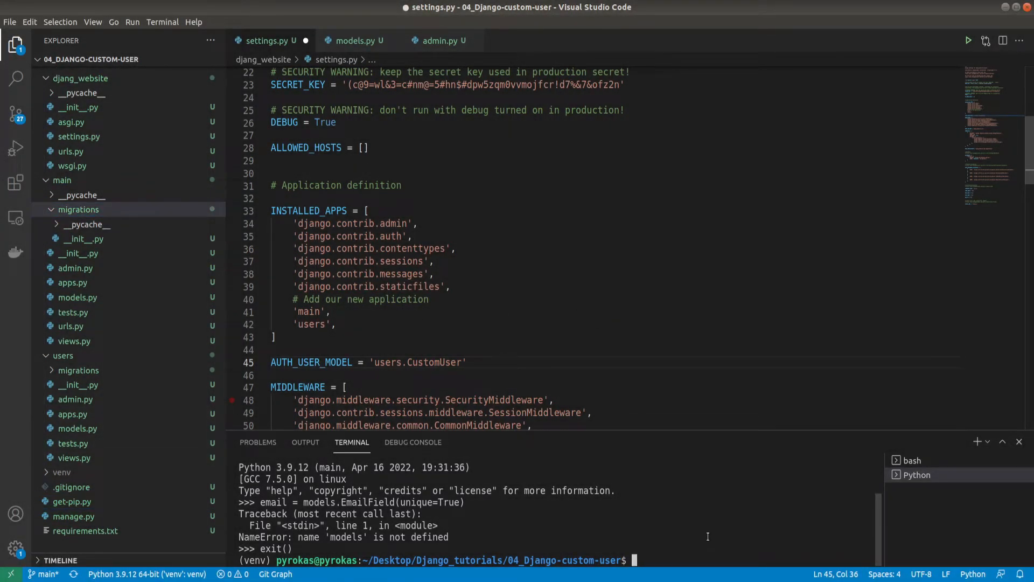
Run 'python manage.py makemigrations', which reports reverse accessor clash errors.
type("python m")
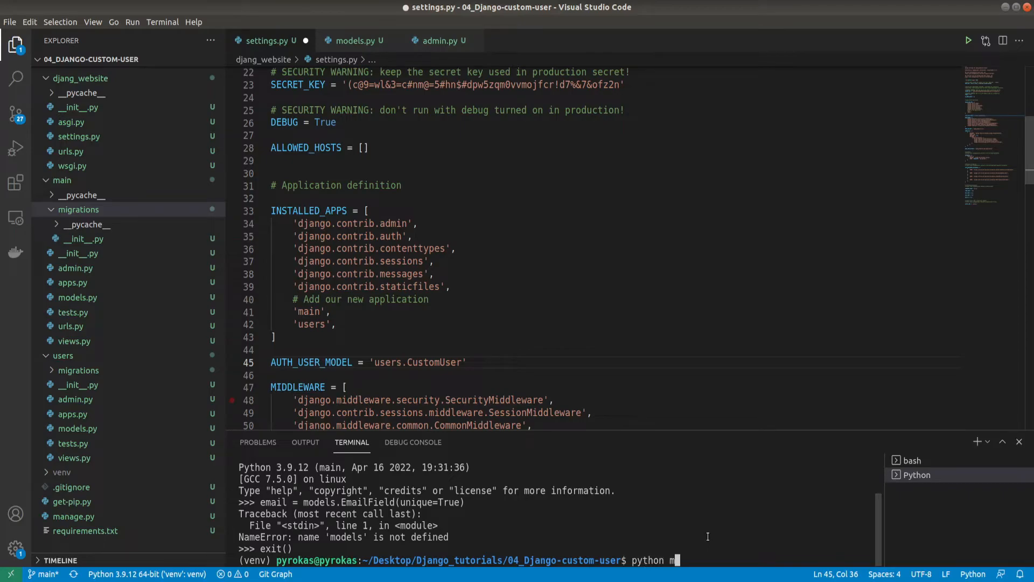
type("anage.py make")
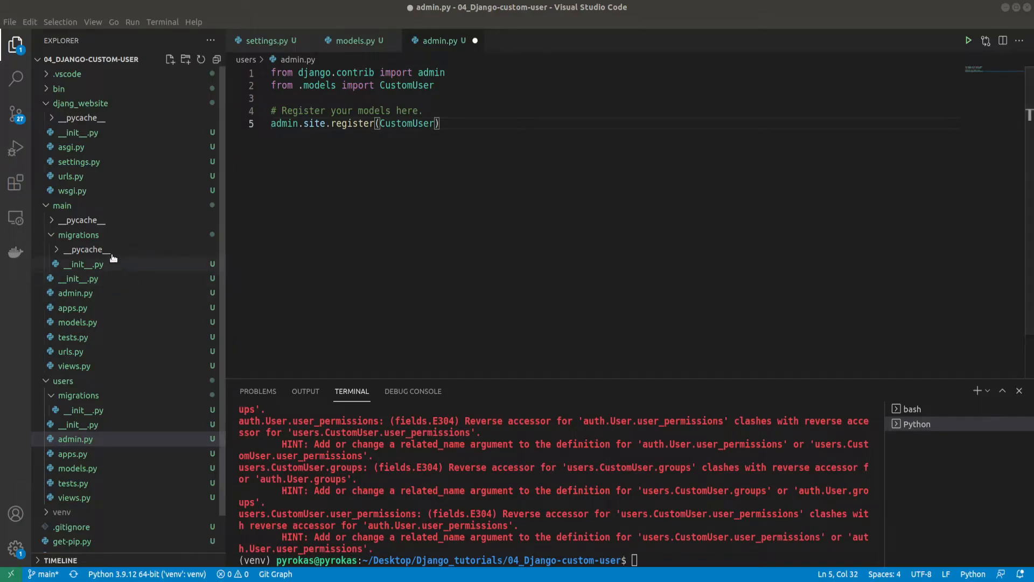
mouse_move(140, 299)
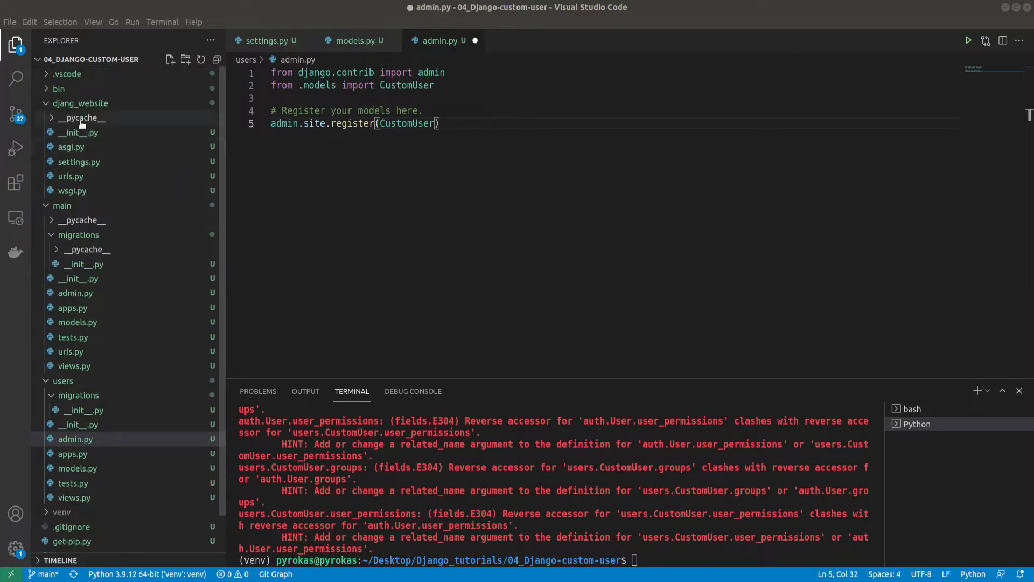
Select the stale __pycache__ folders and move all three to the trash.
left_click(81, 117)
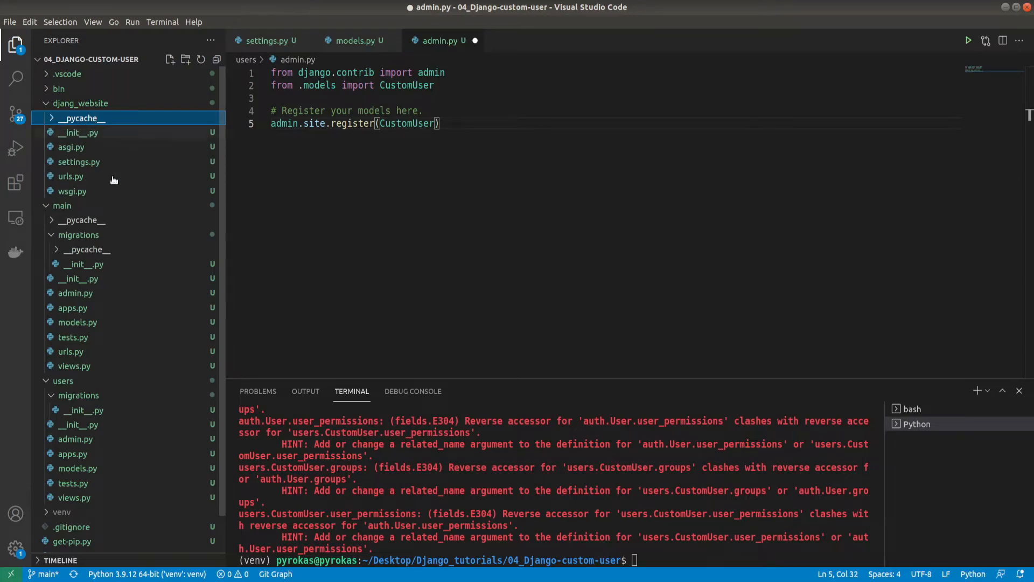
left_click(87, 249)
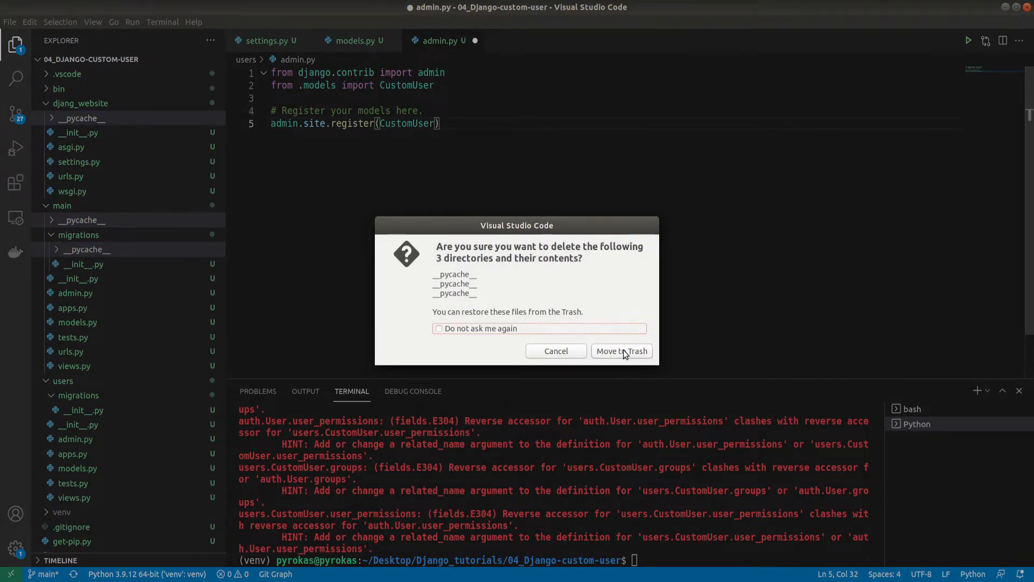
left_click(621, 350)
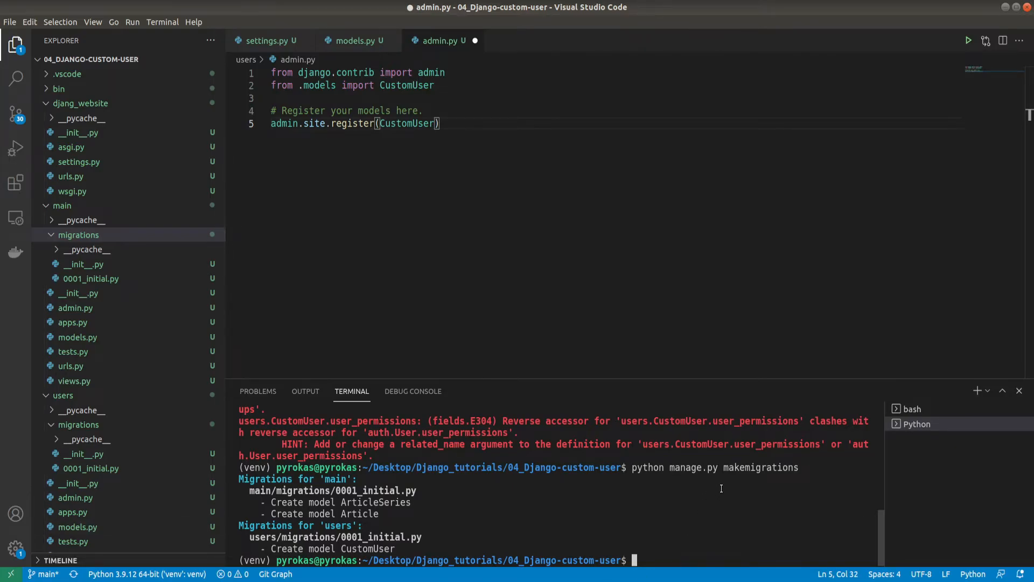
Run python manage.py migrate so auth, users, admin, main and sessions migrations all apply OK.
type("python manage.py")
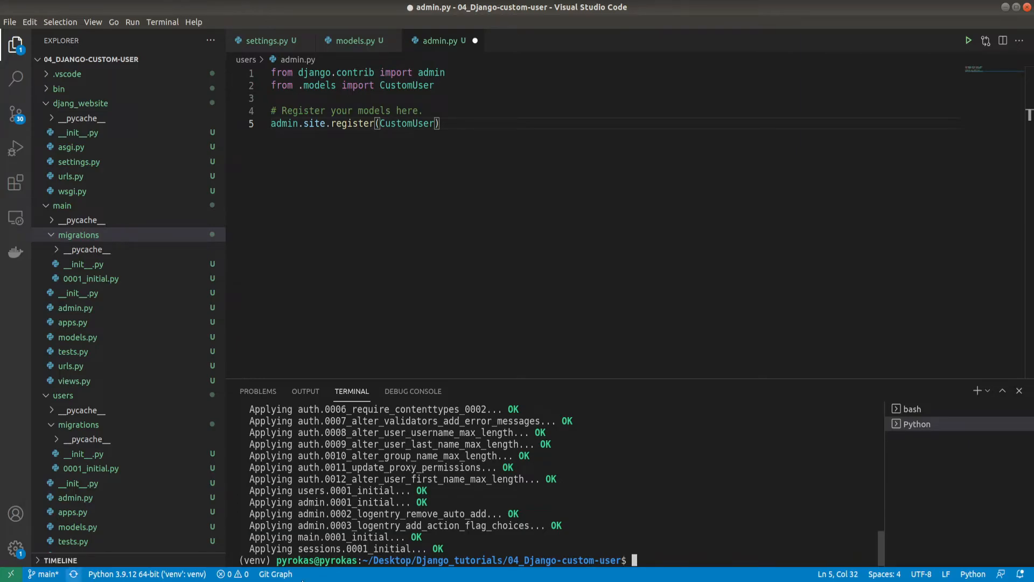
type("python manage.py migrate")
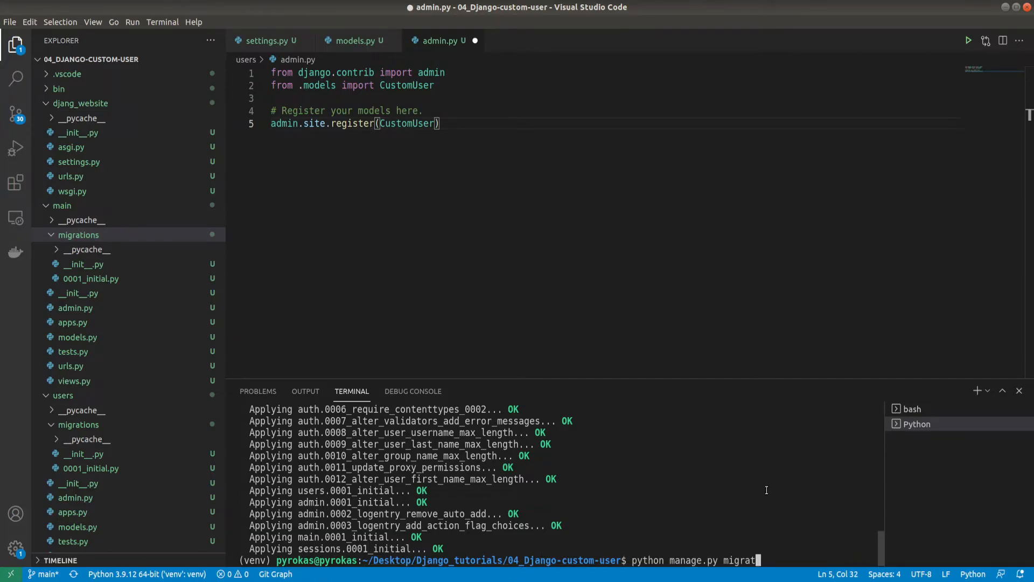
key("BackSpace")
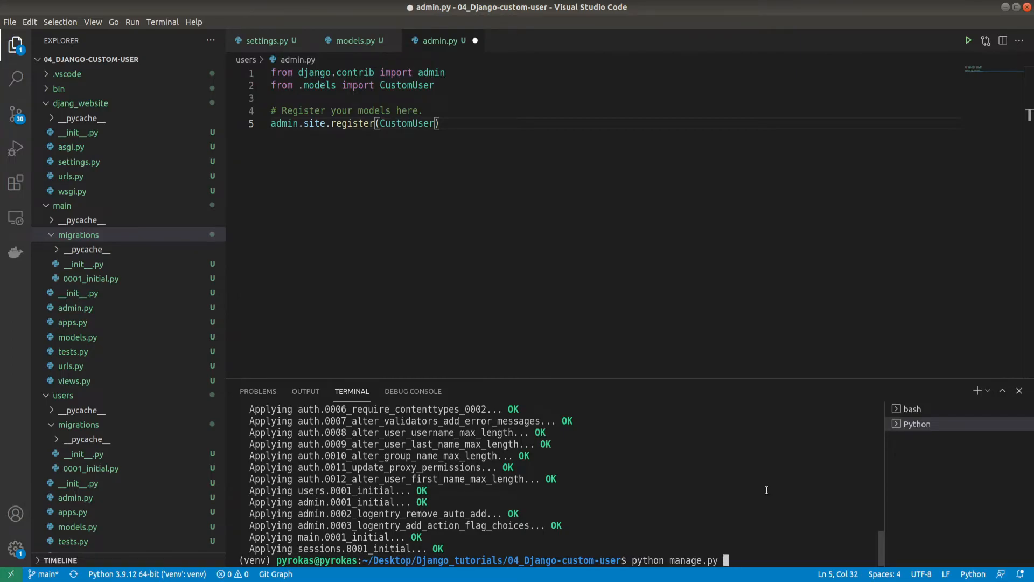
Run createsuperuser with username test and a test@ email, answering y to bypass password validation.
type("createsuperuser")
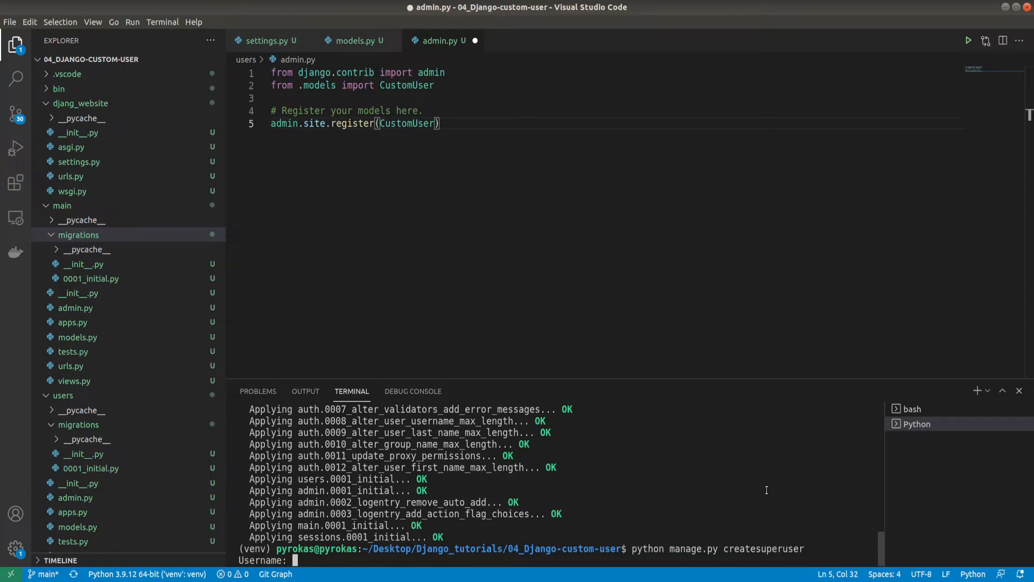
type("test")
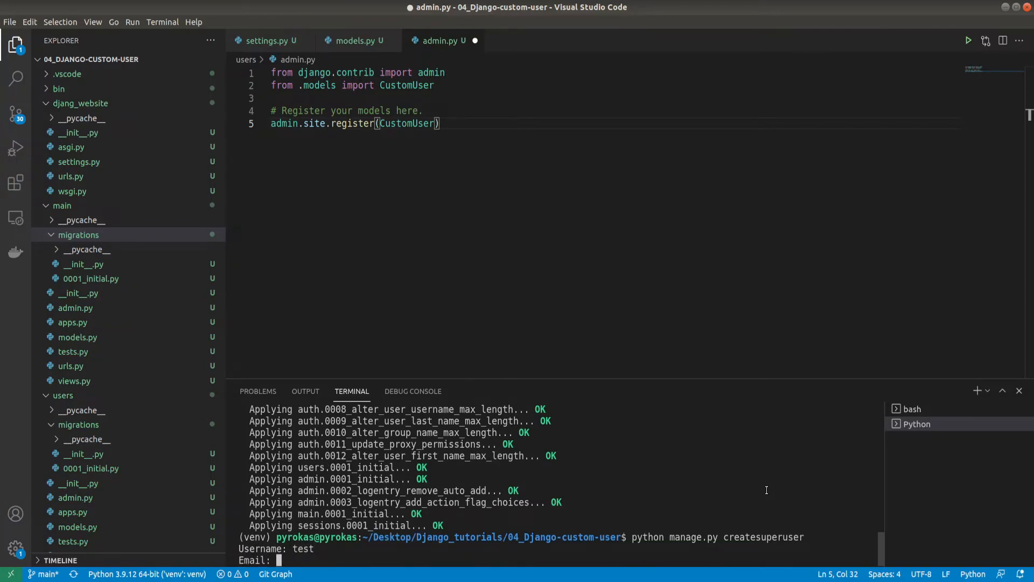
type("test@test.test")
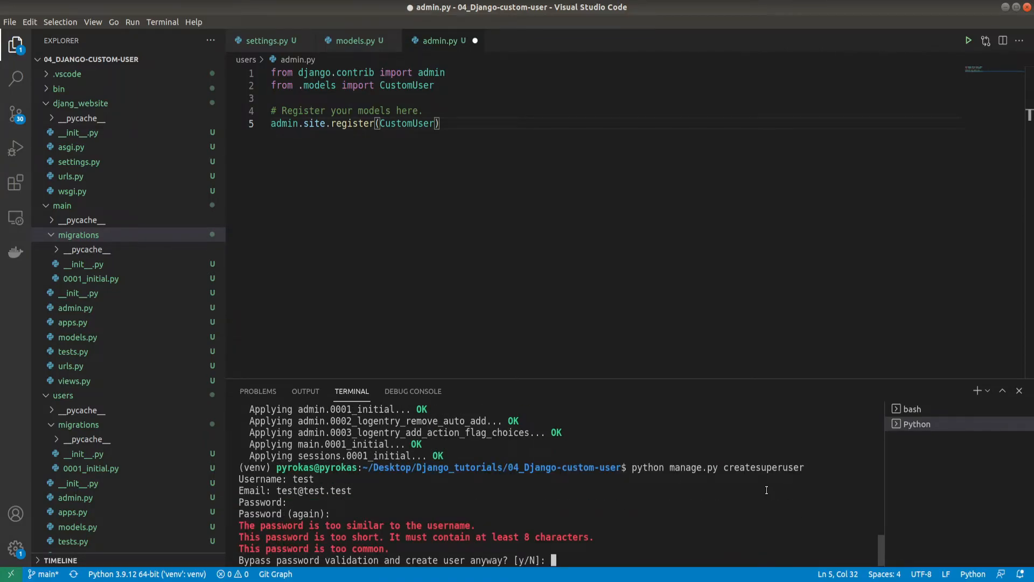
type("y")
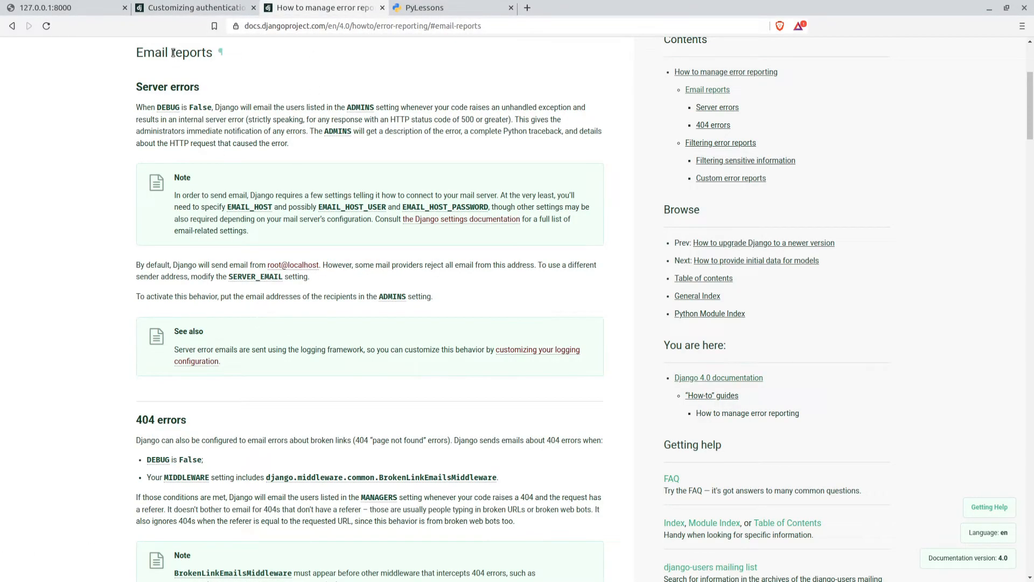
Scroll down the Django error-reporting documentation page.
scroll("down", 3)
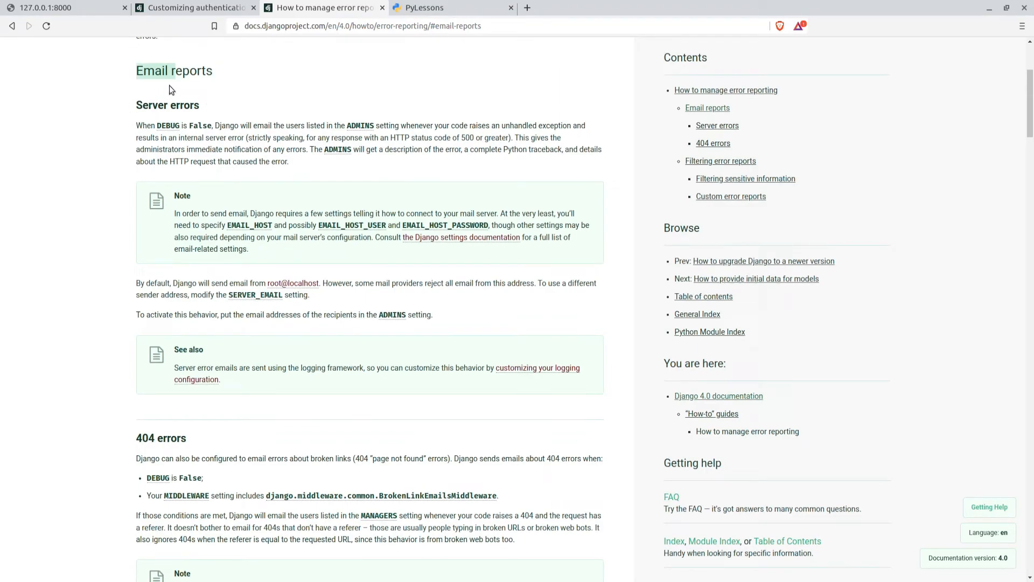
mouse_move(683, 47)
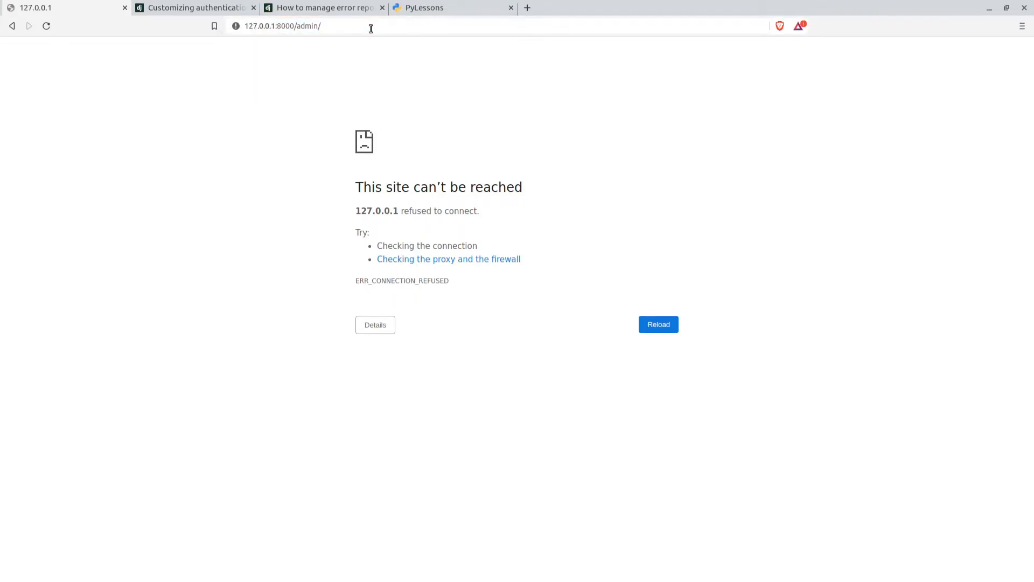
mouse_move(959, 35)
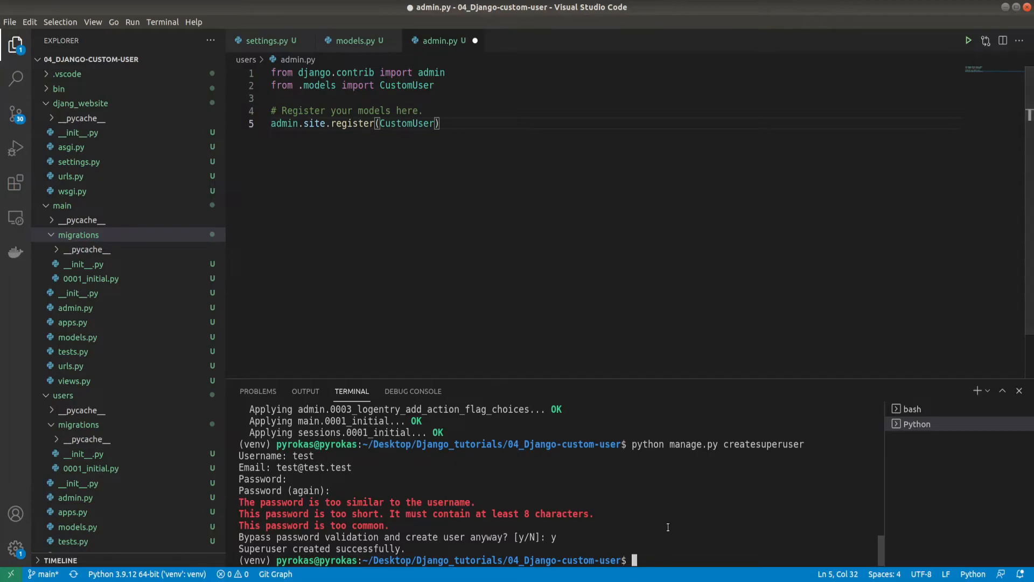
Run python manage.py runserver to start the development server.
type("python mana")
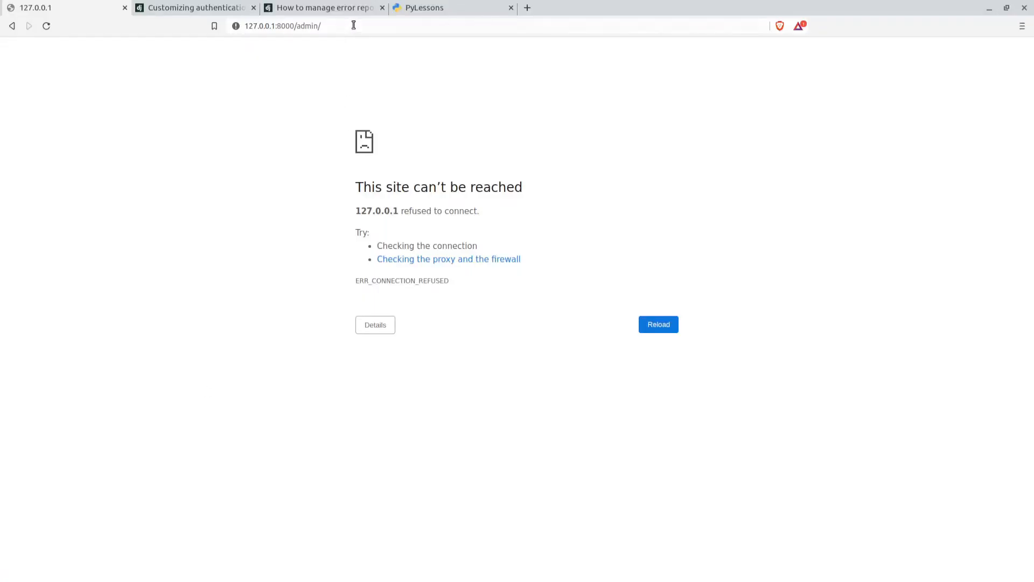
Reload 127.0.0.1:8000/admin/ and log in as user test to reach site administration.
left_click(396, 26)
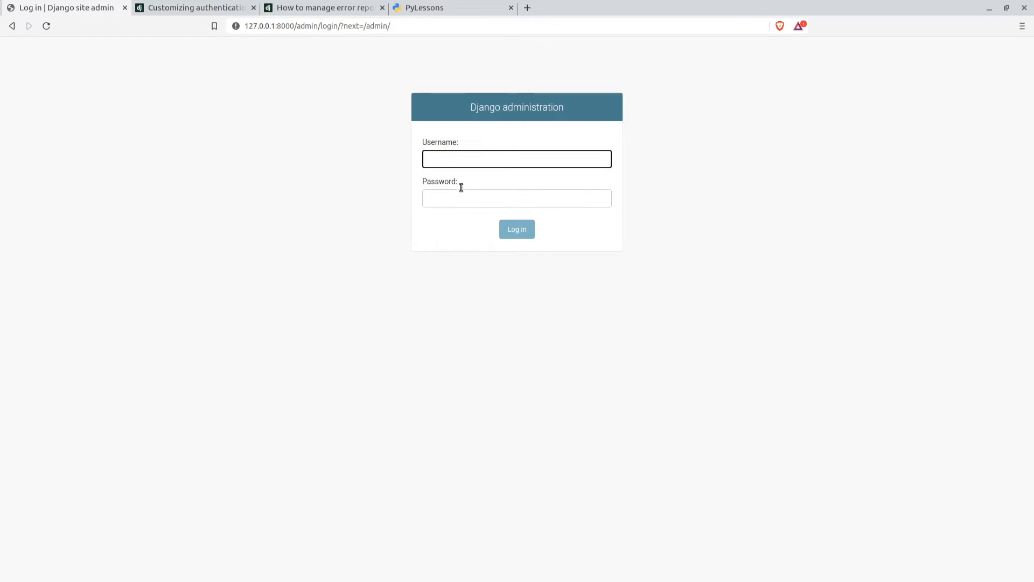
type("test")
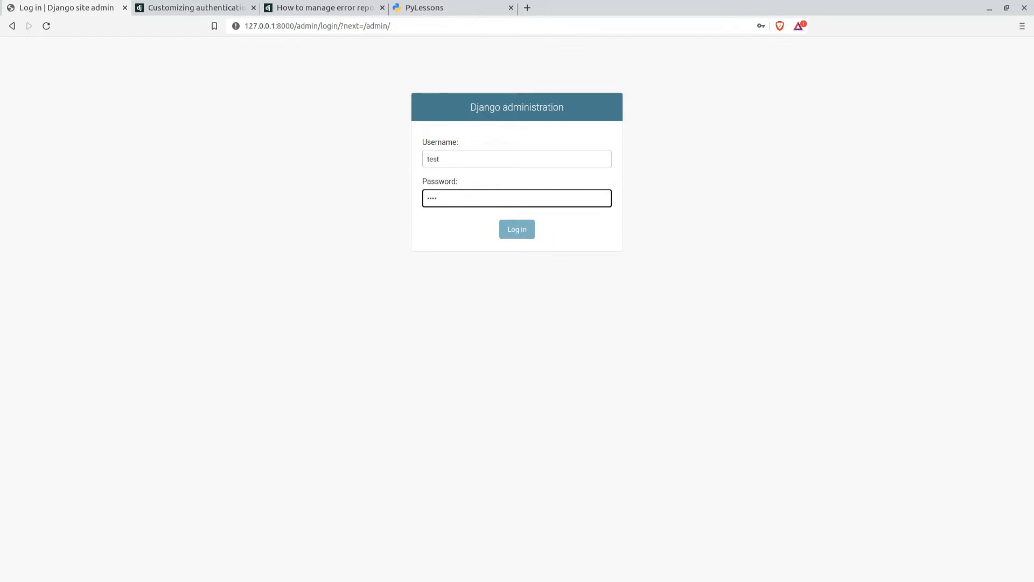
left_click(518, 229)
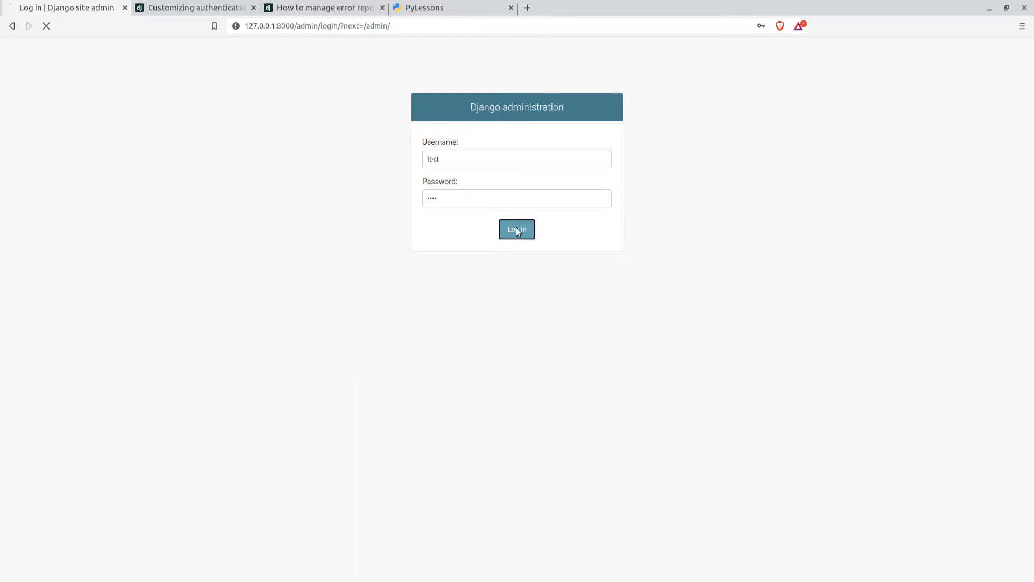
left_click(516, 228)
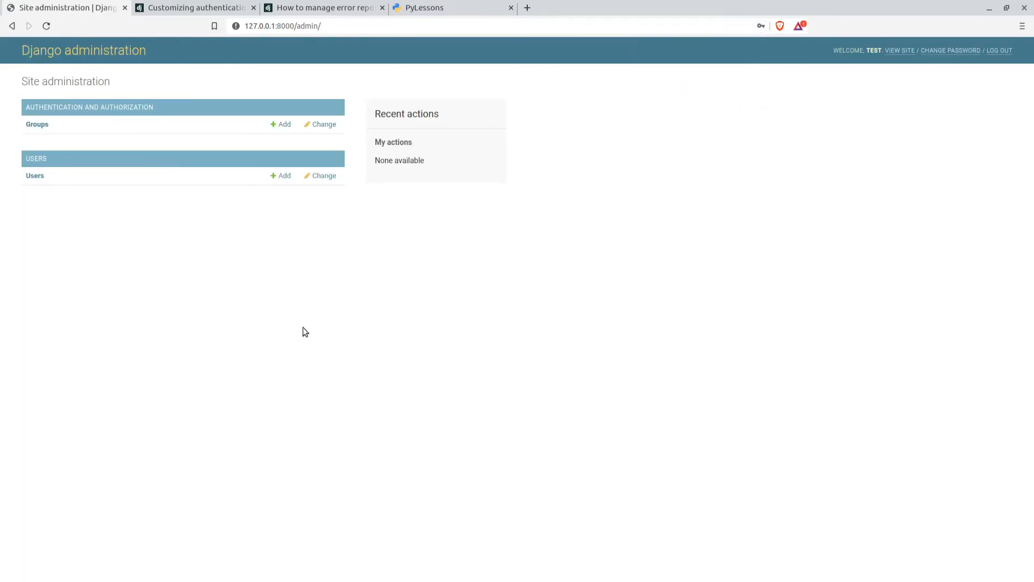
mouse_move(37, 188)
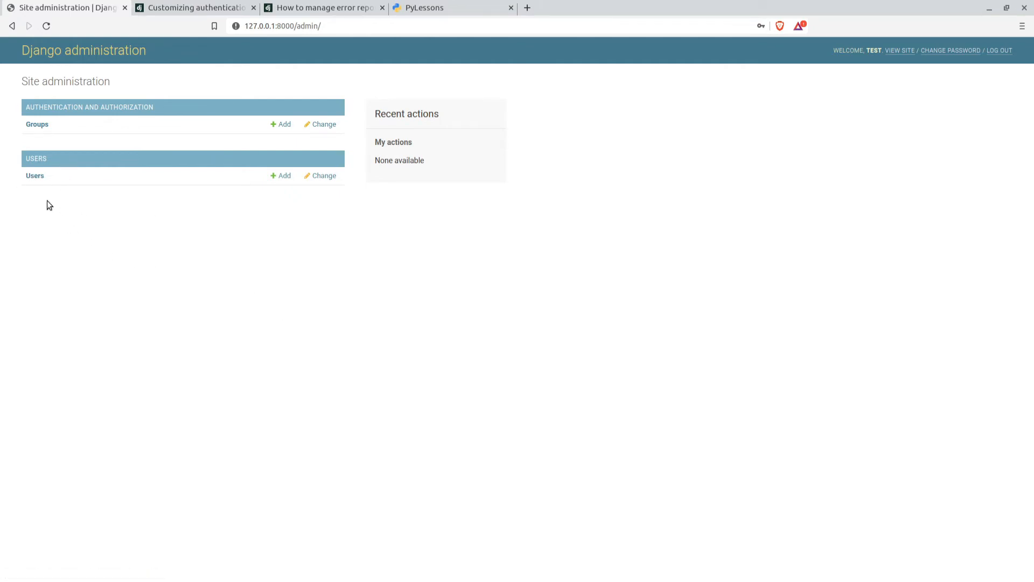
Show the Users change list containing the single user test.
left_click(34, 175)
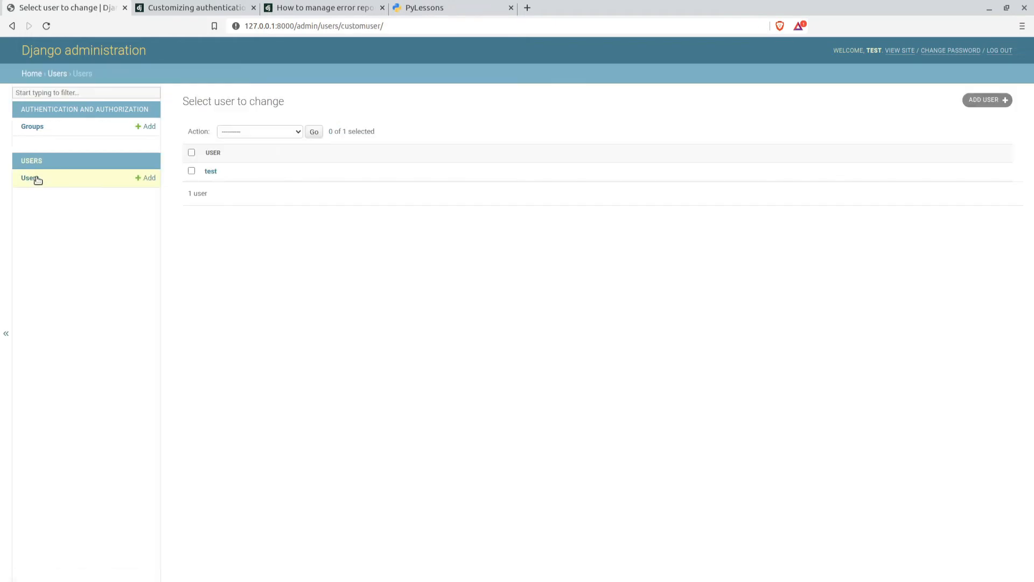
mouse_move(210, 172)
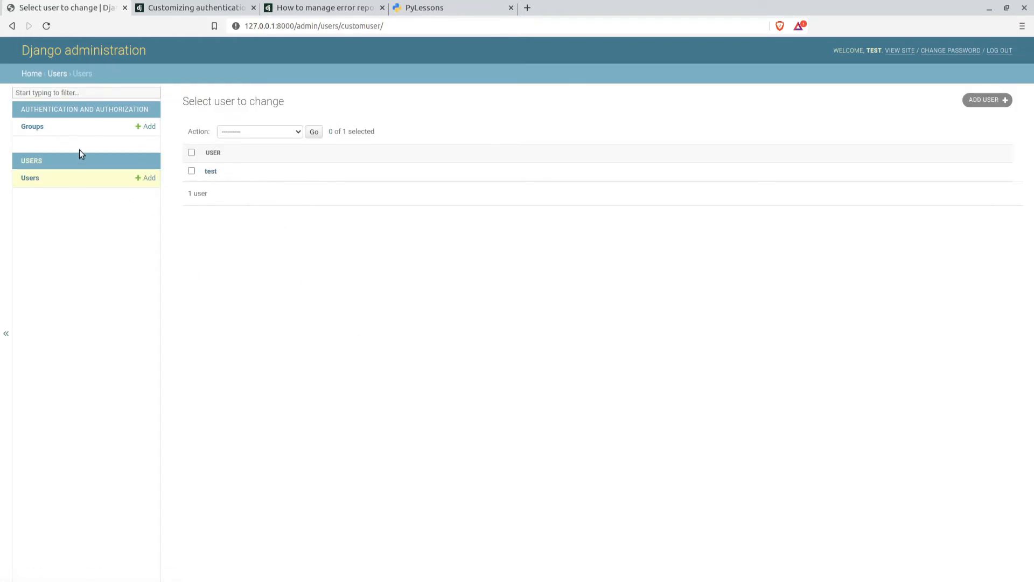
mouse_move(12, 26)
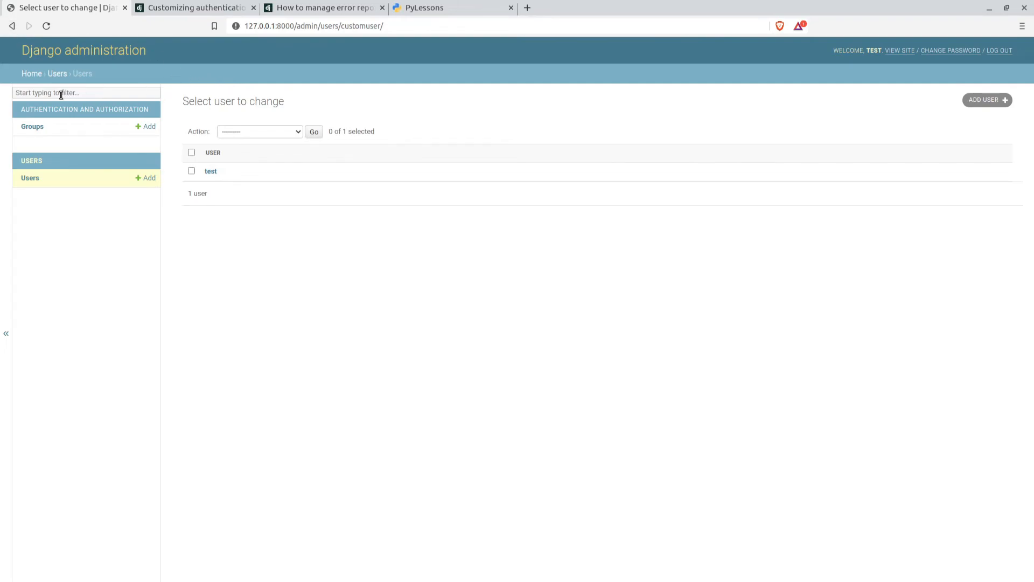
mouse_move(233, 253)
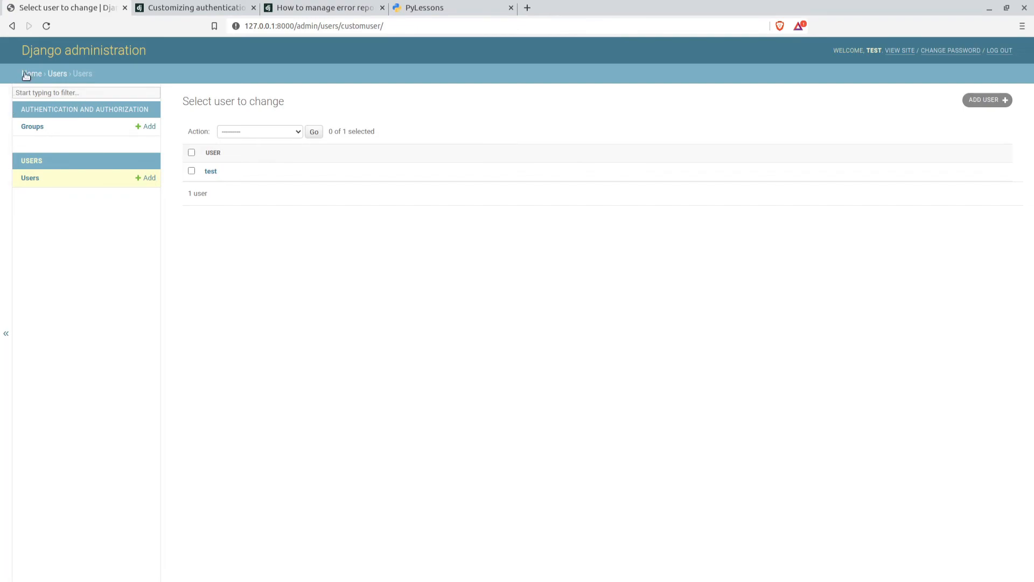
Visit the empty Groups list and the blank Add user form, returning to the admin home.
left_click(31, 73)
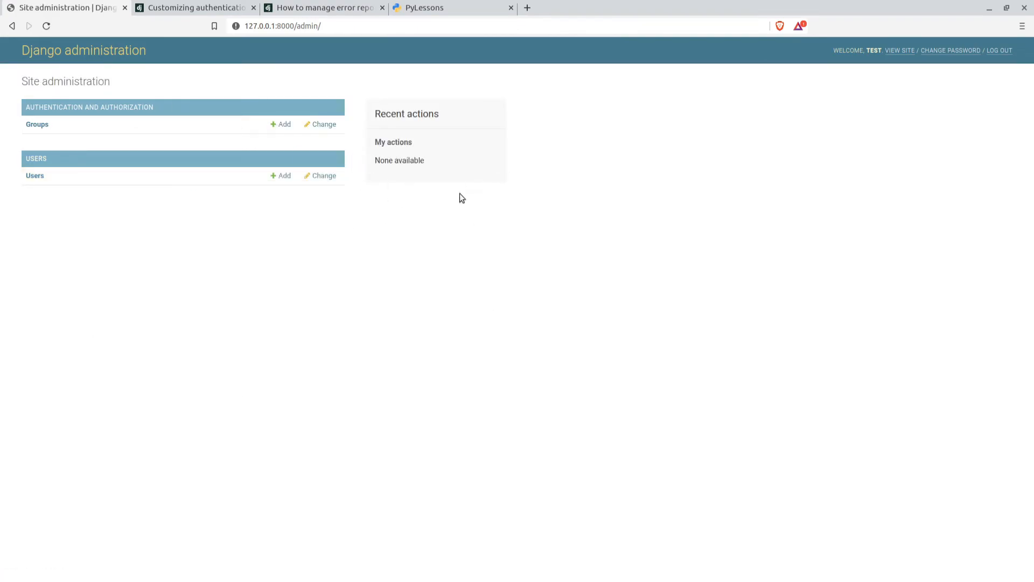
mouse_move(36, 124)
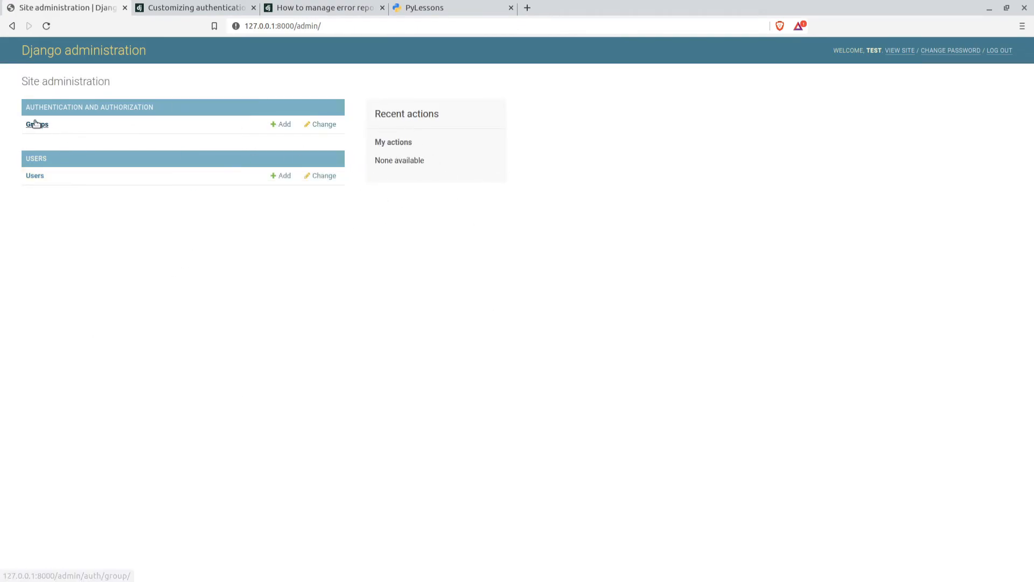
left_click(36, 124)
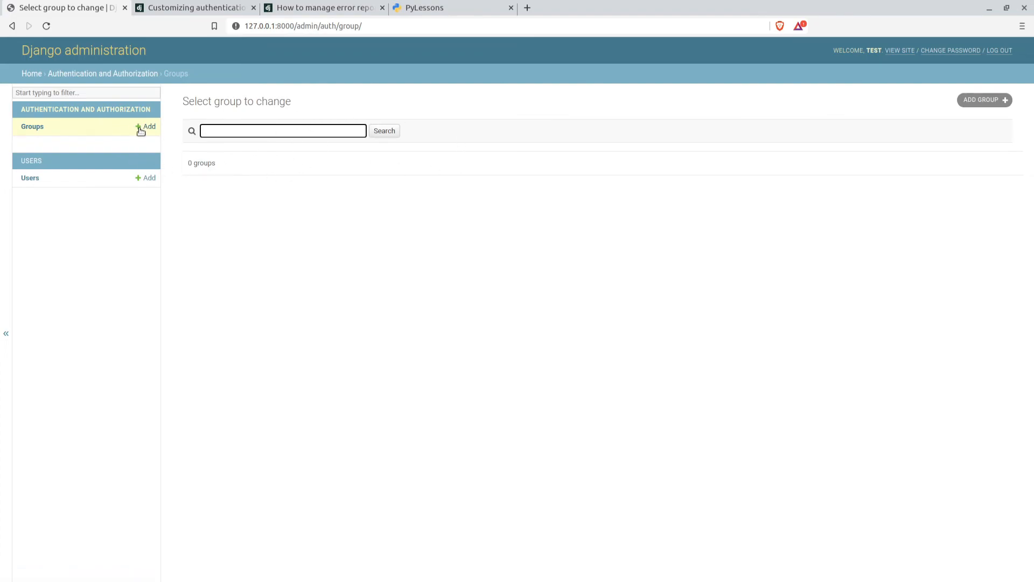
left_click(150, 126)
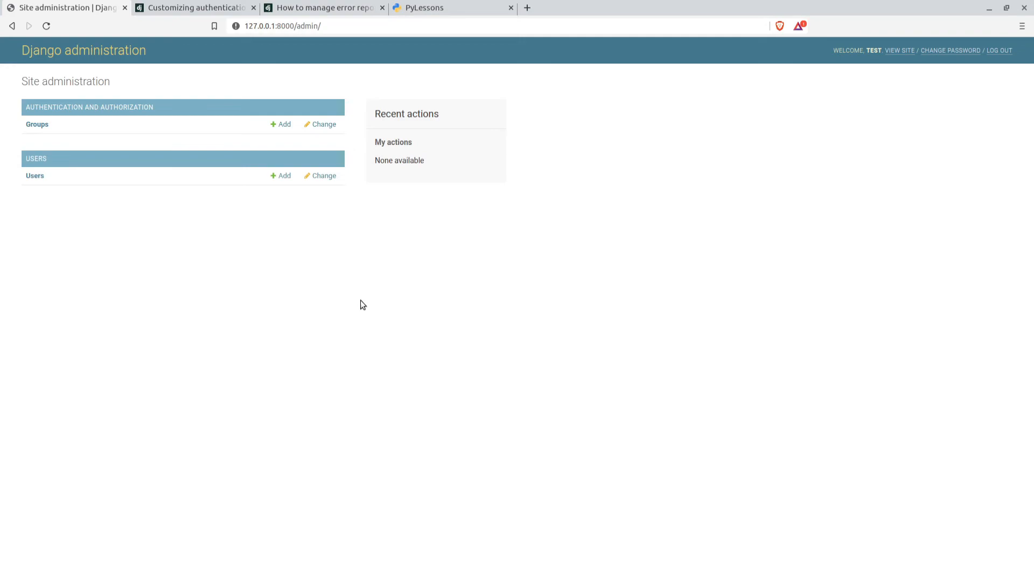
left_click(281, 175)
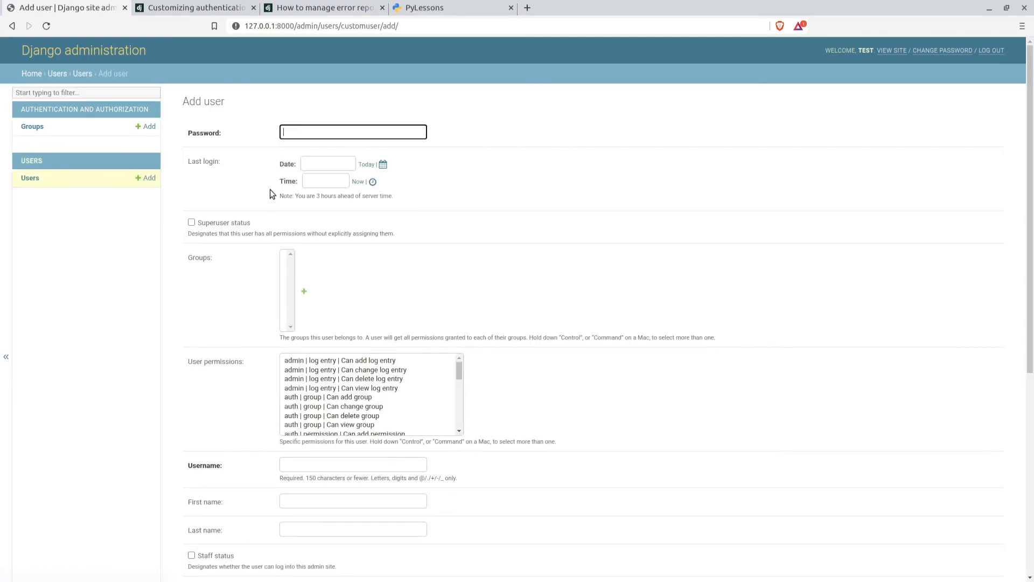
mouse_move(330, 278)
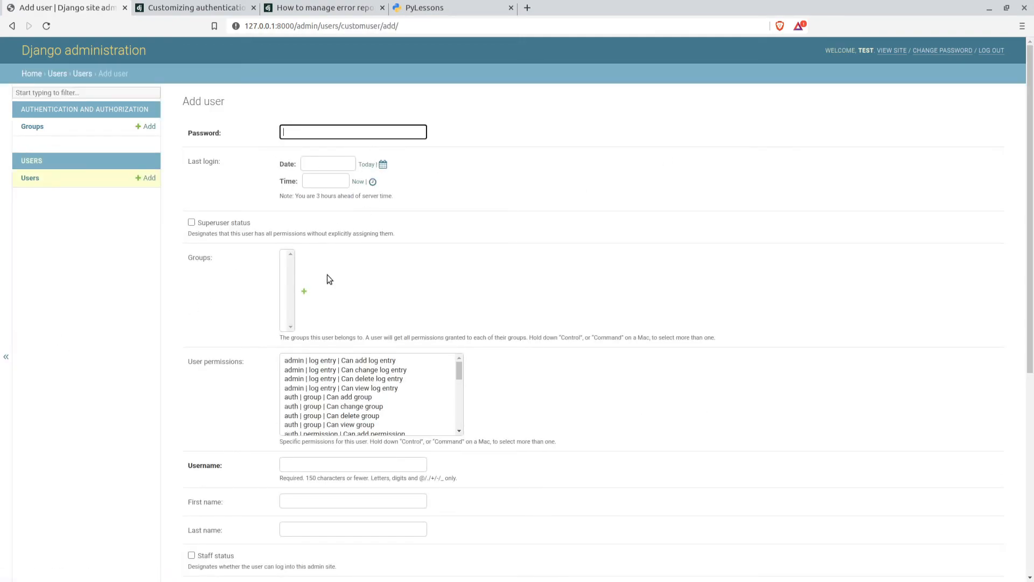
scroll("down", 3)
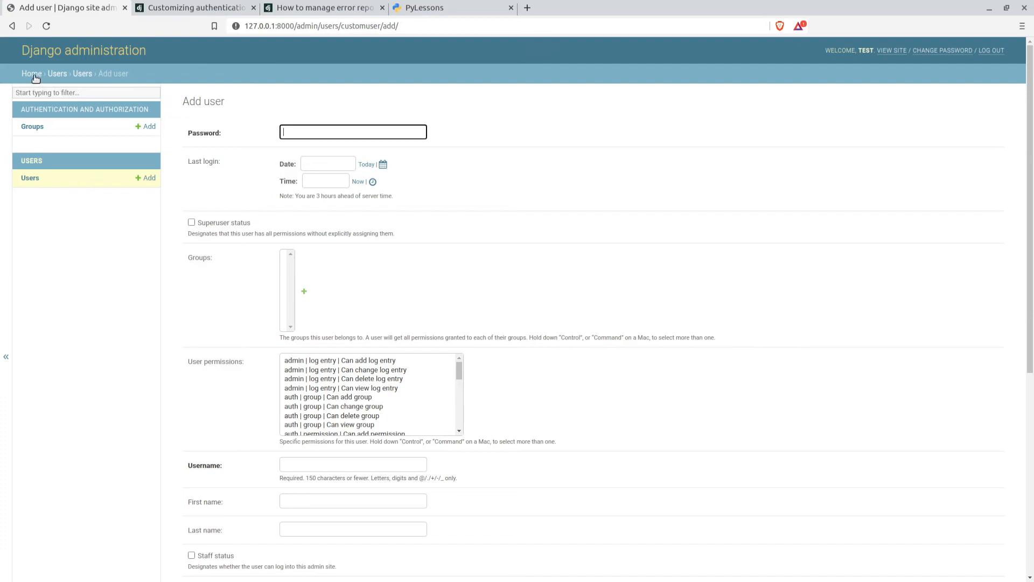
left_click(32, 73)
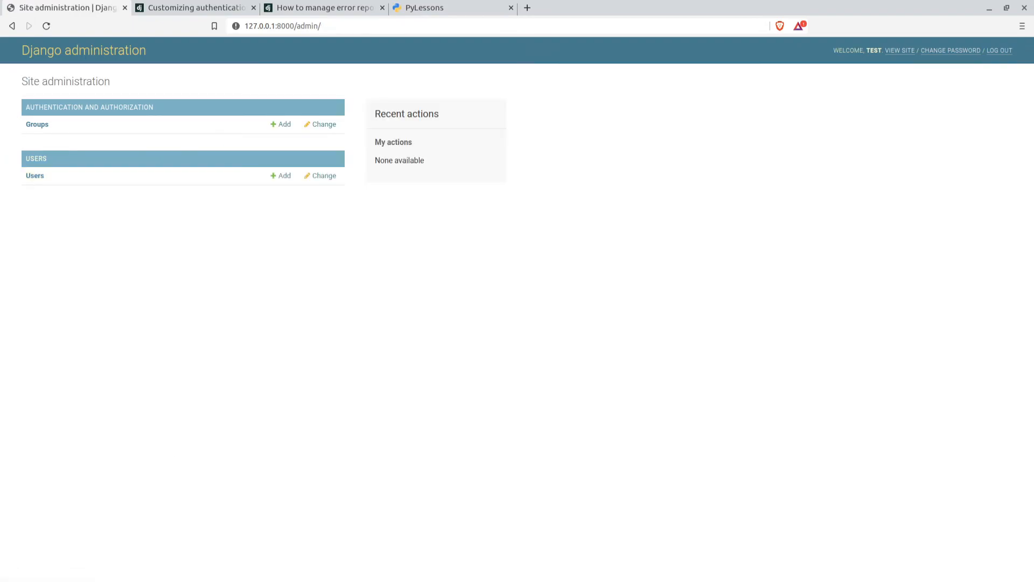